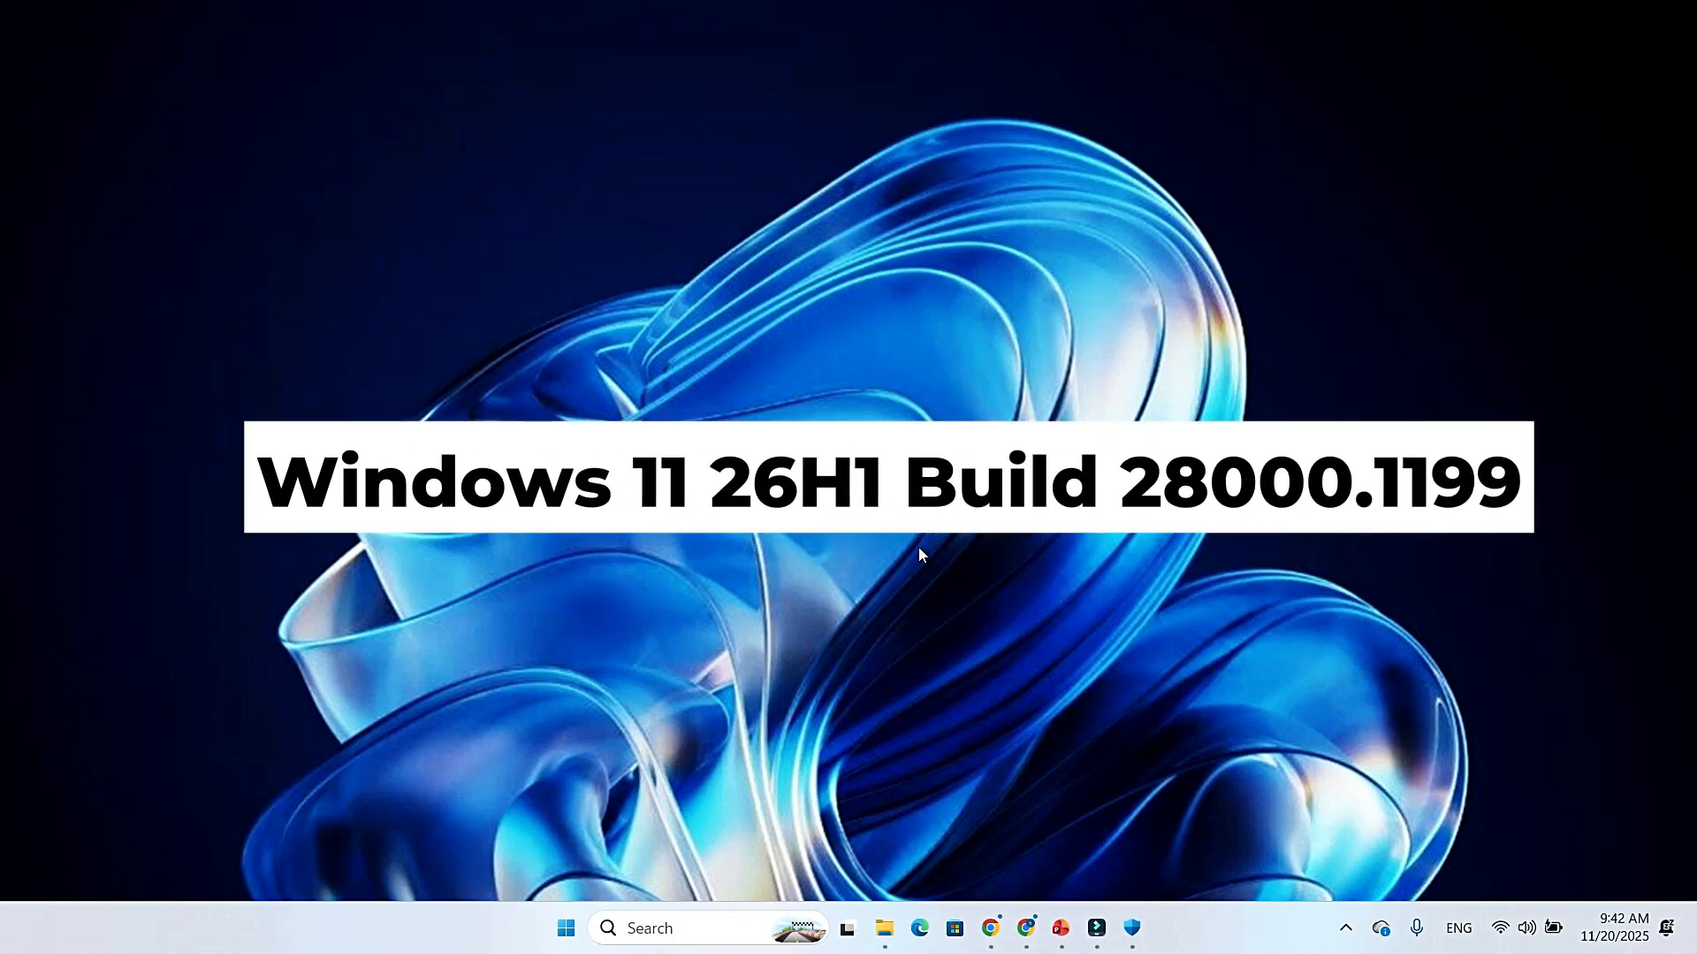
mouse_move(914, 560)
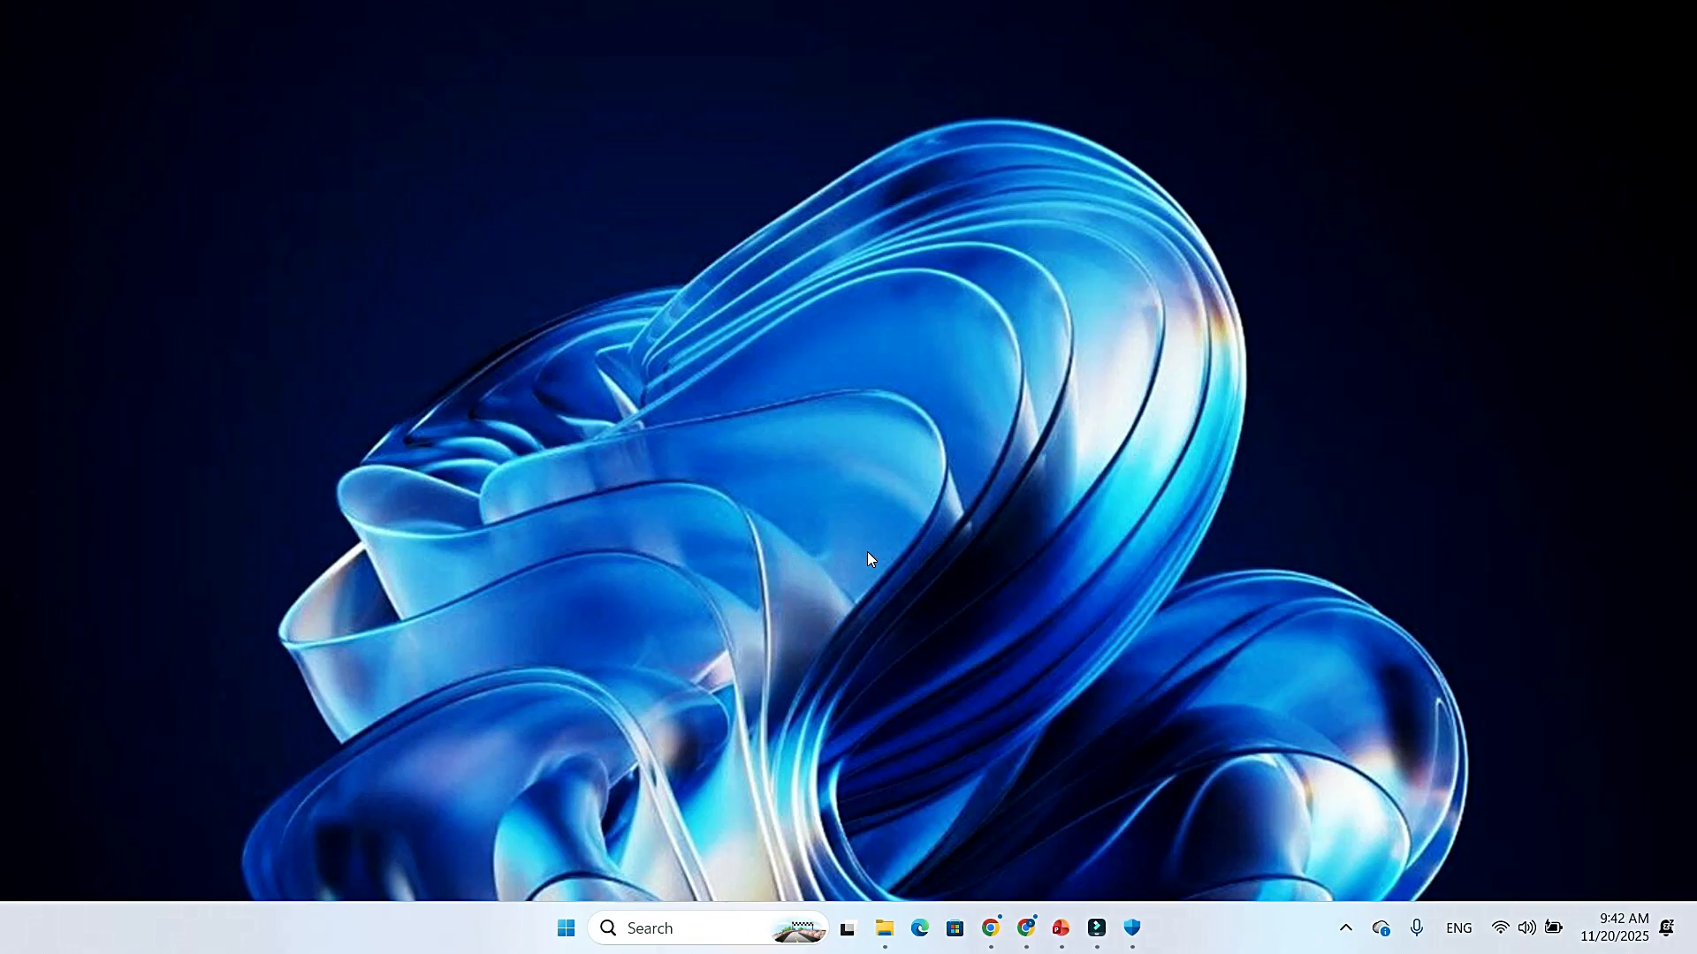
mouse_move(817, 563)
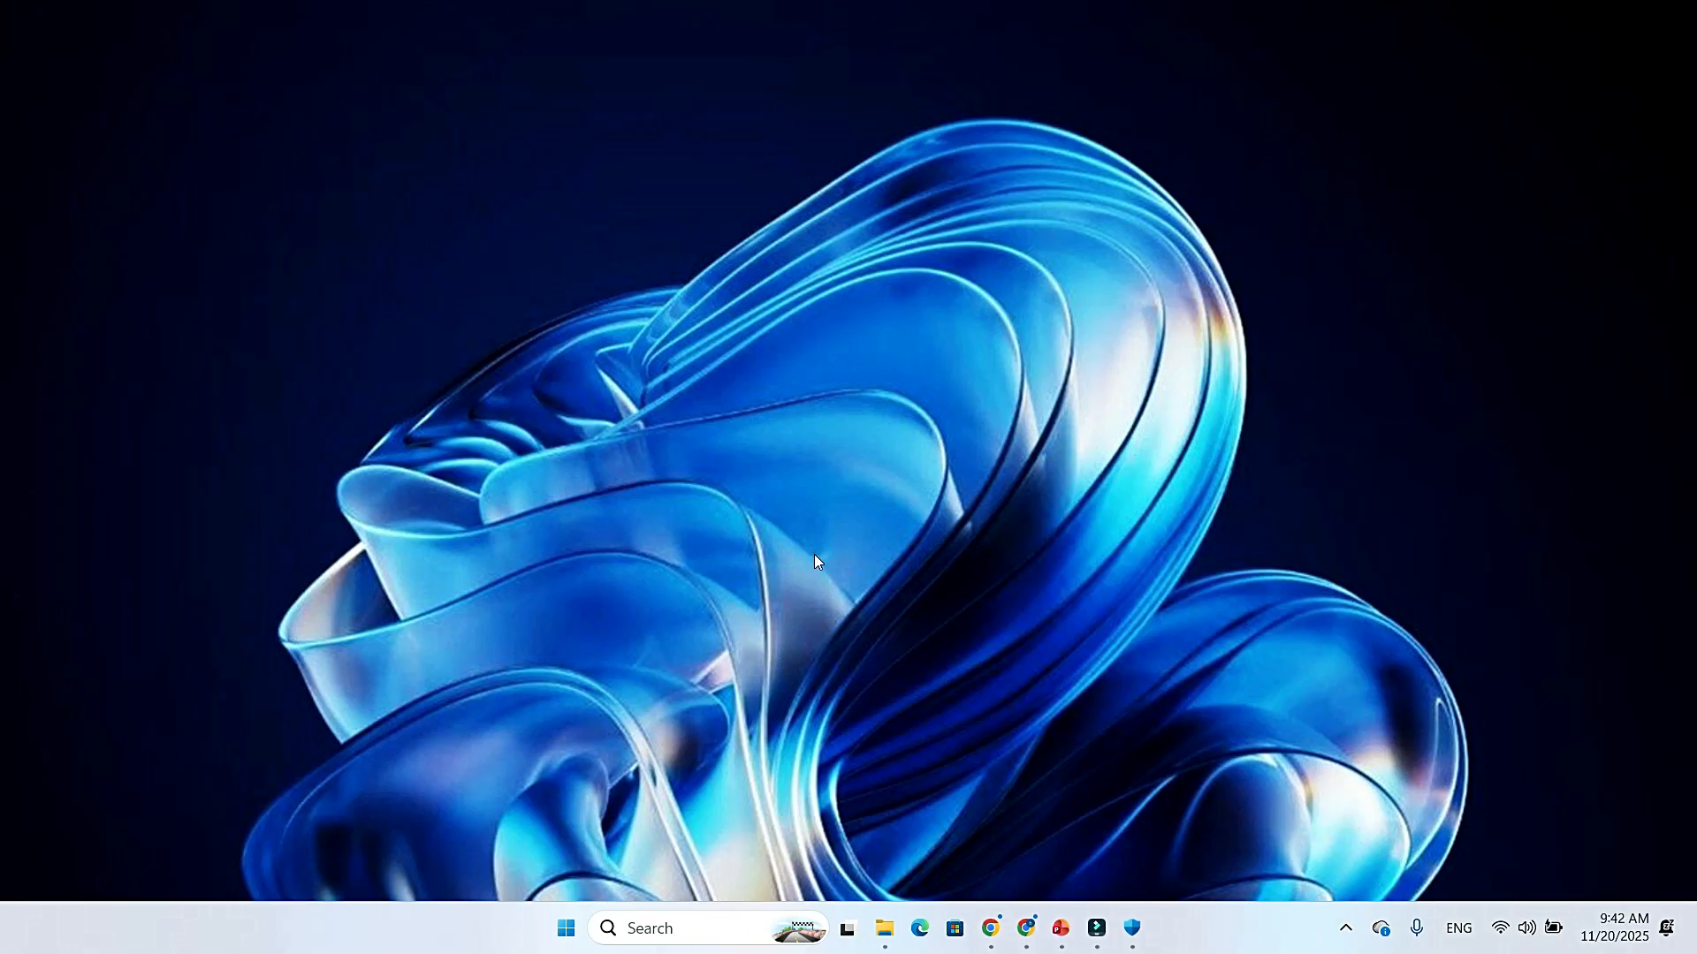
mouse_move(849, 638)
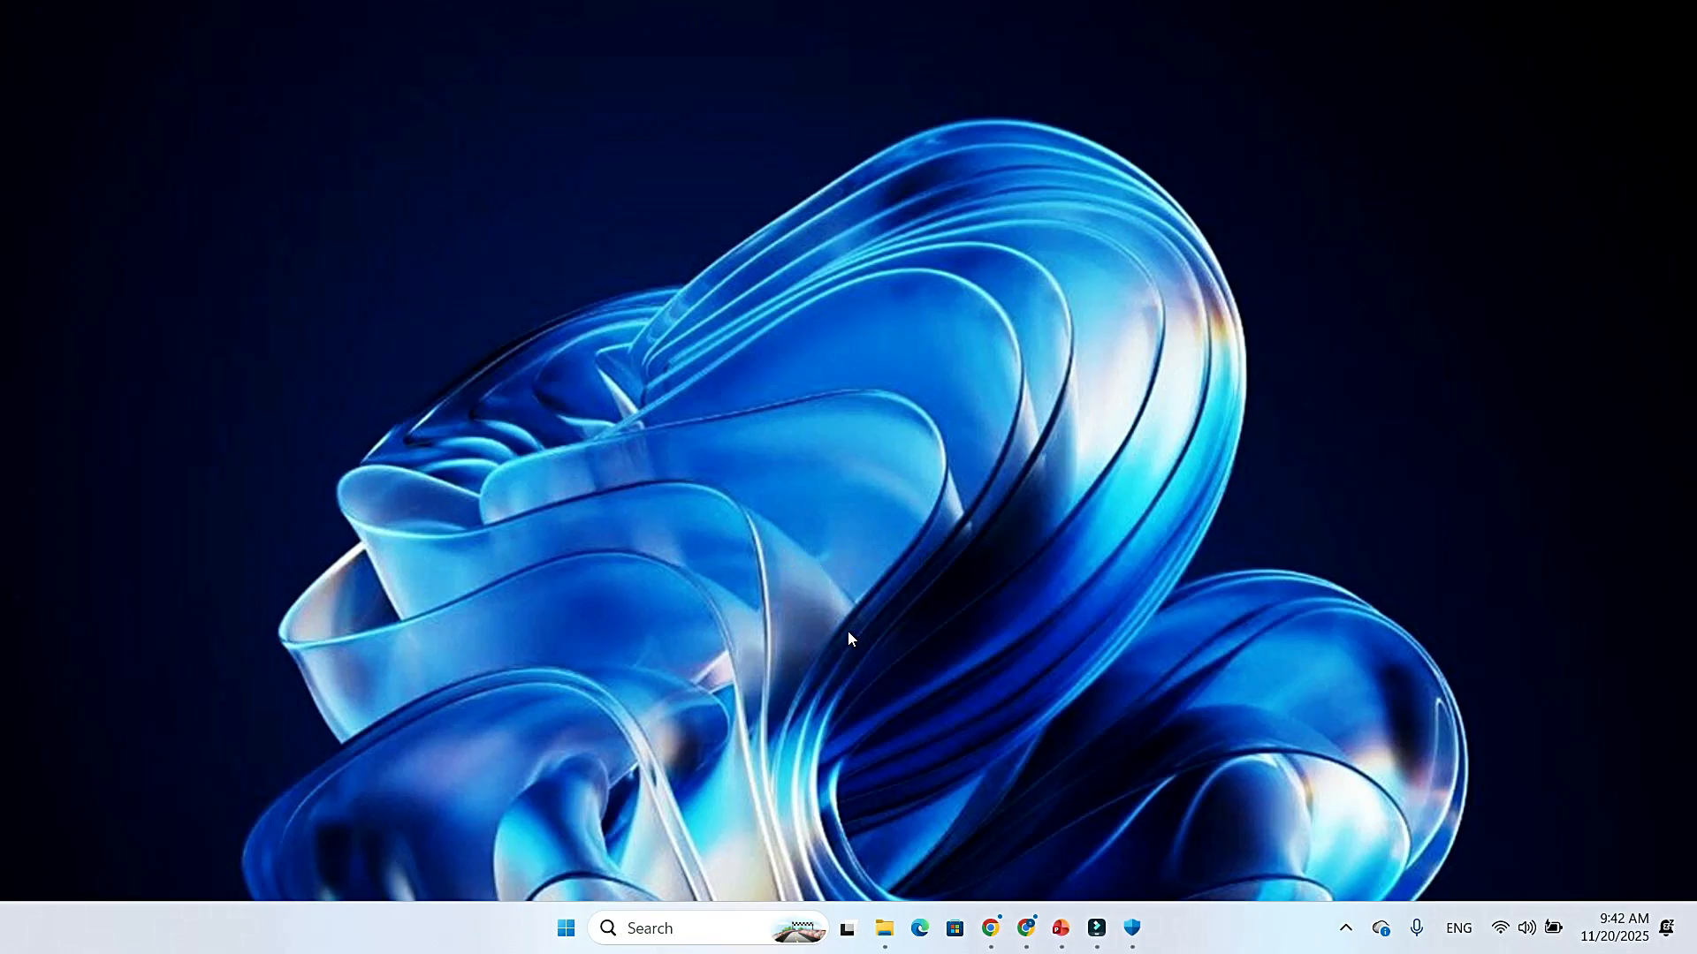
mouse_move(795, 584)
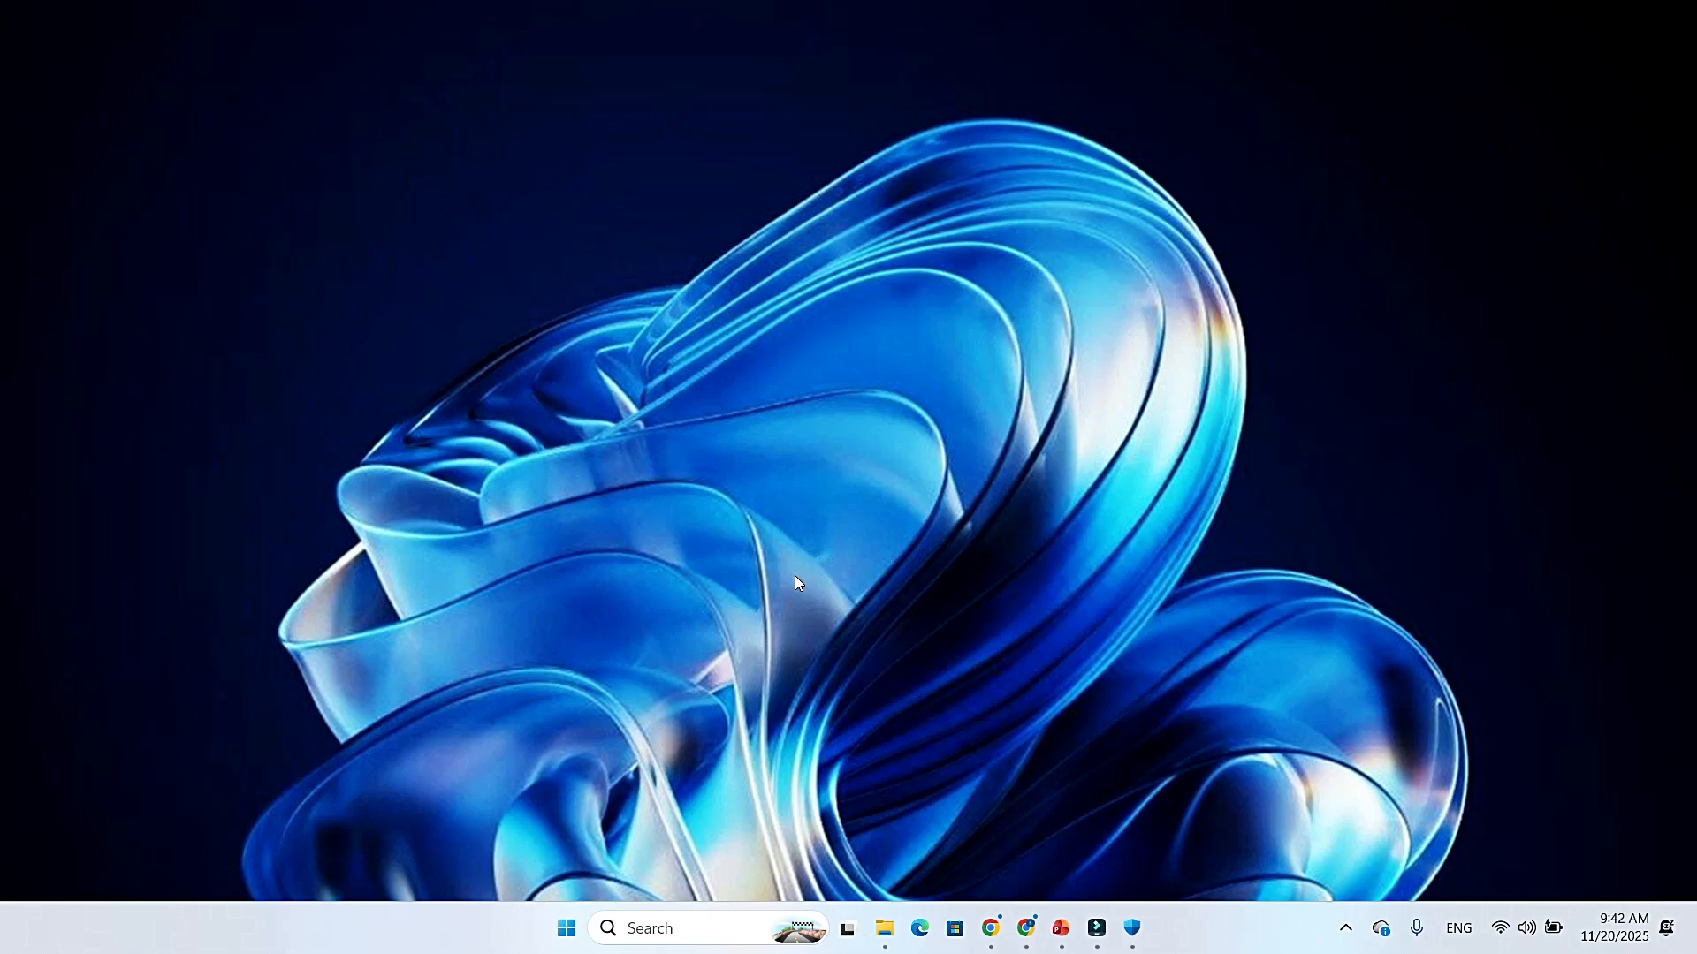
mouse_move(772, 646)
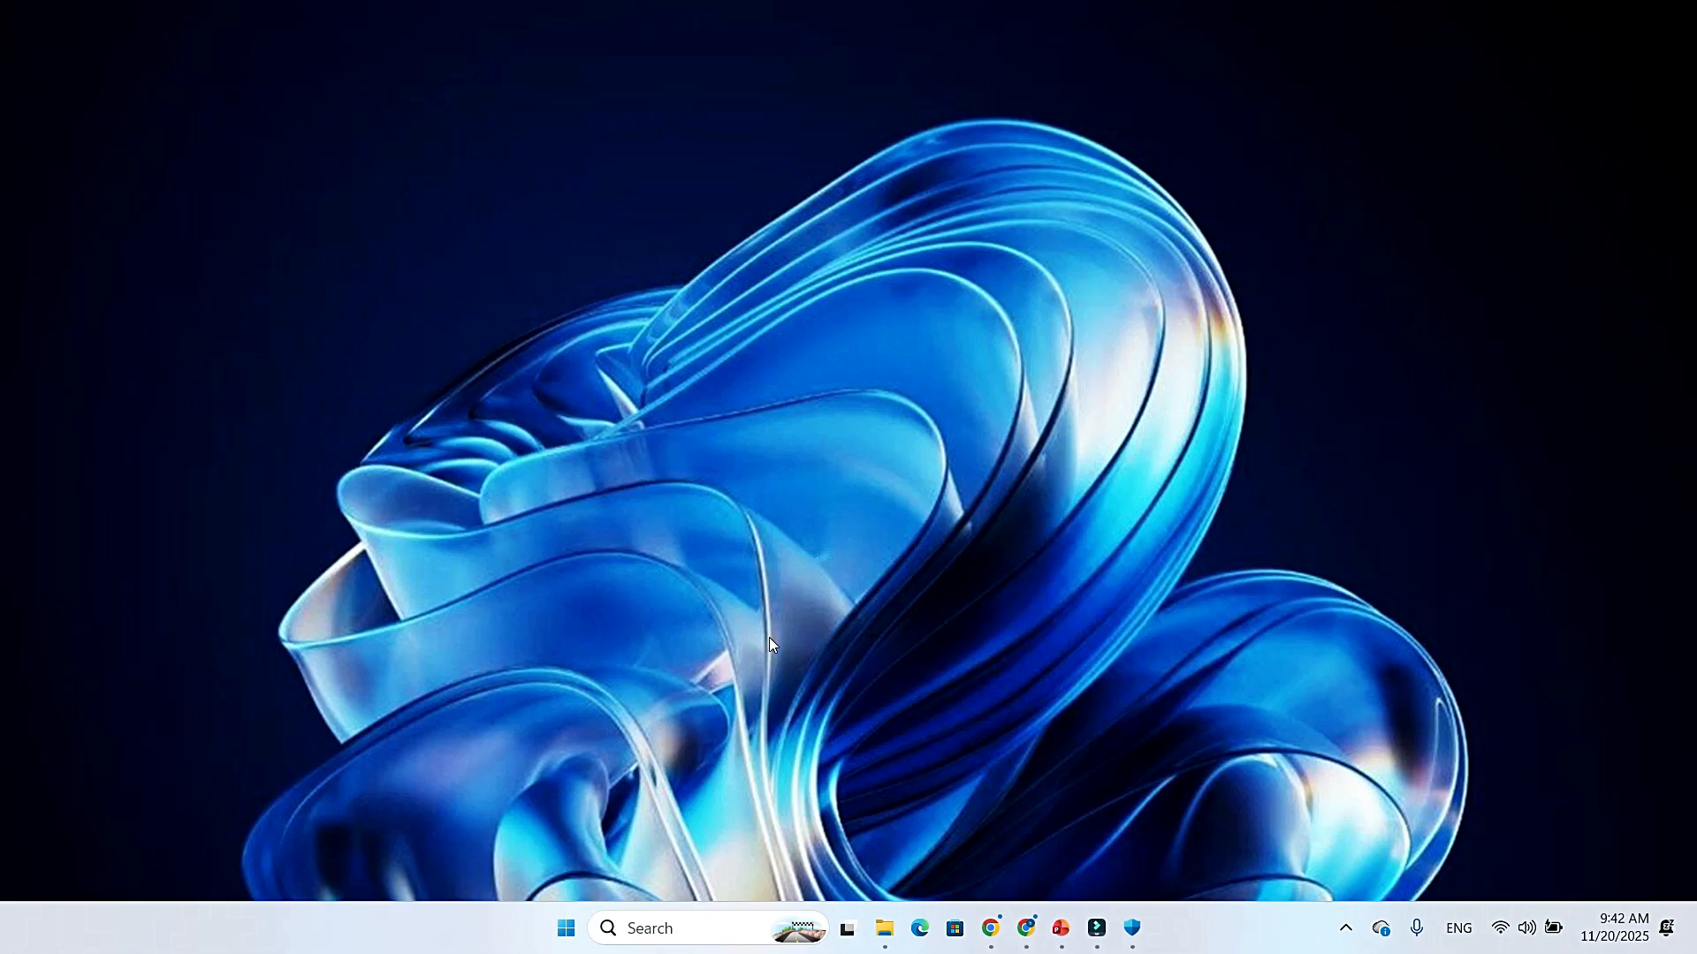
mouse_move(866, 584)
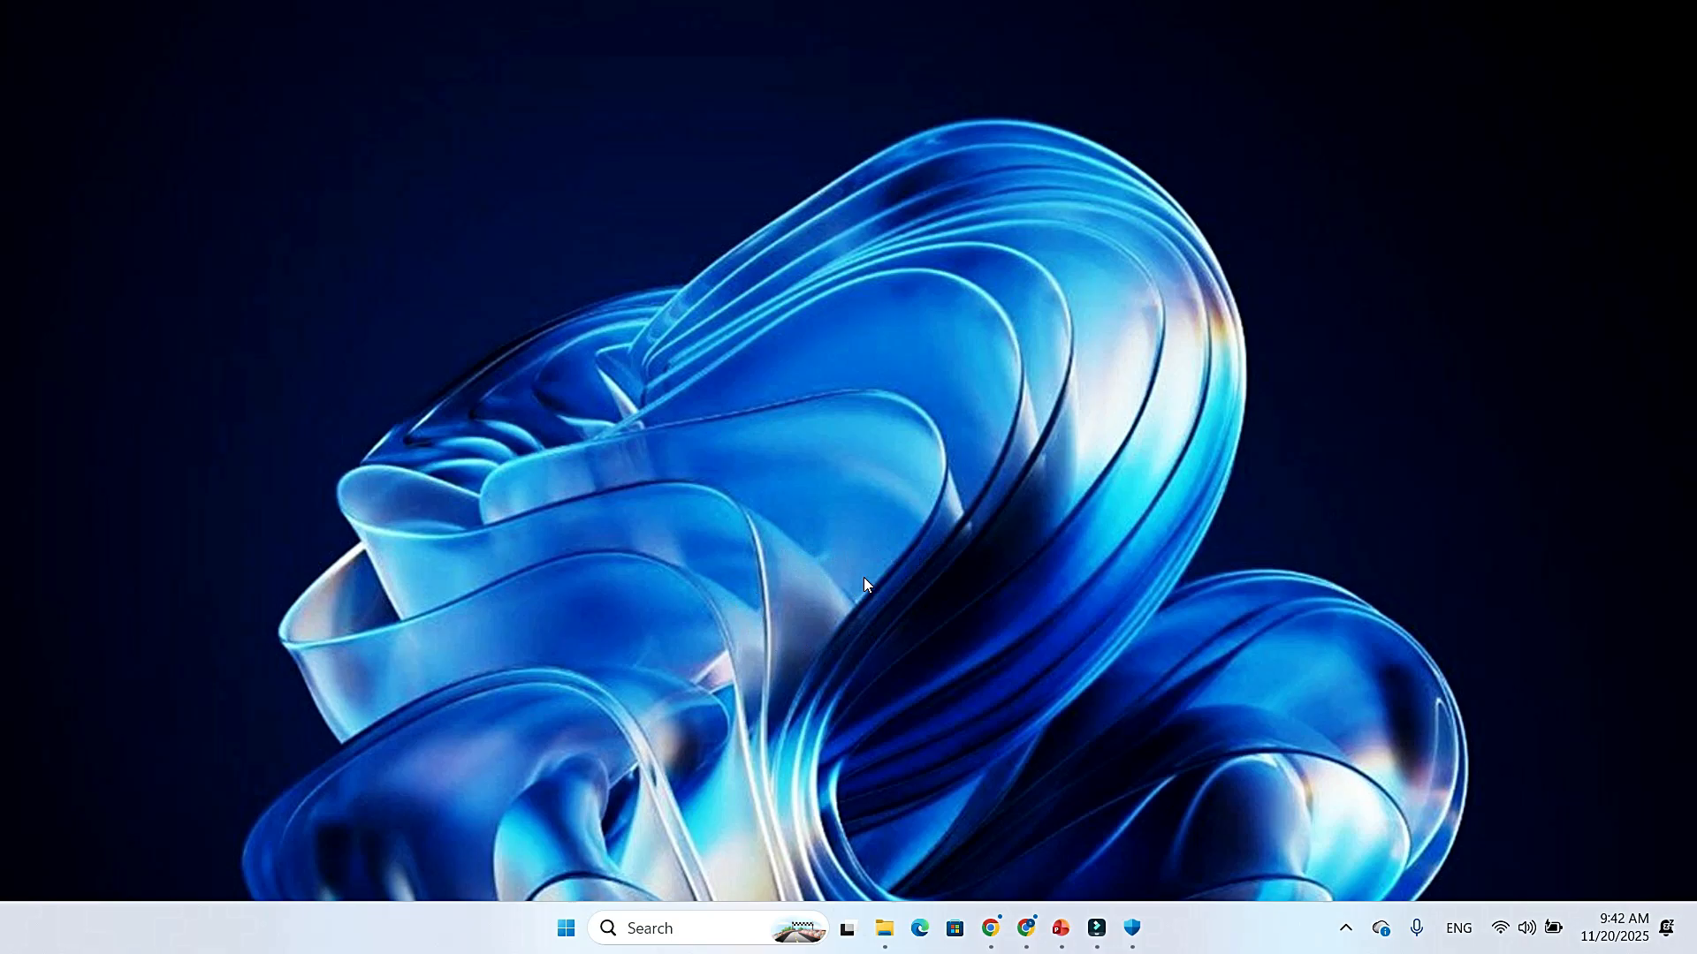
mouse_move(817, 660)
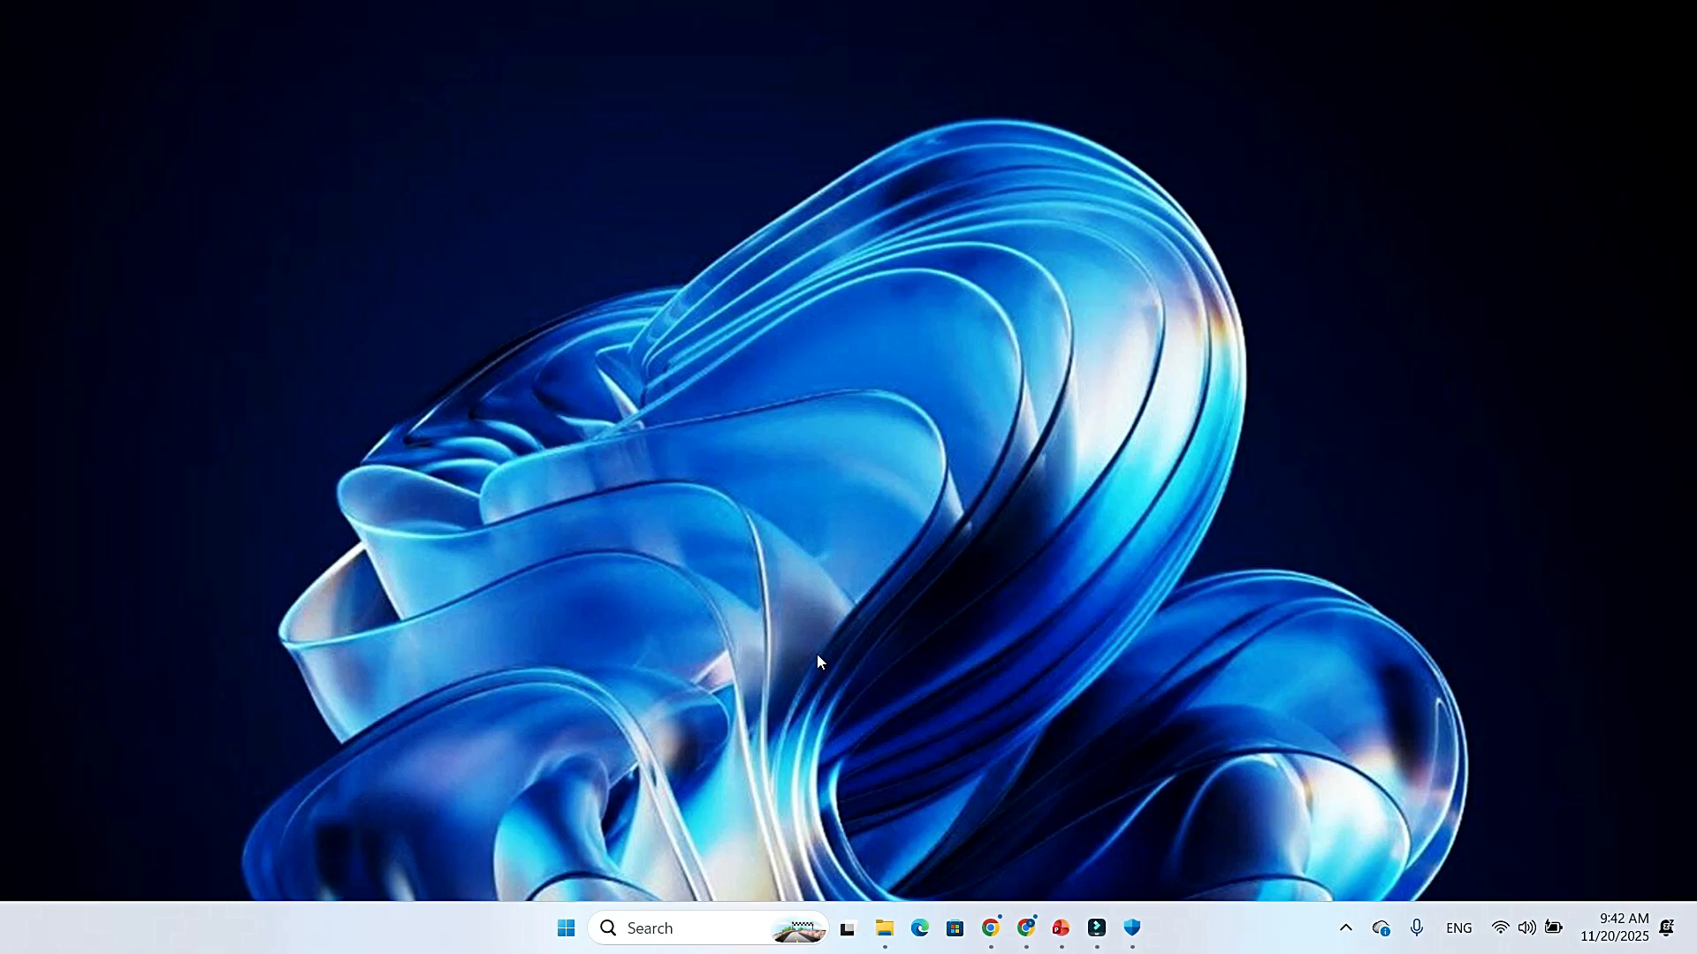
mouse_move(804, 602)
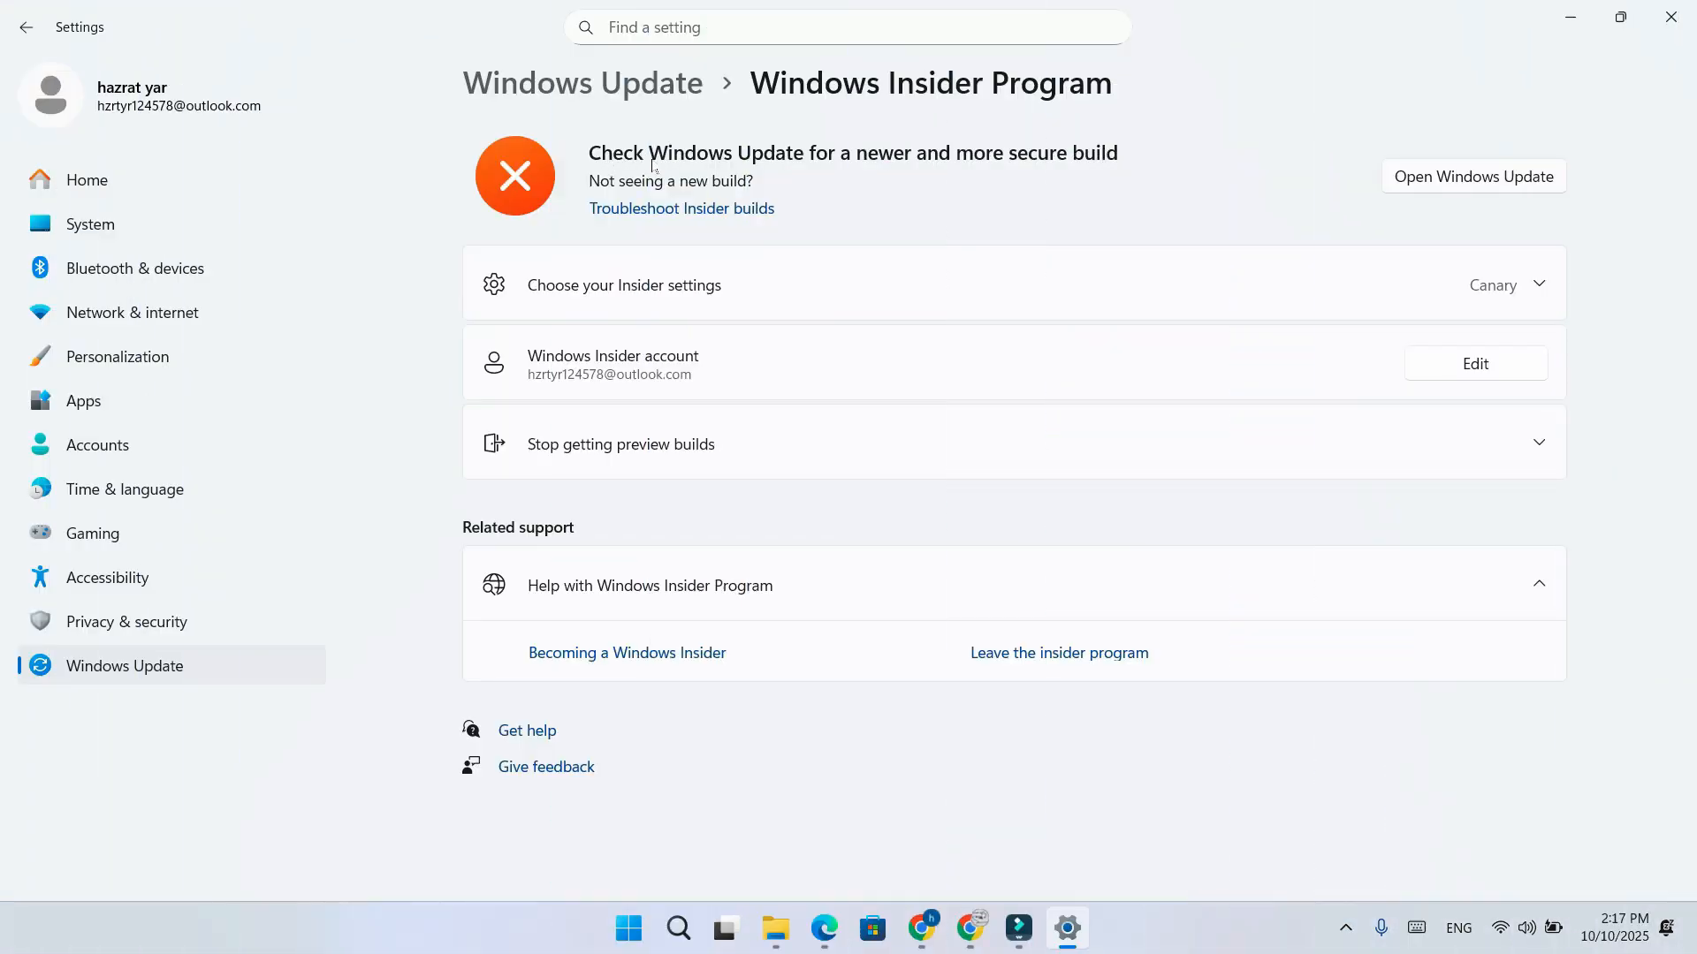
Highlight the article sentence on 26H1 being exclusive to Snapdragon X2 Elite processors in early 2026.
left_click(1537, 284)
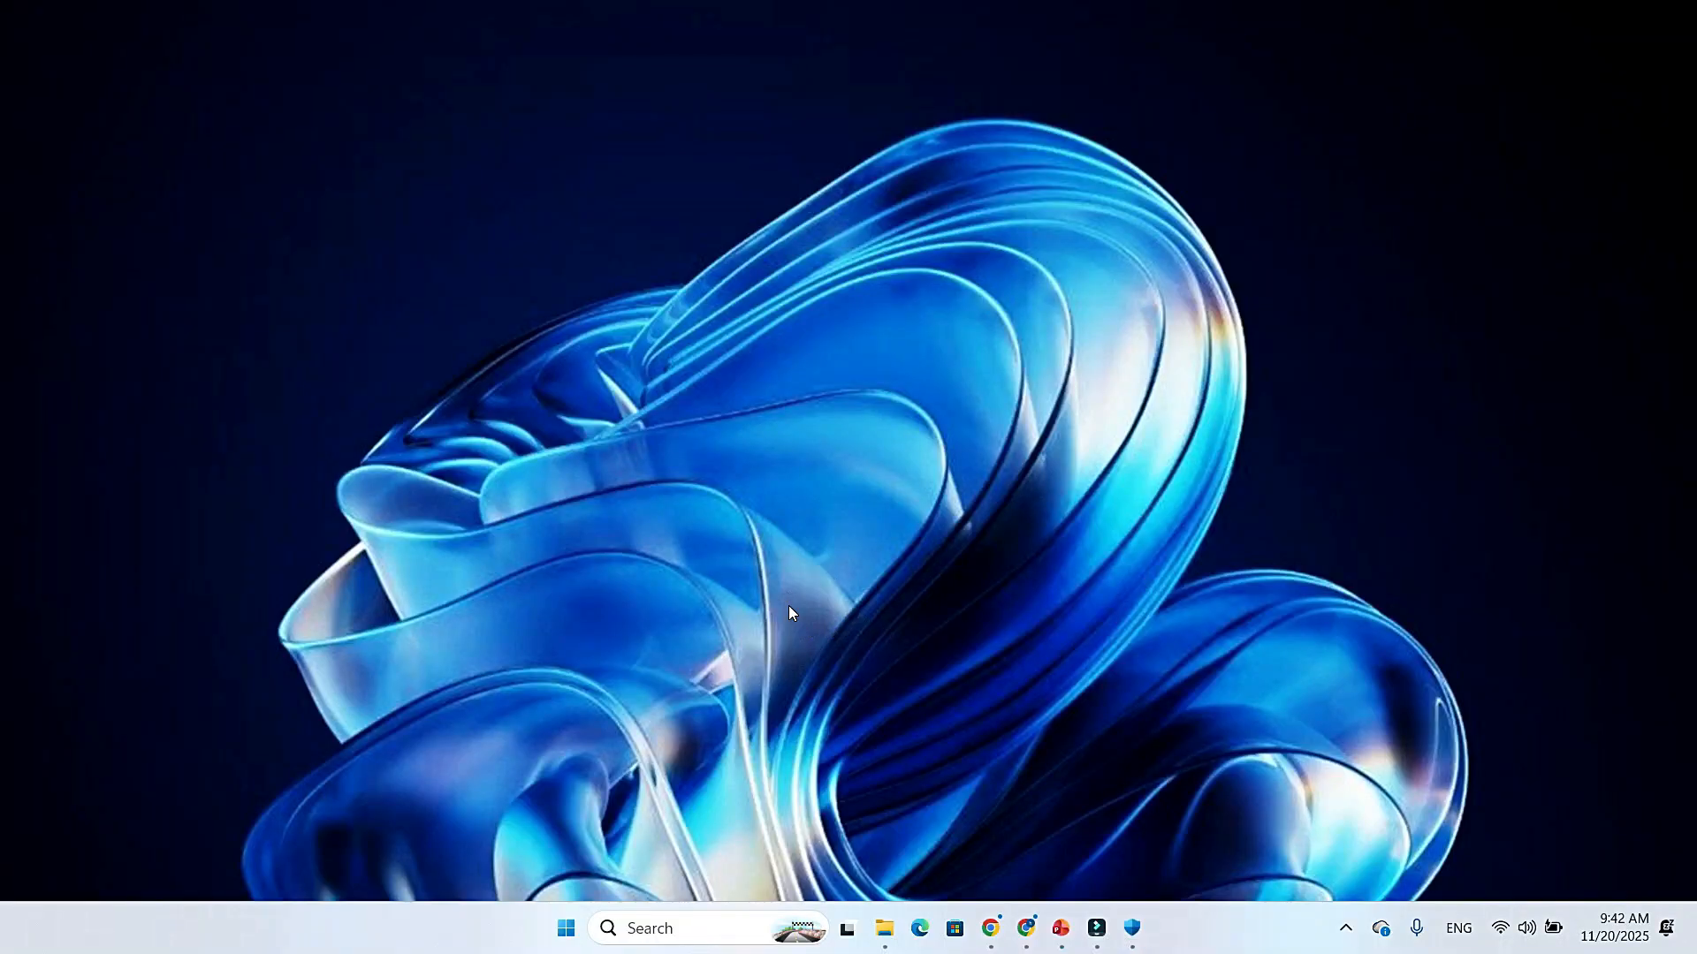
mouse_move(871, 584)
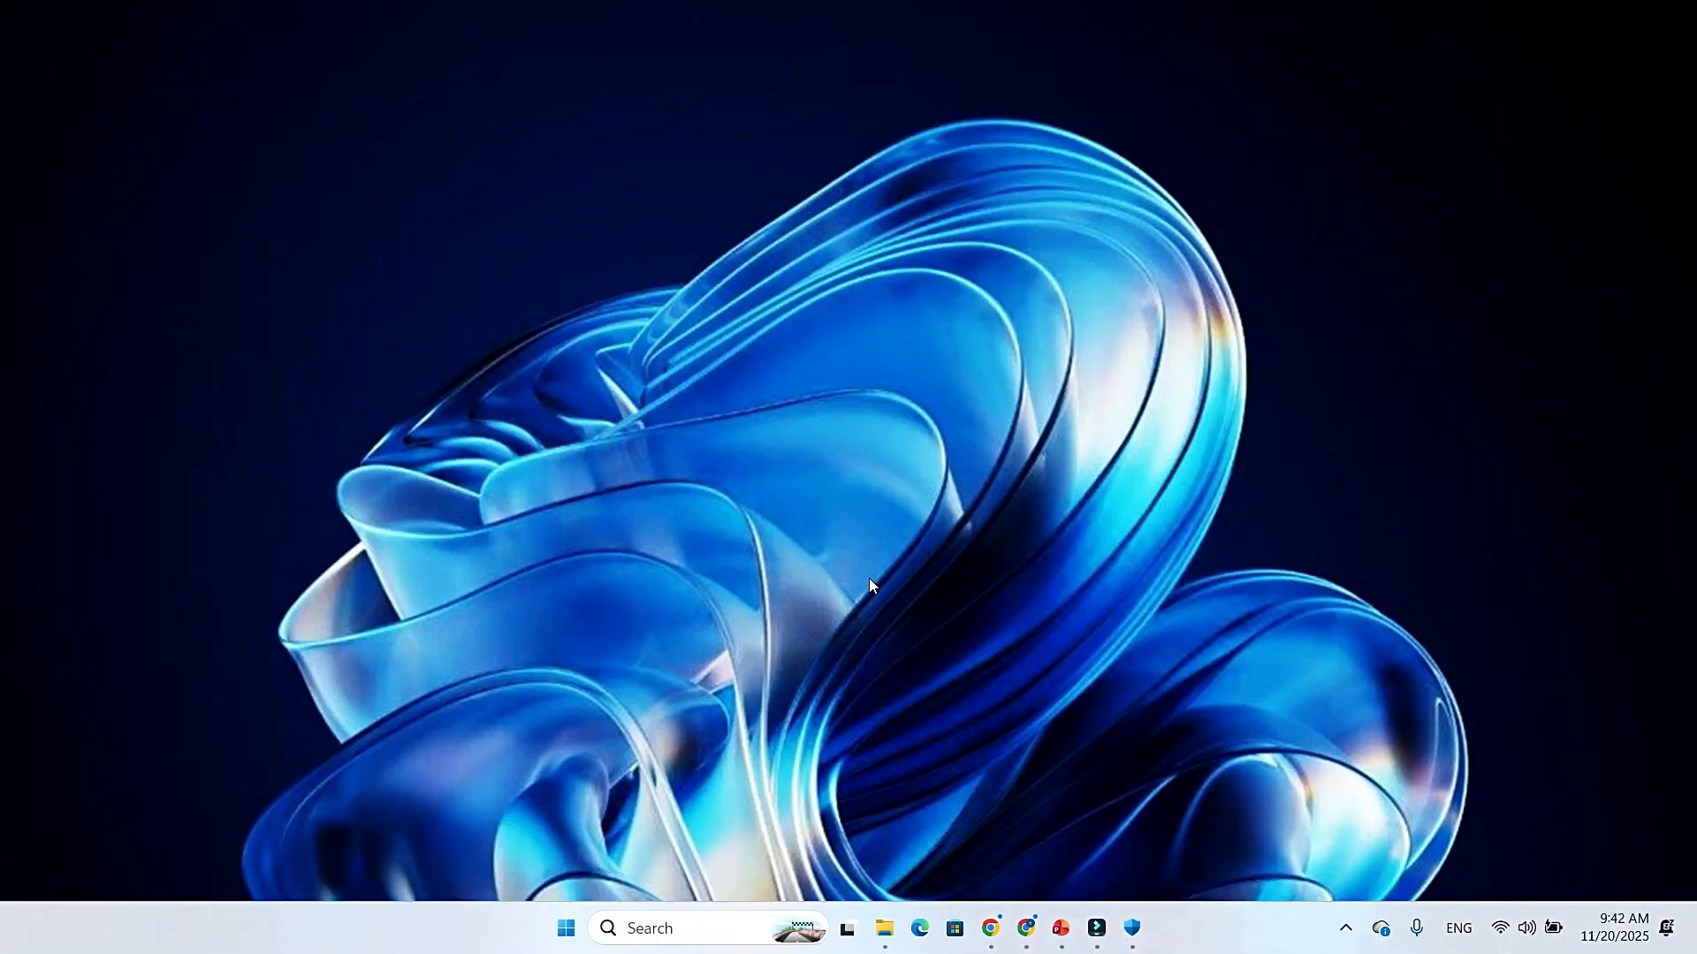
mouse_move(788, 633)
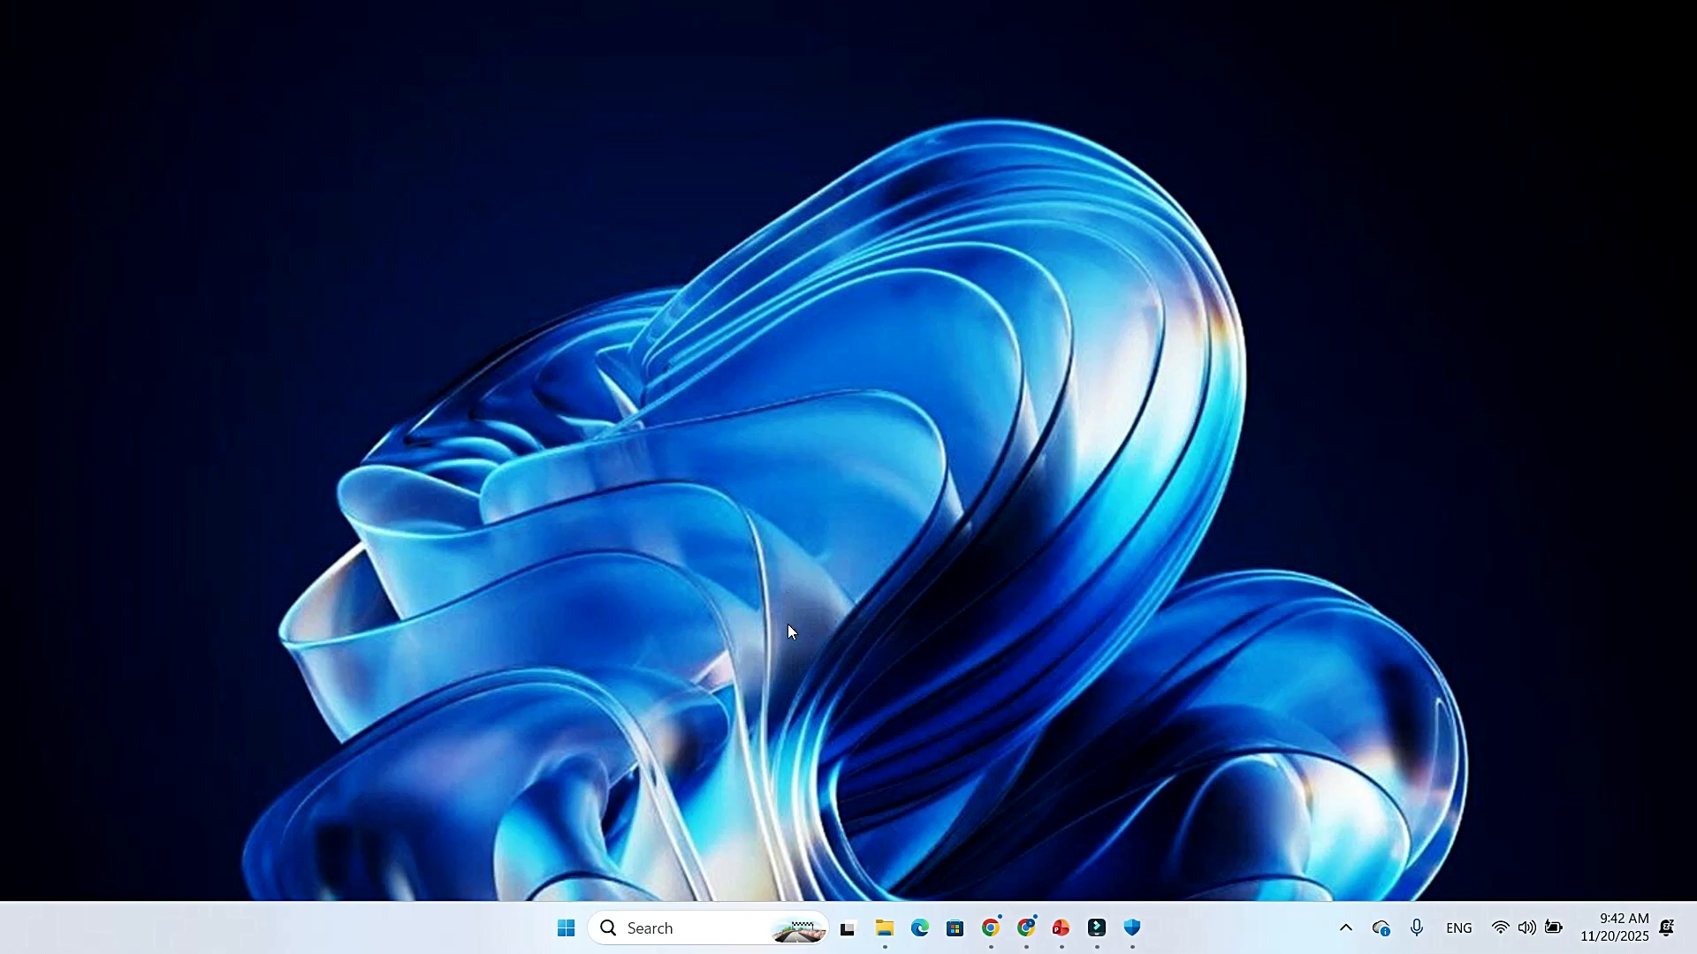
mouse_move(878, 615)
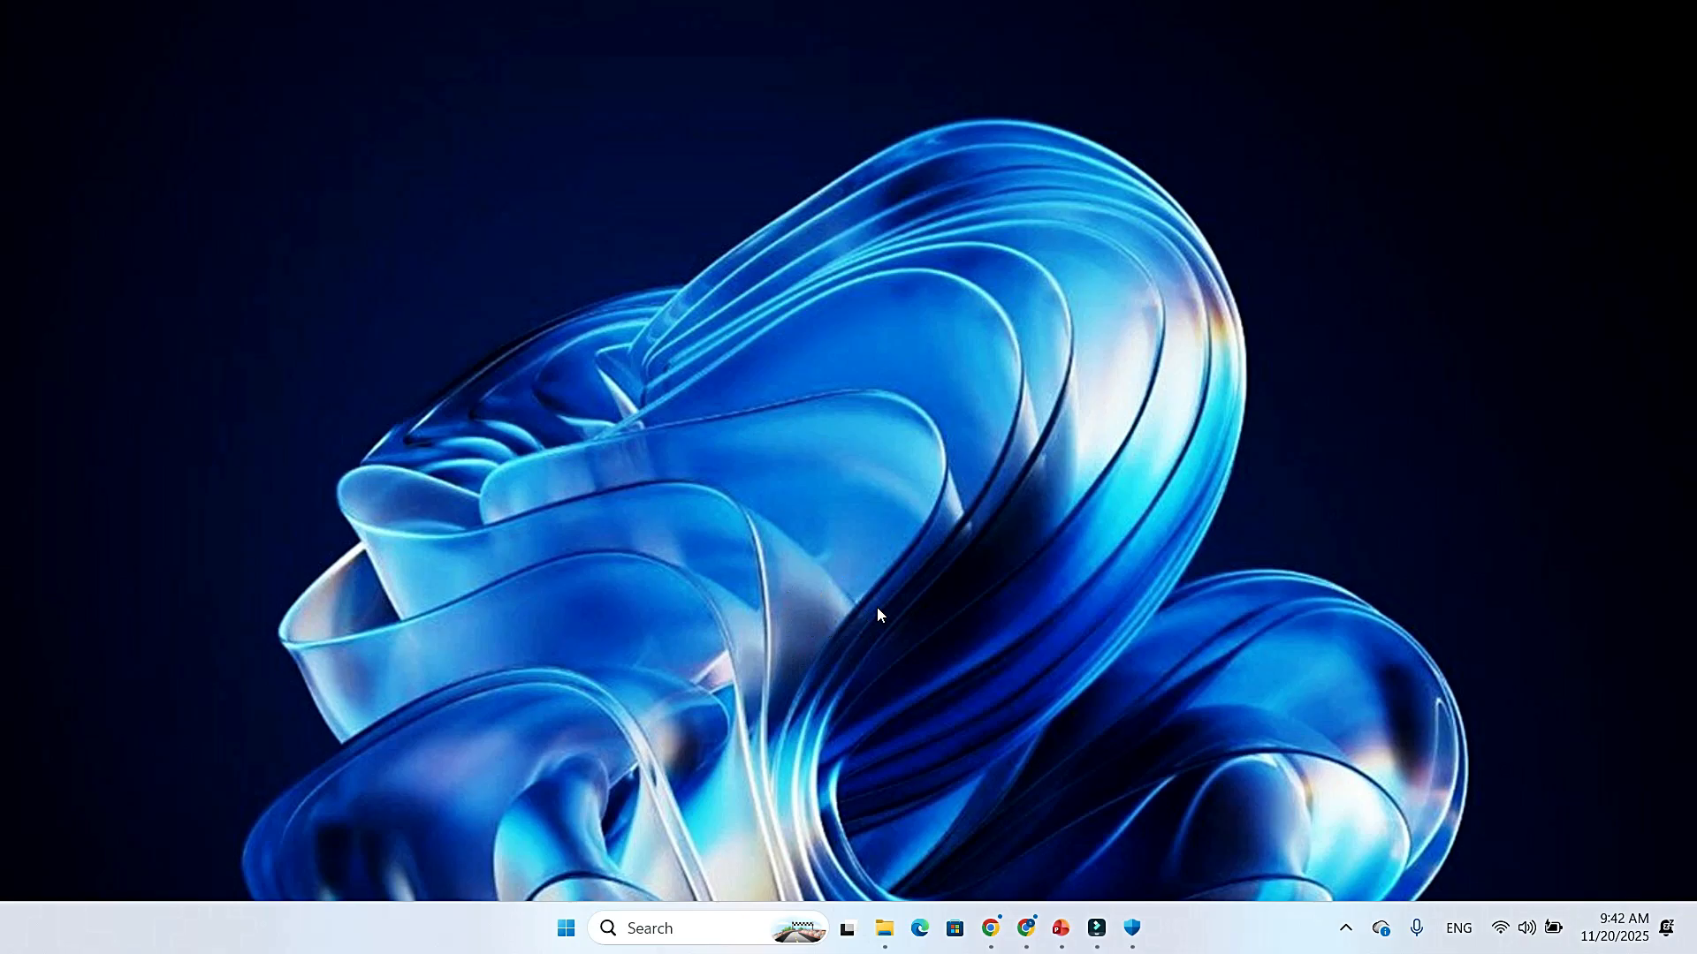
mouse_move(796, 631)
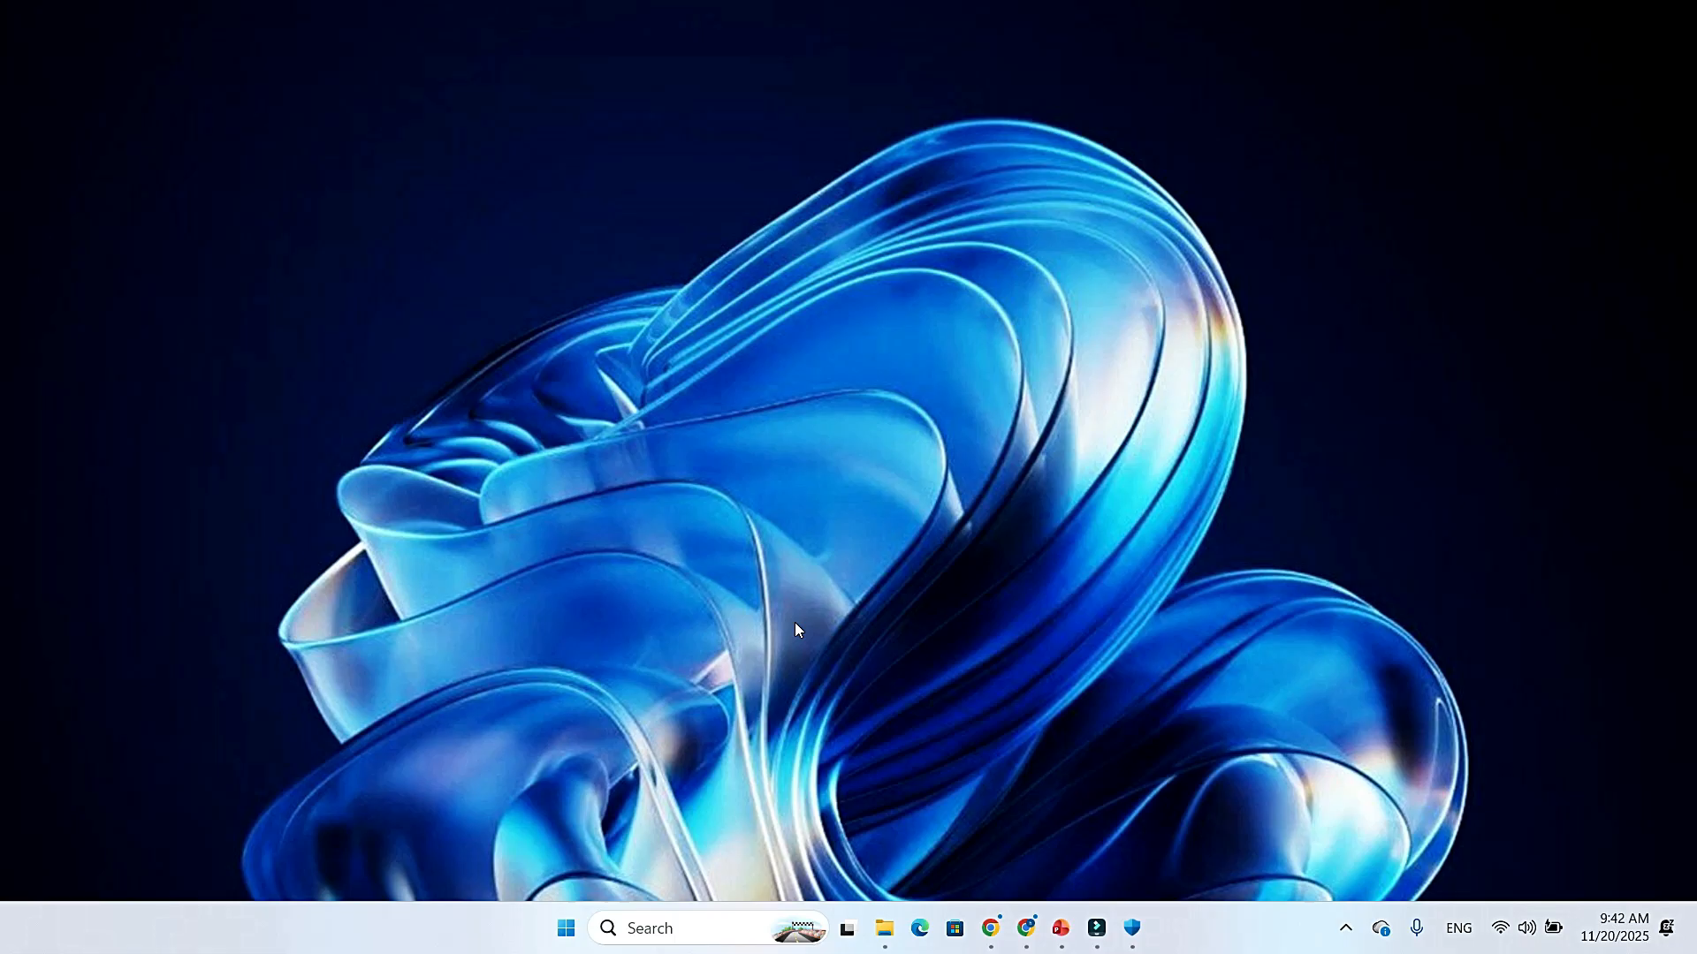
mouse_move(857, 616)
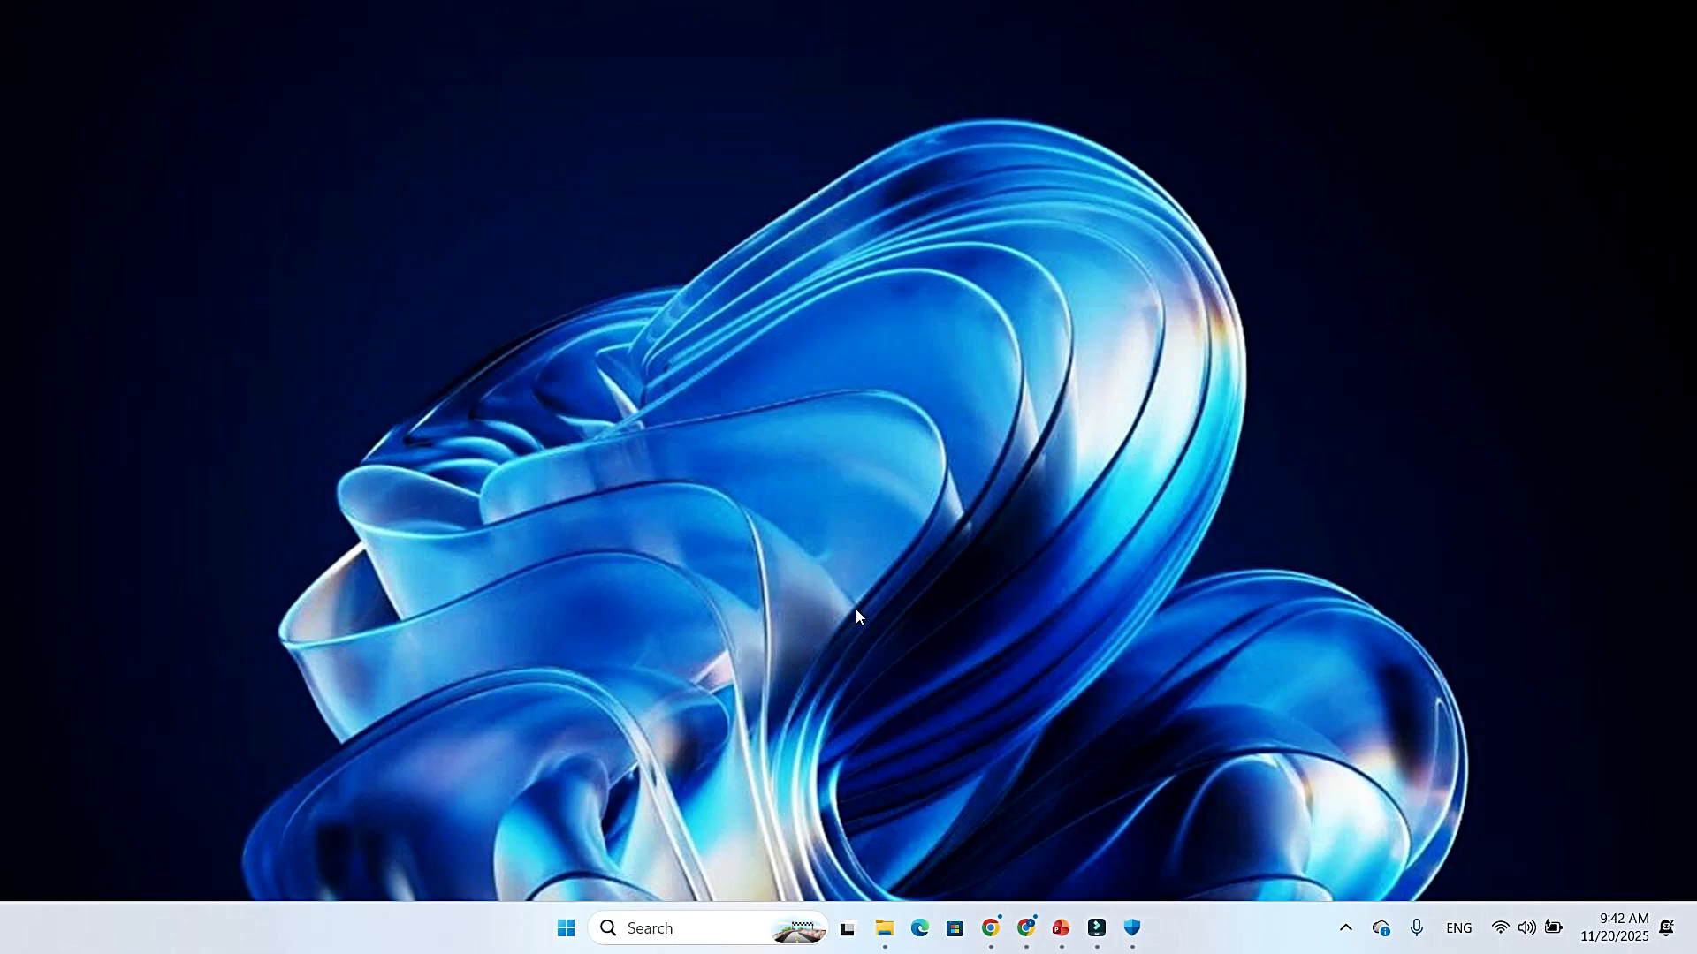
mouse_move(828, 633)
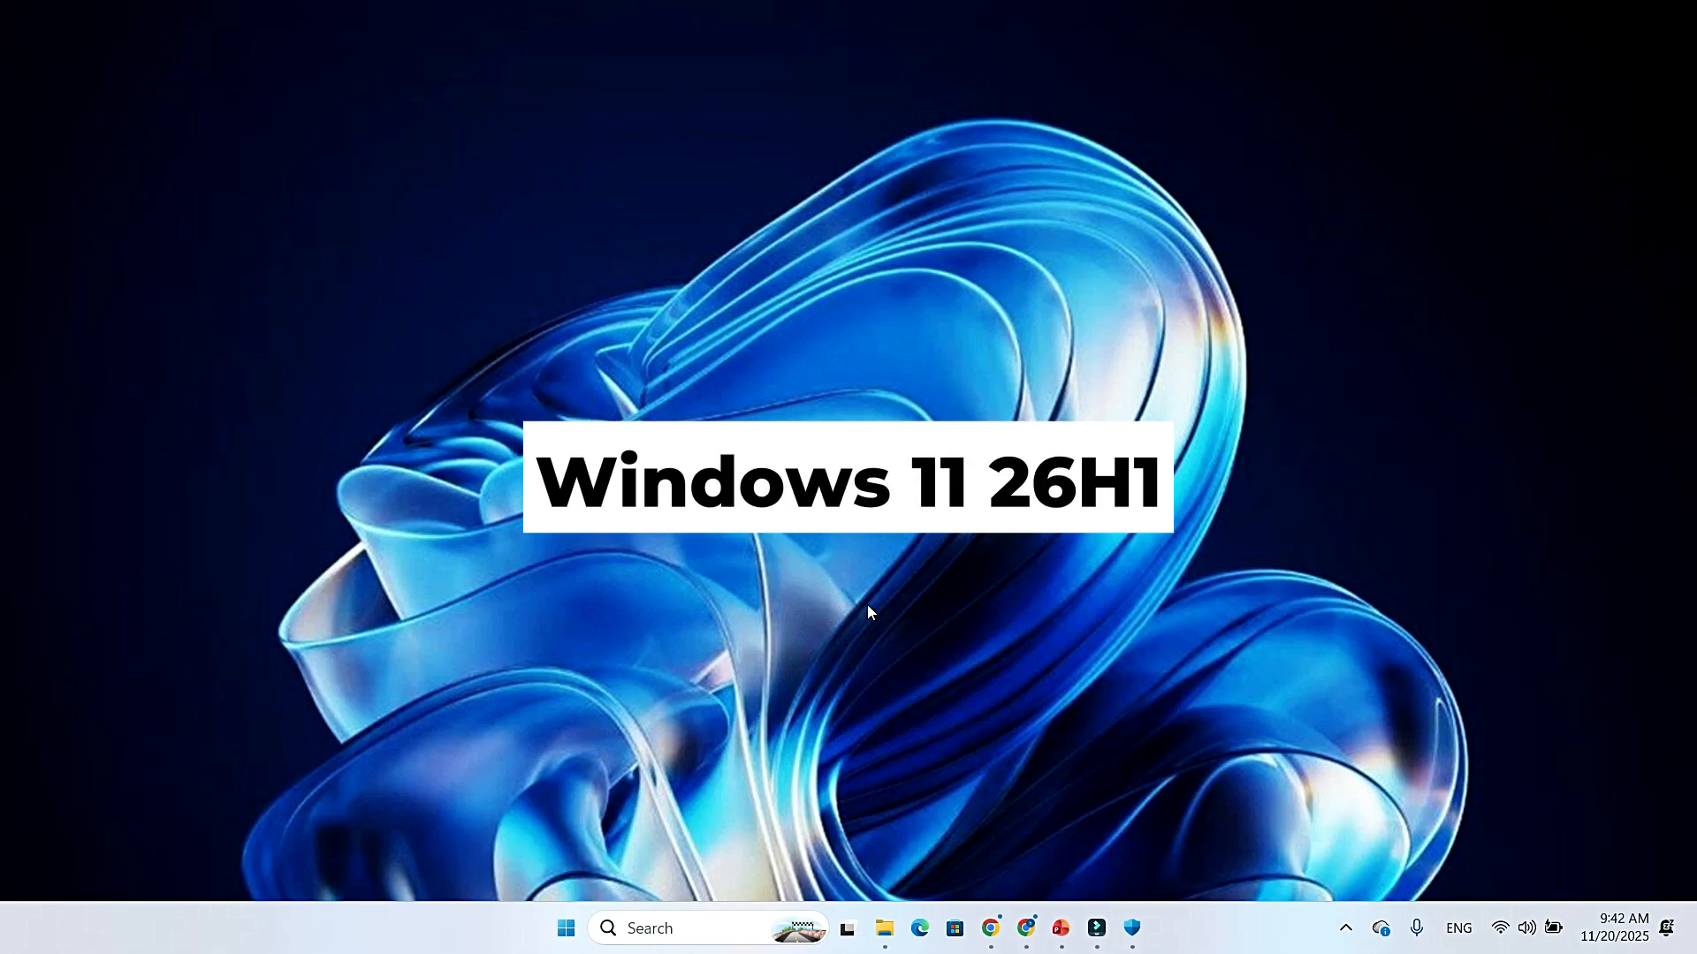
mouse_move(874, 612)
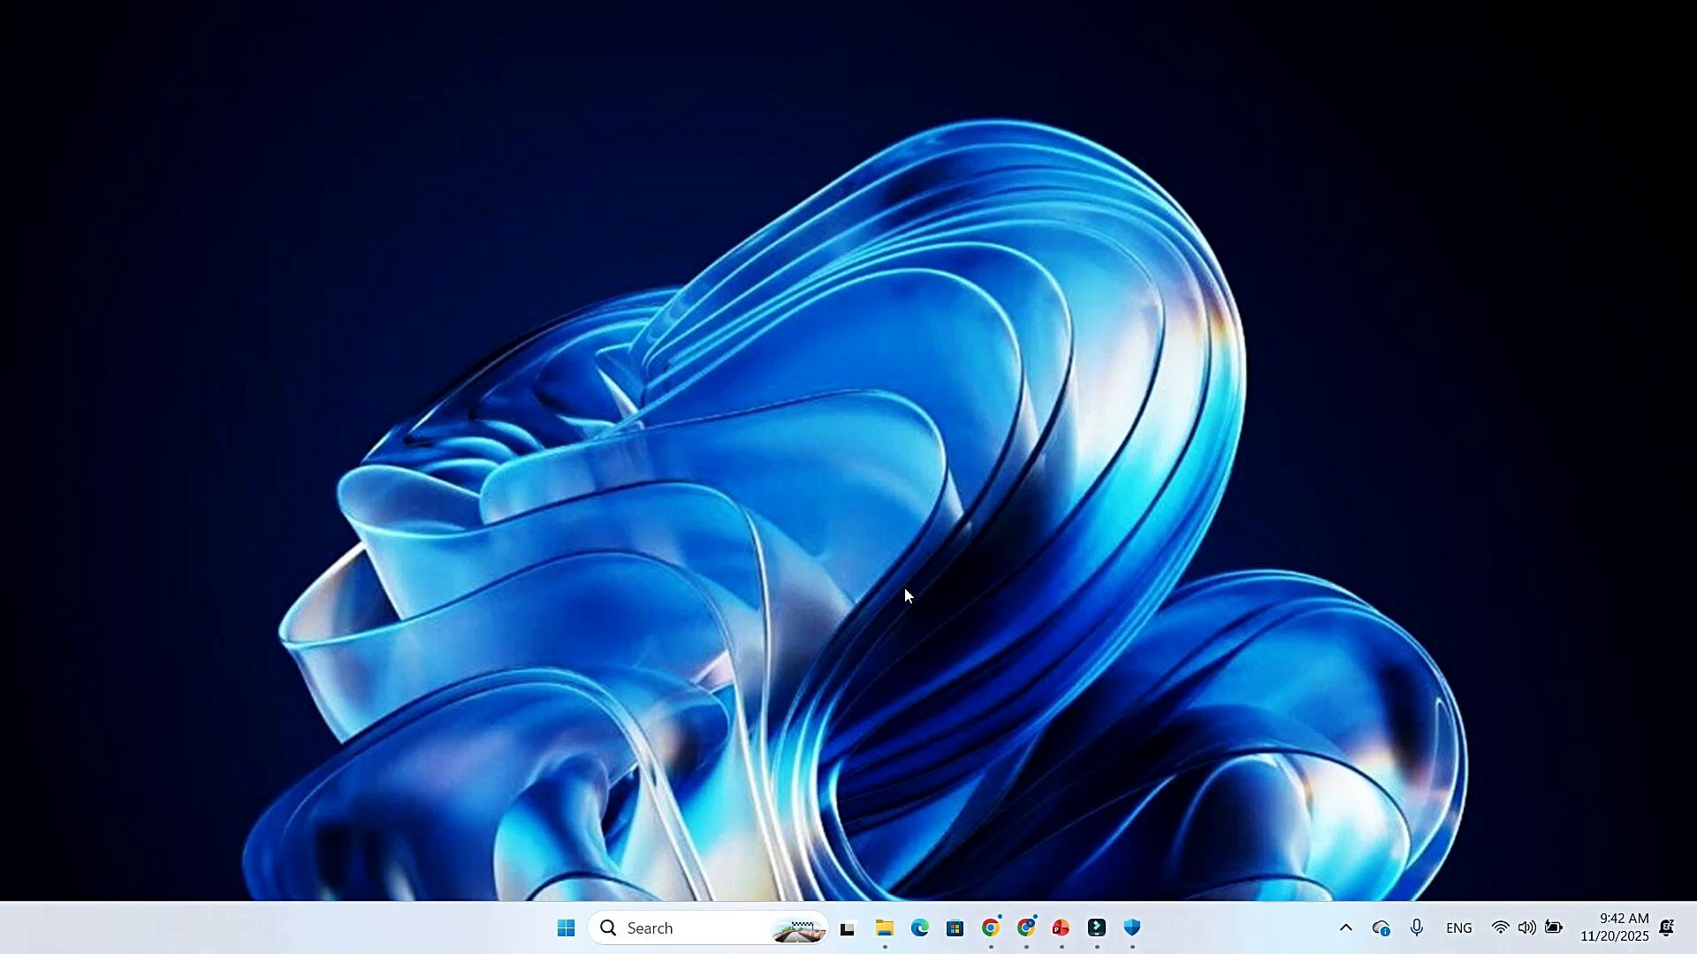
mouse_move(774, 592)
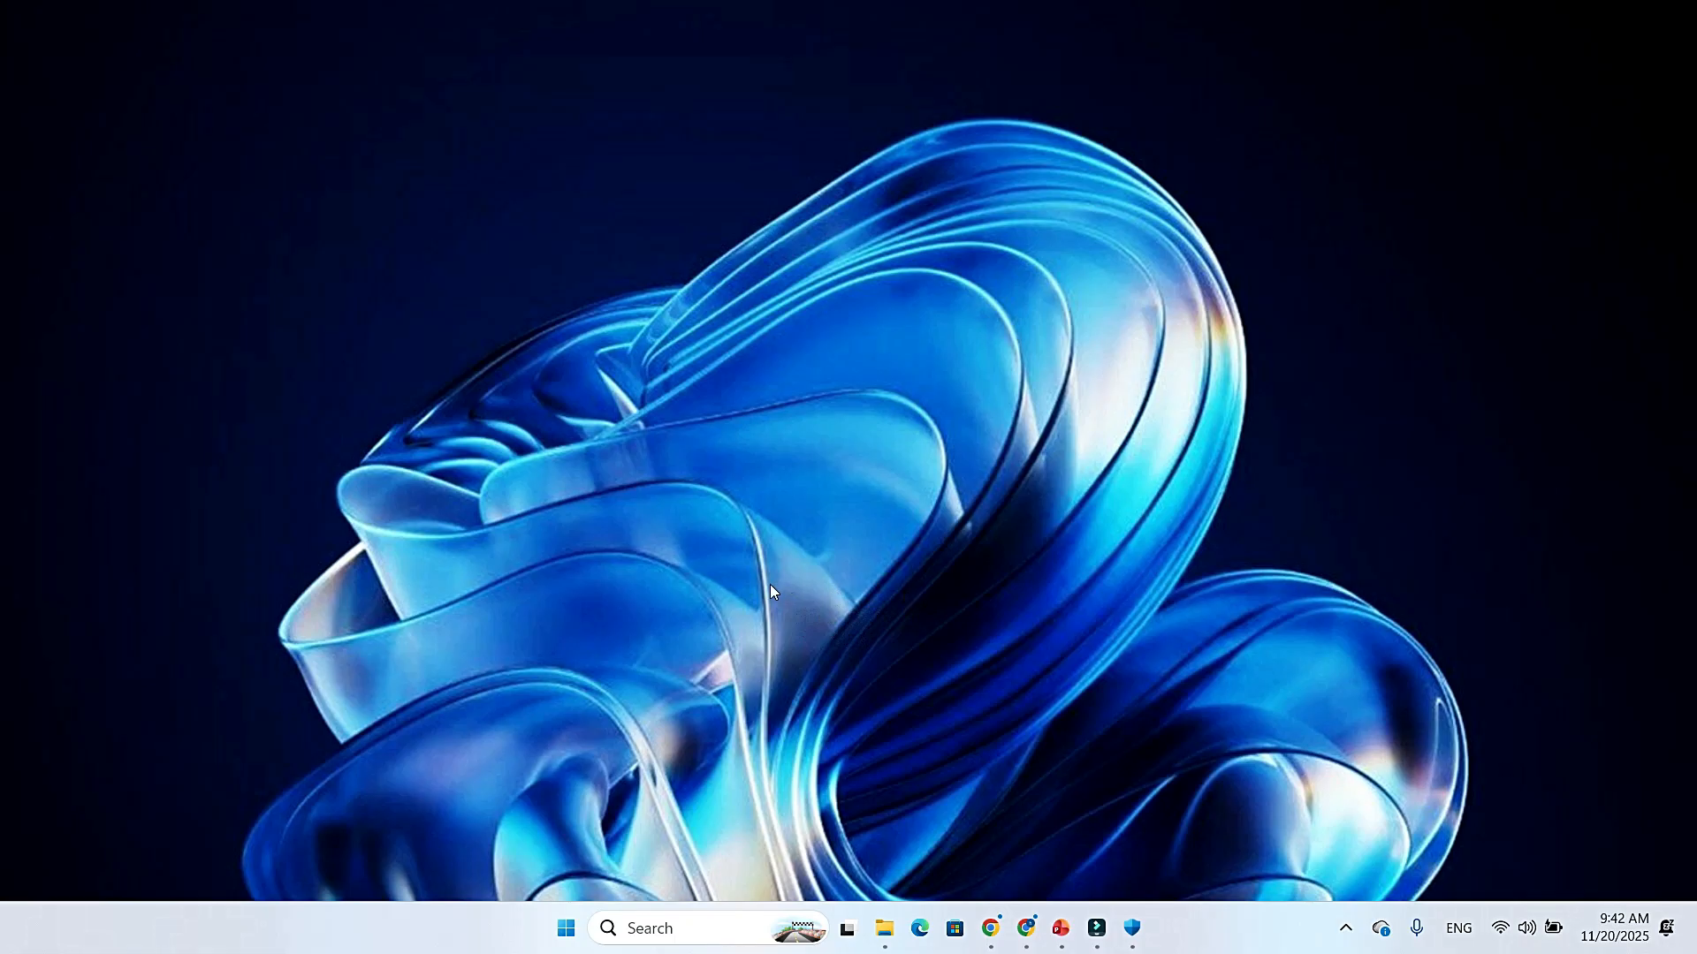
mouse_move(888, 600)
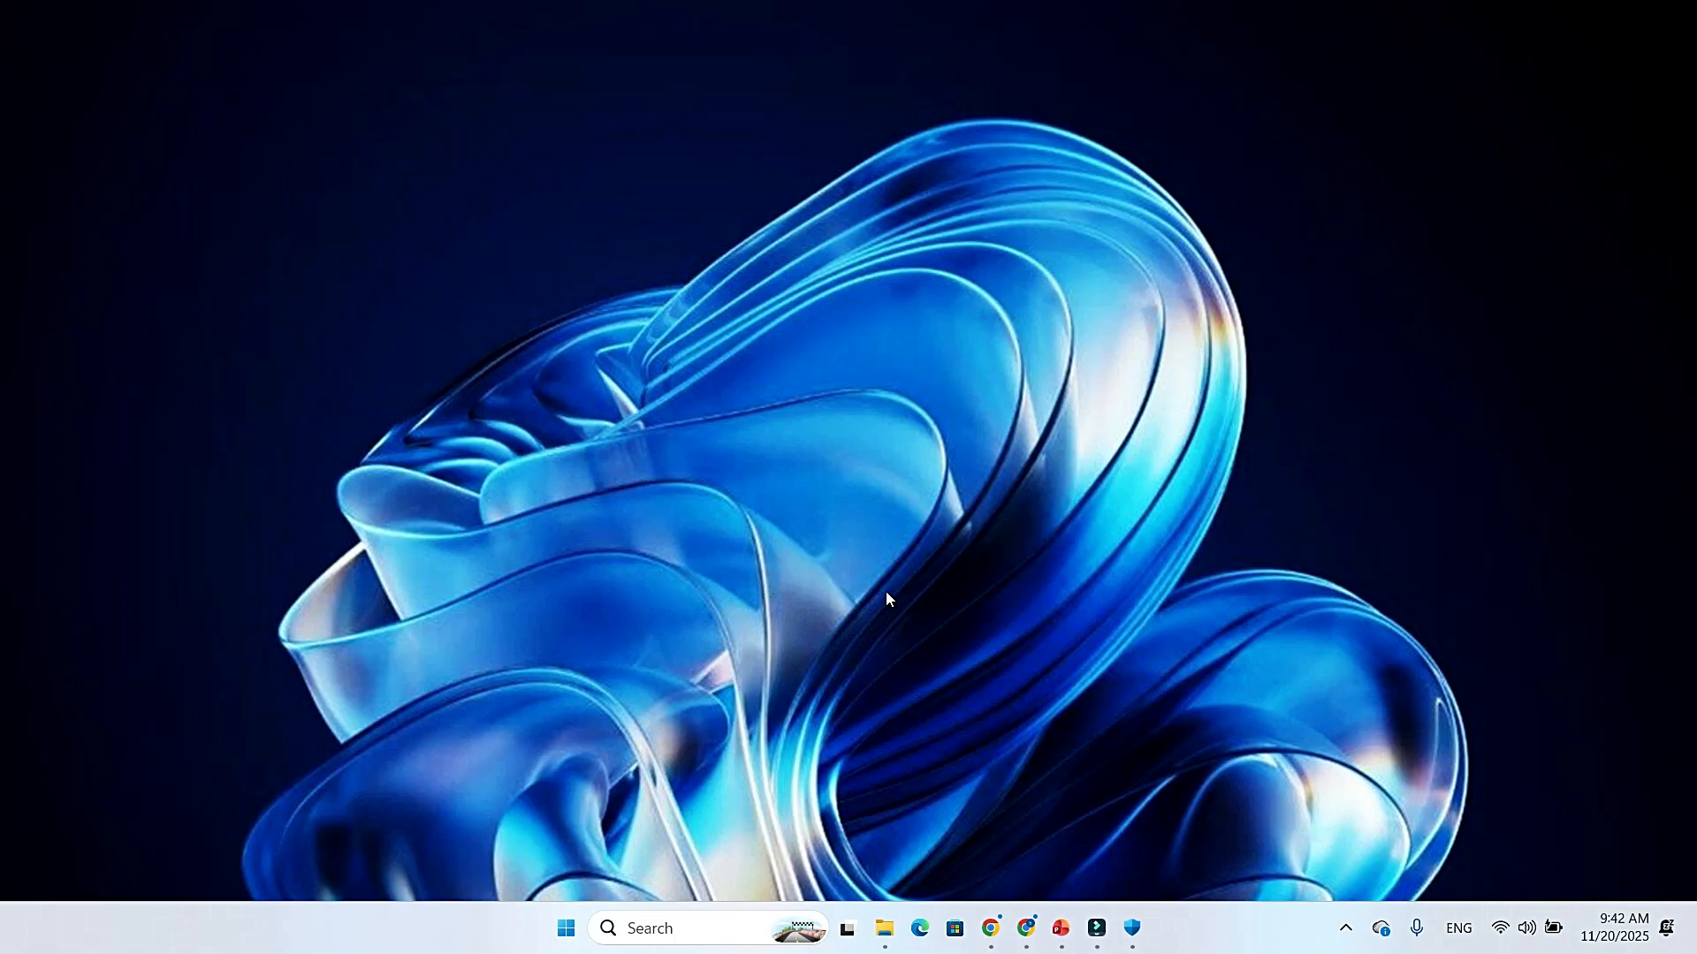
mouse_move(775, 599)
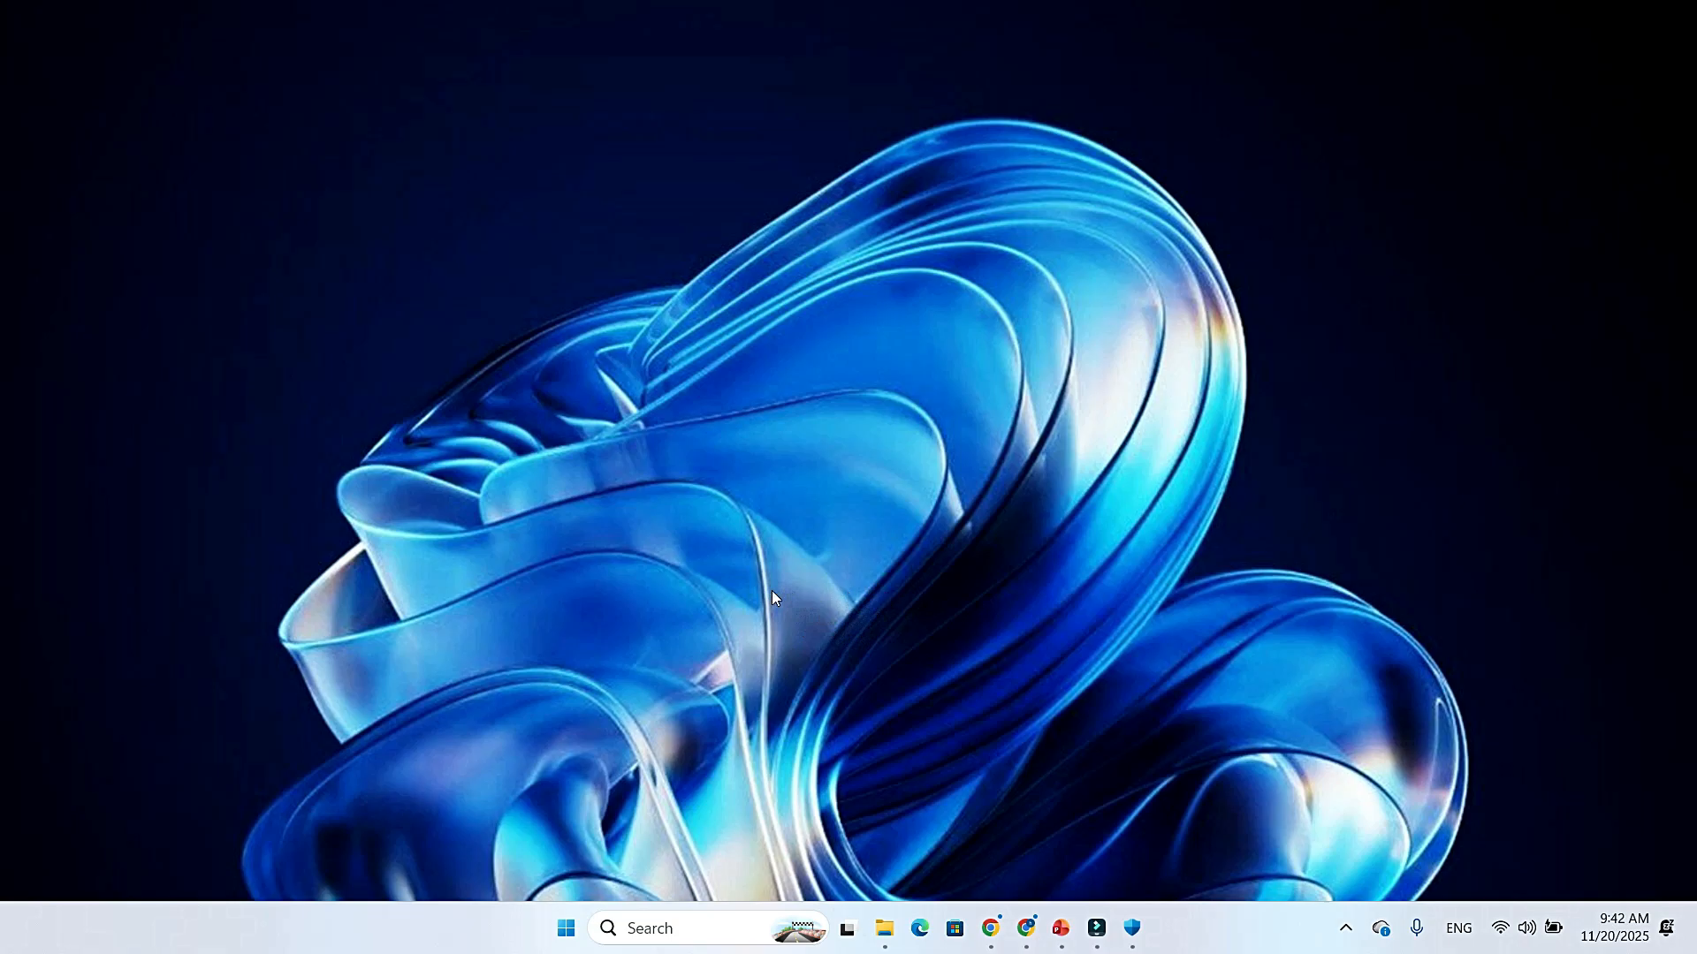
mouse_move(892, 598)
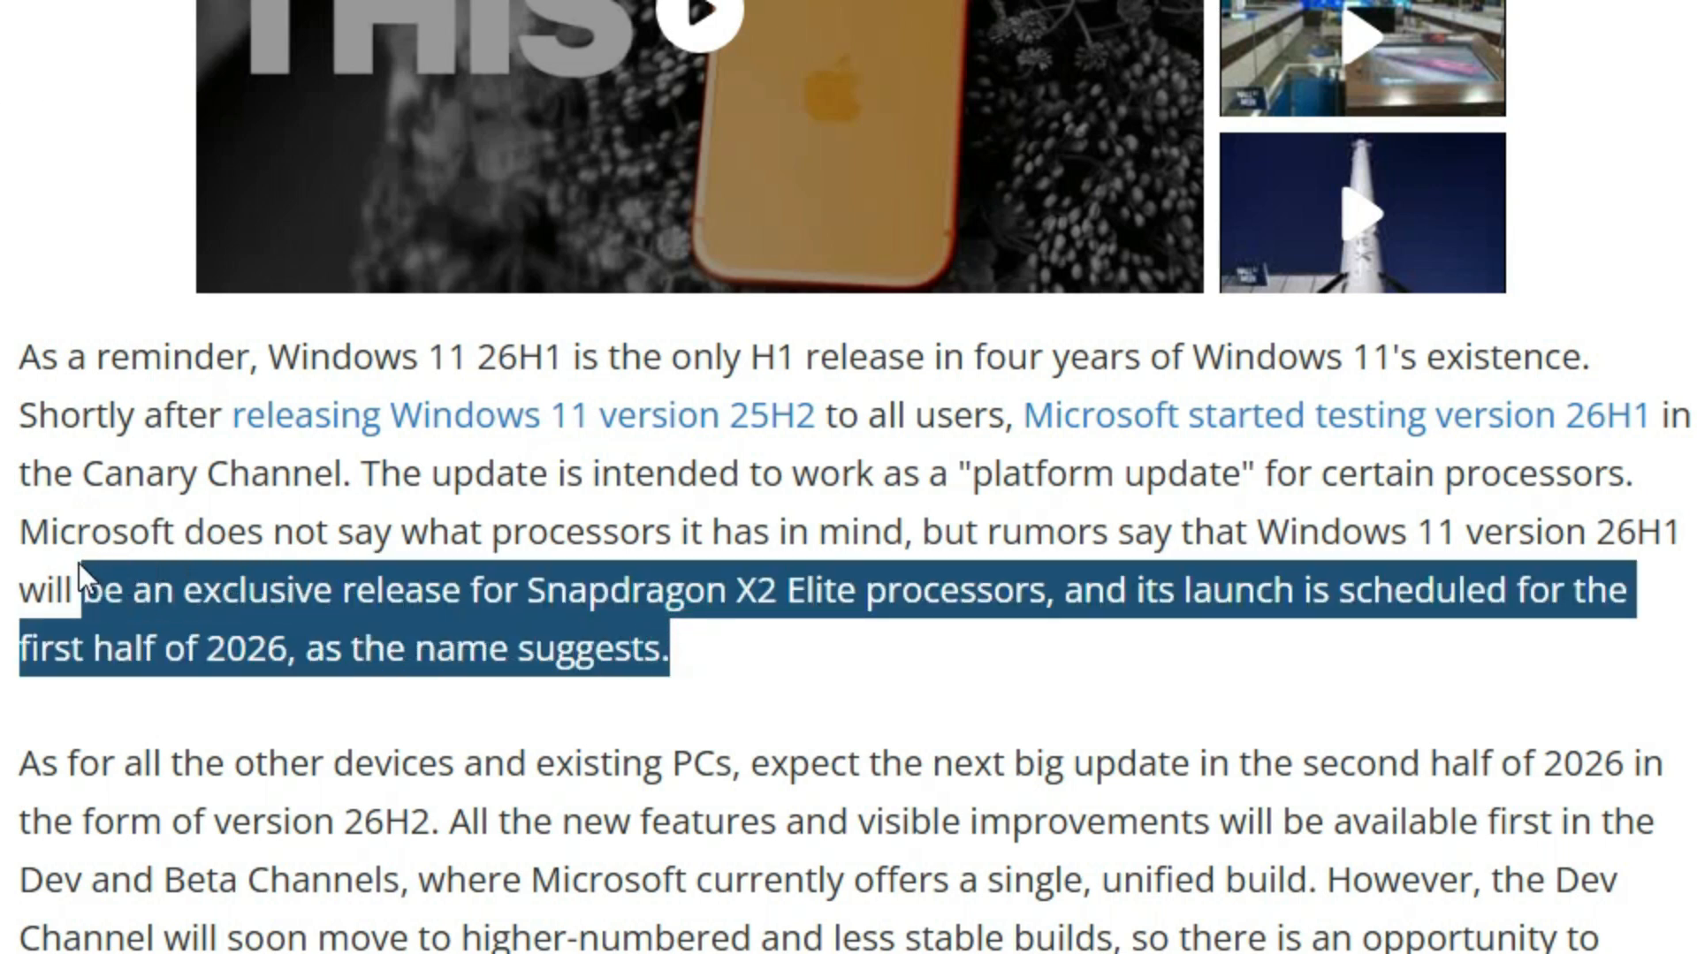
left_click_drag(81, 577, 379, 519)
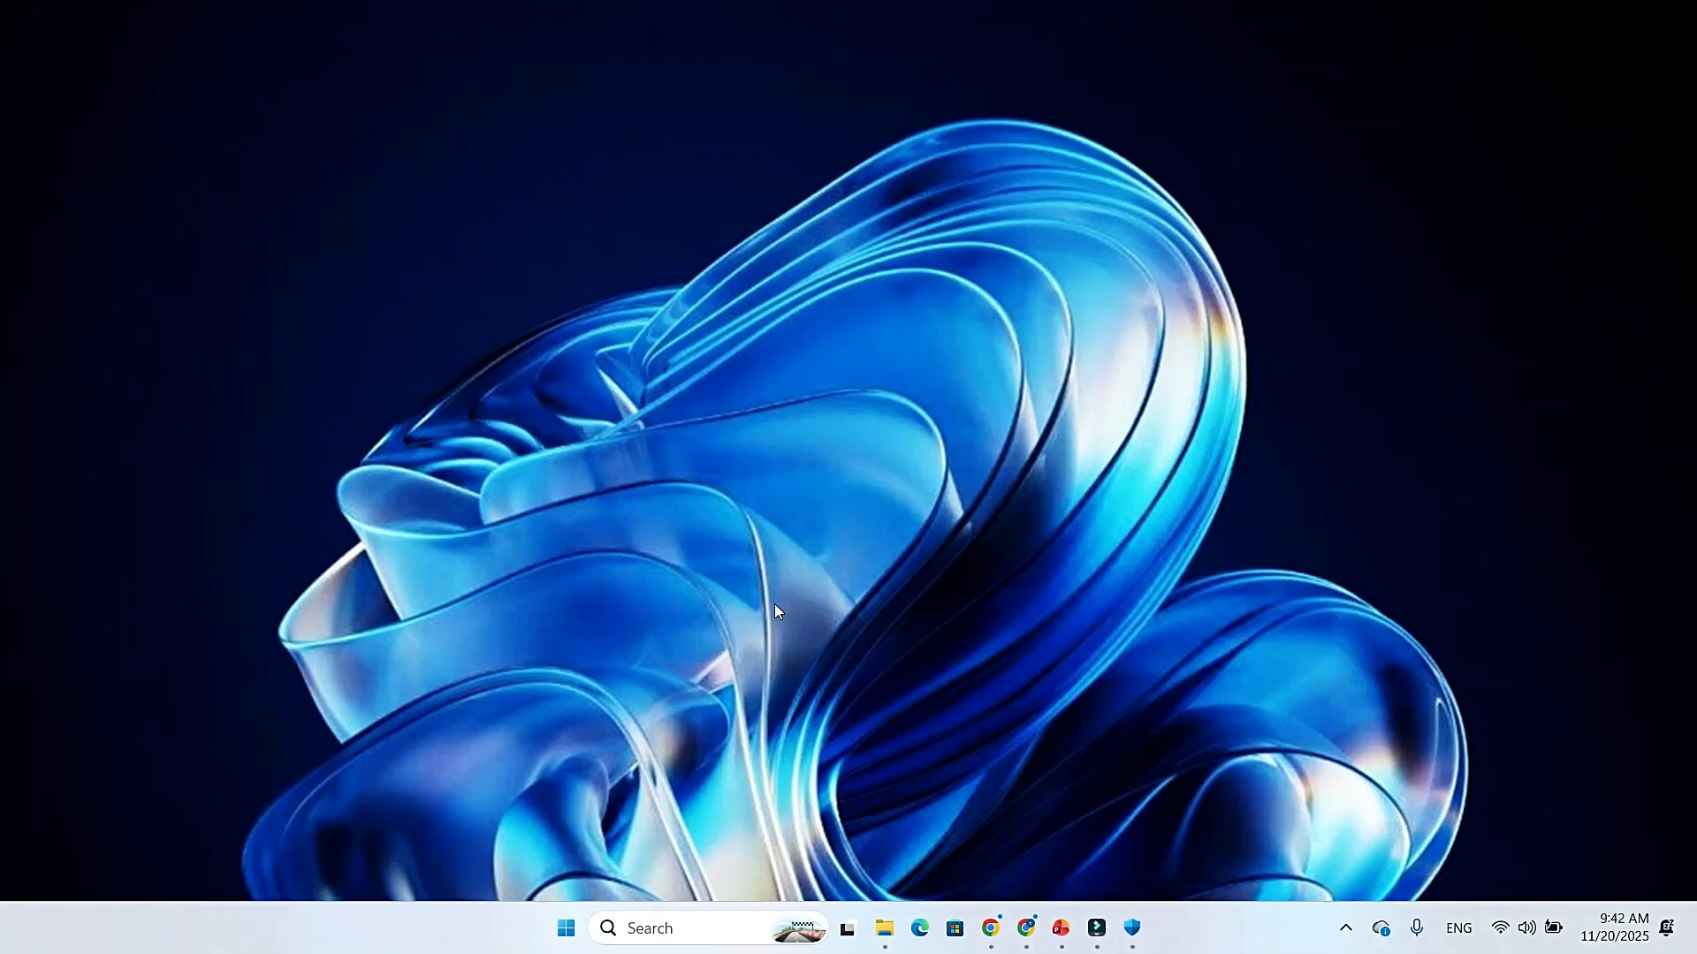
mouse_move(819, 608)
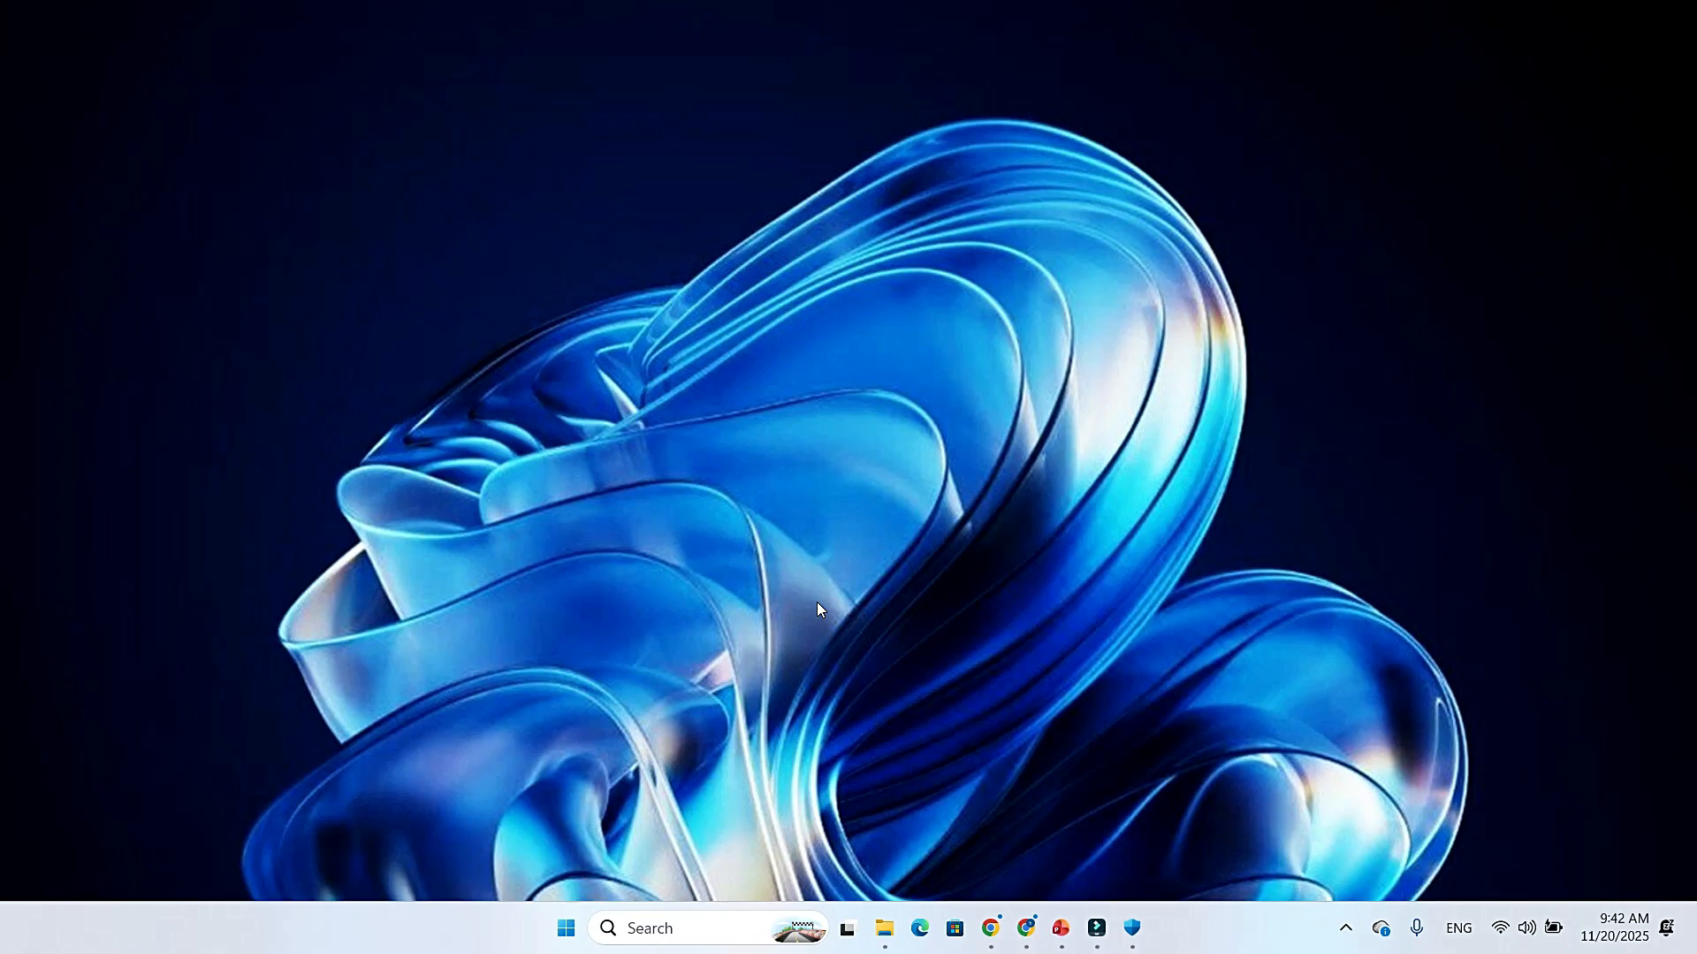
mouse_move(863, 603)
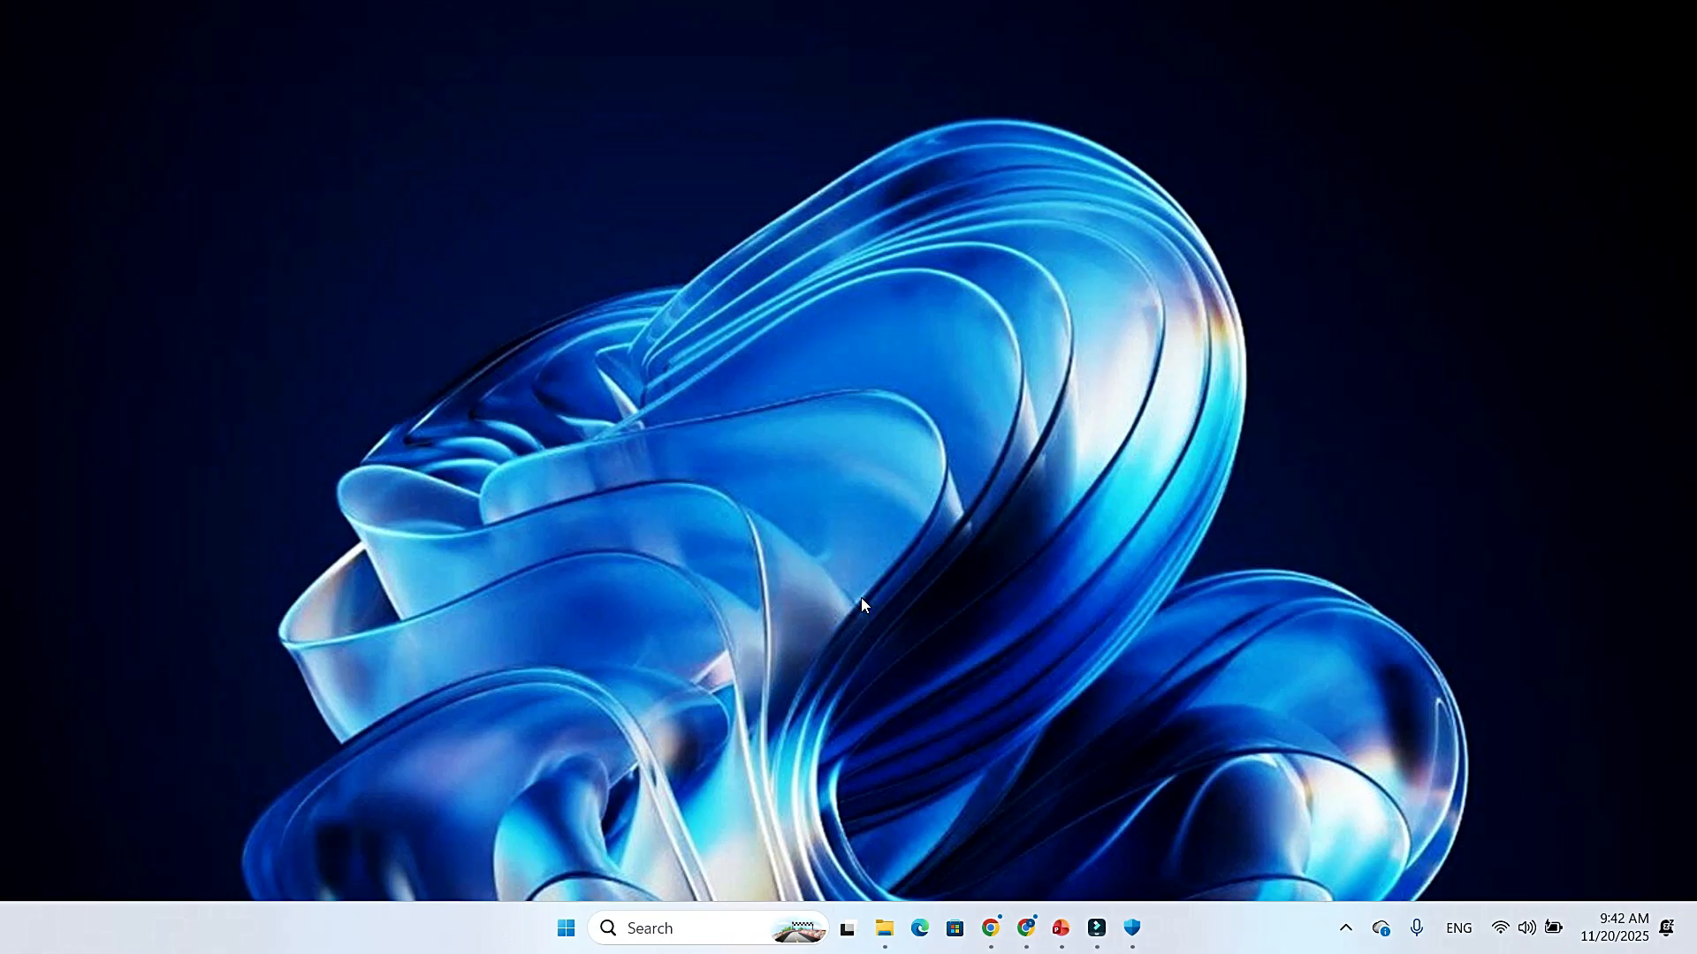
mouse_move(816, 604)
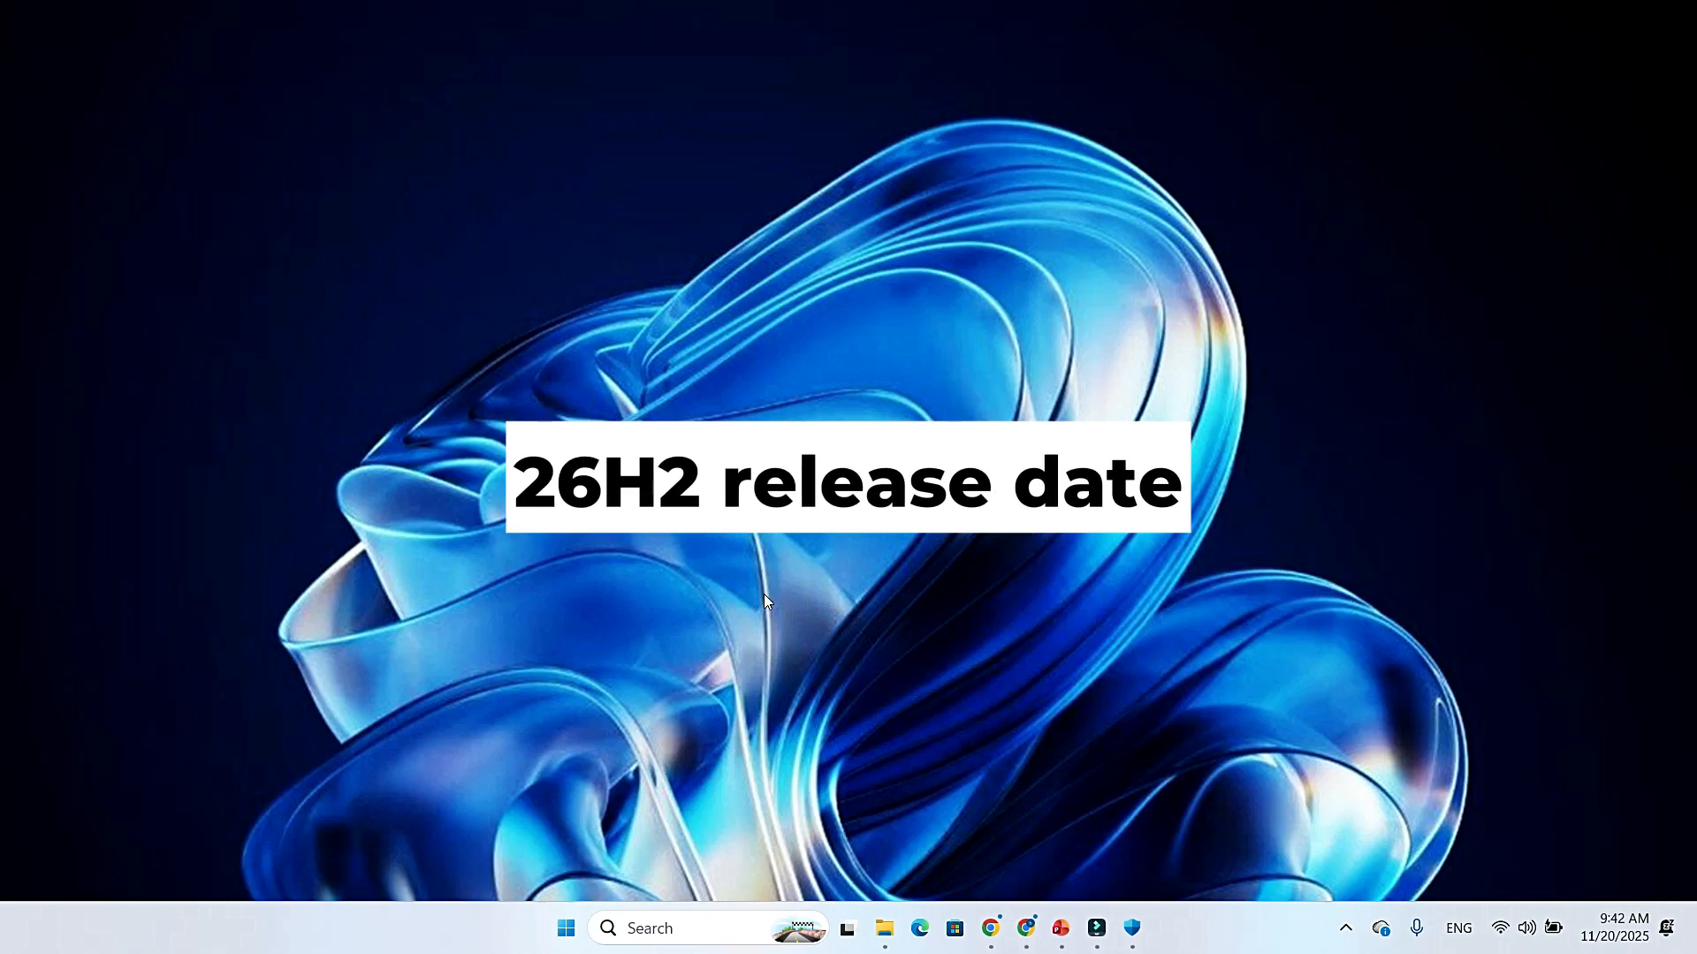
mouse_move(723, 600)
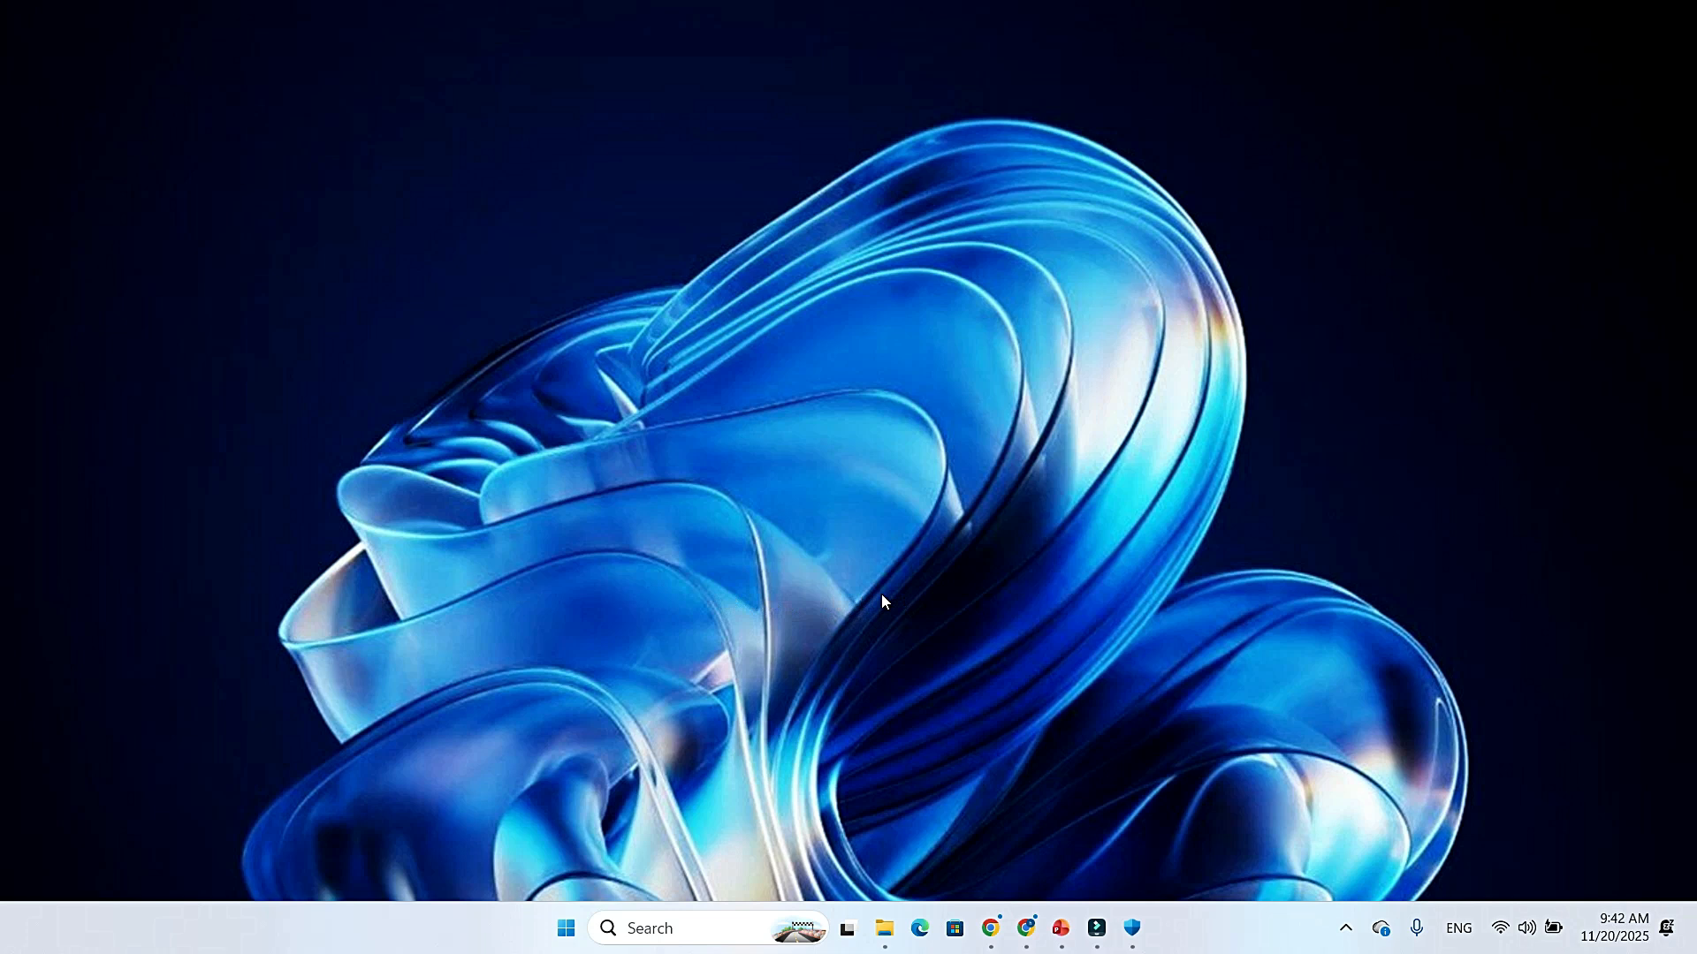
mouse_move(799, 598)
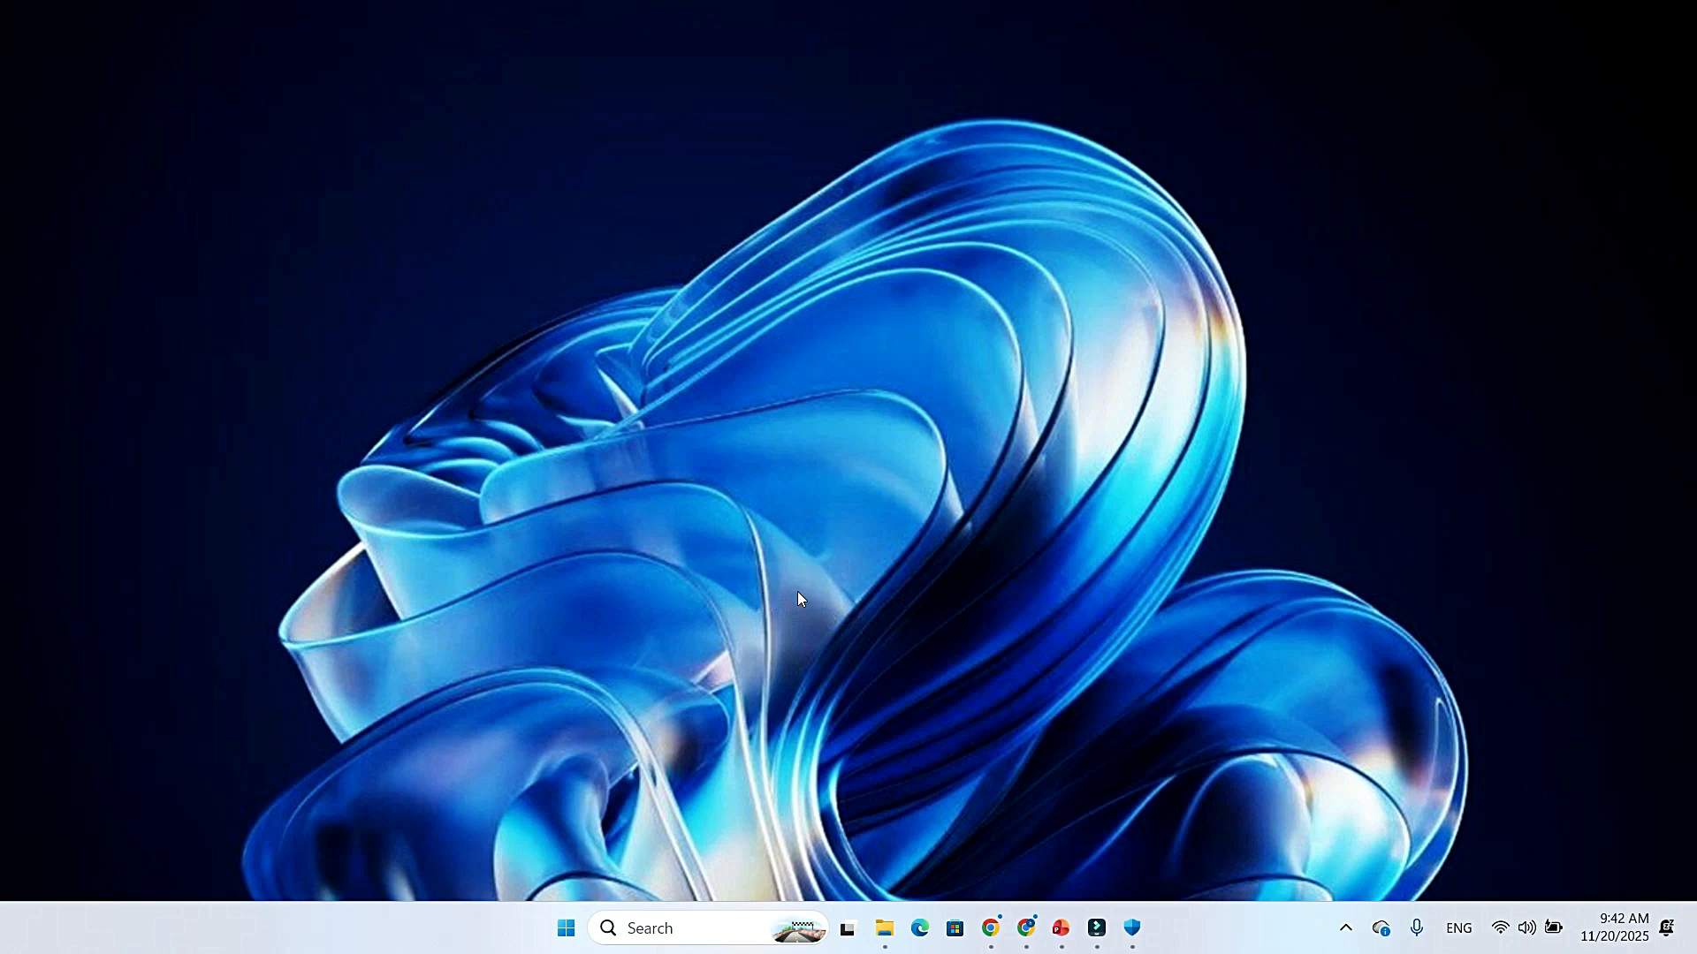
mouse_move(767, 598)
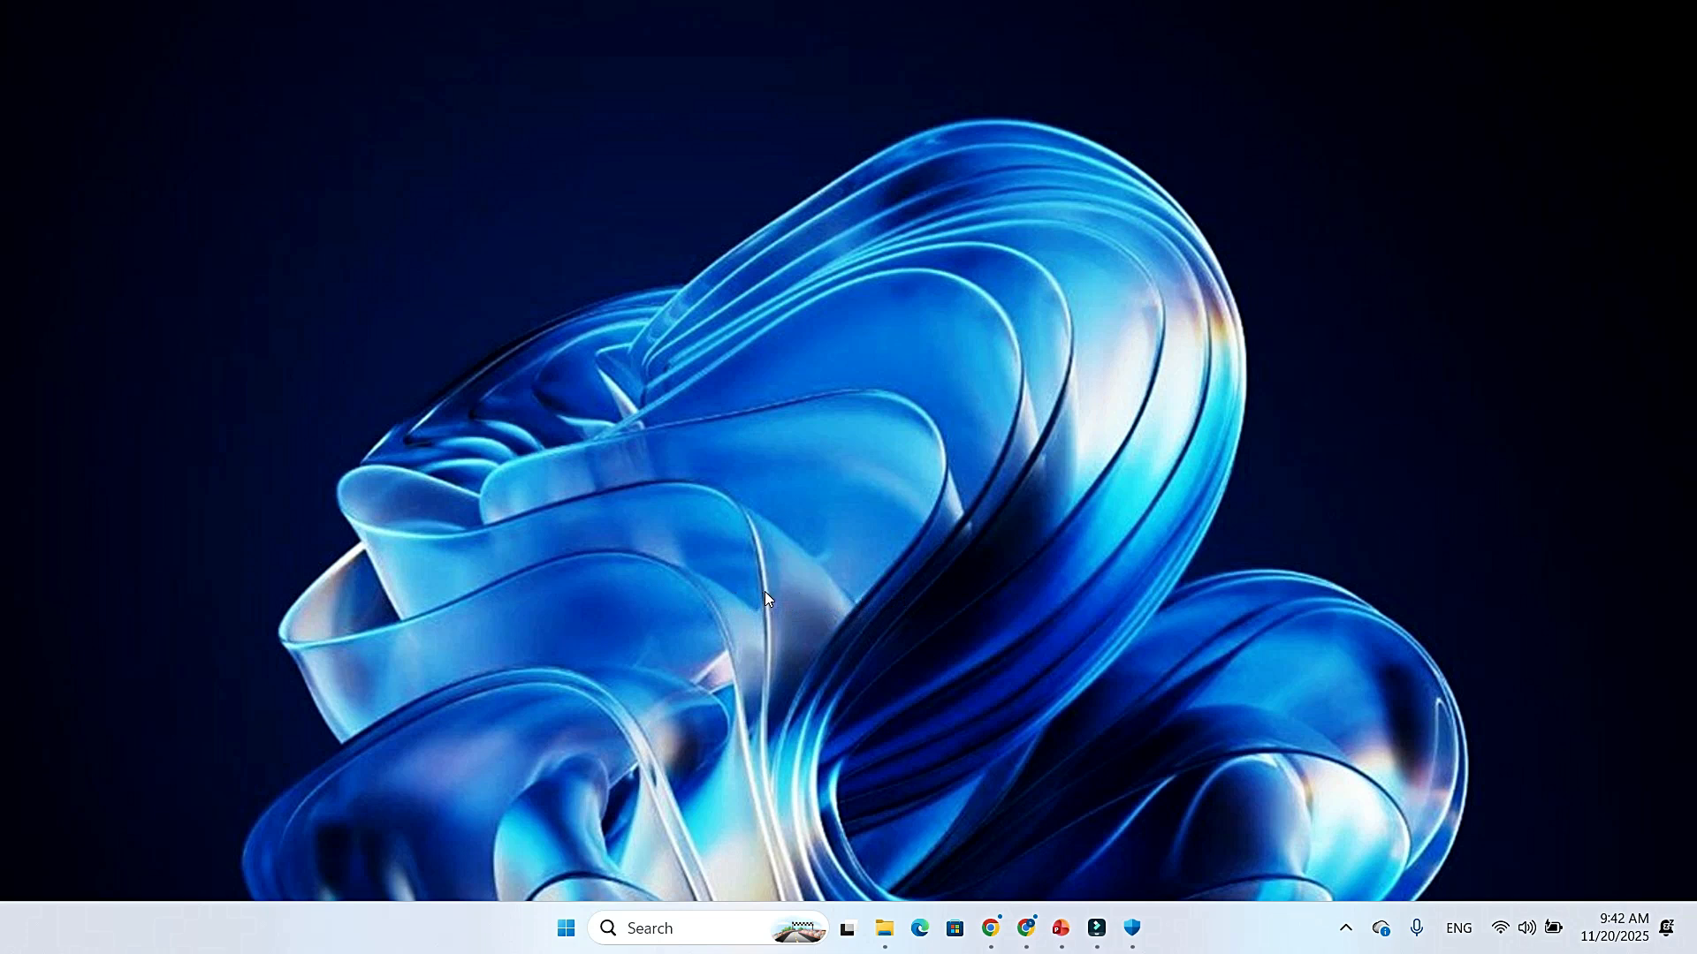
mouse_move(866, 602)
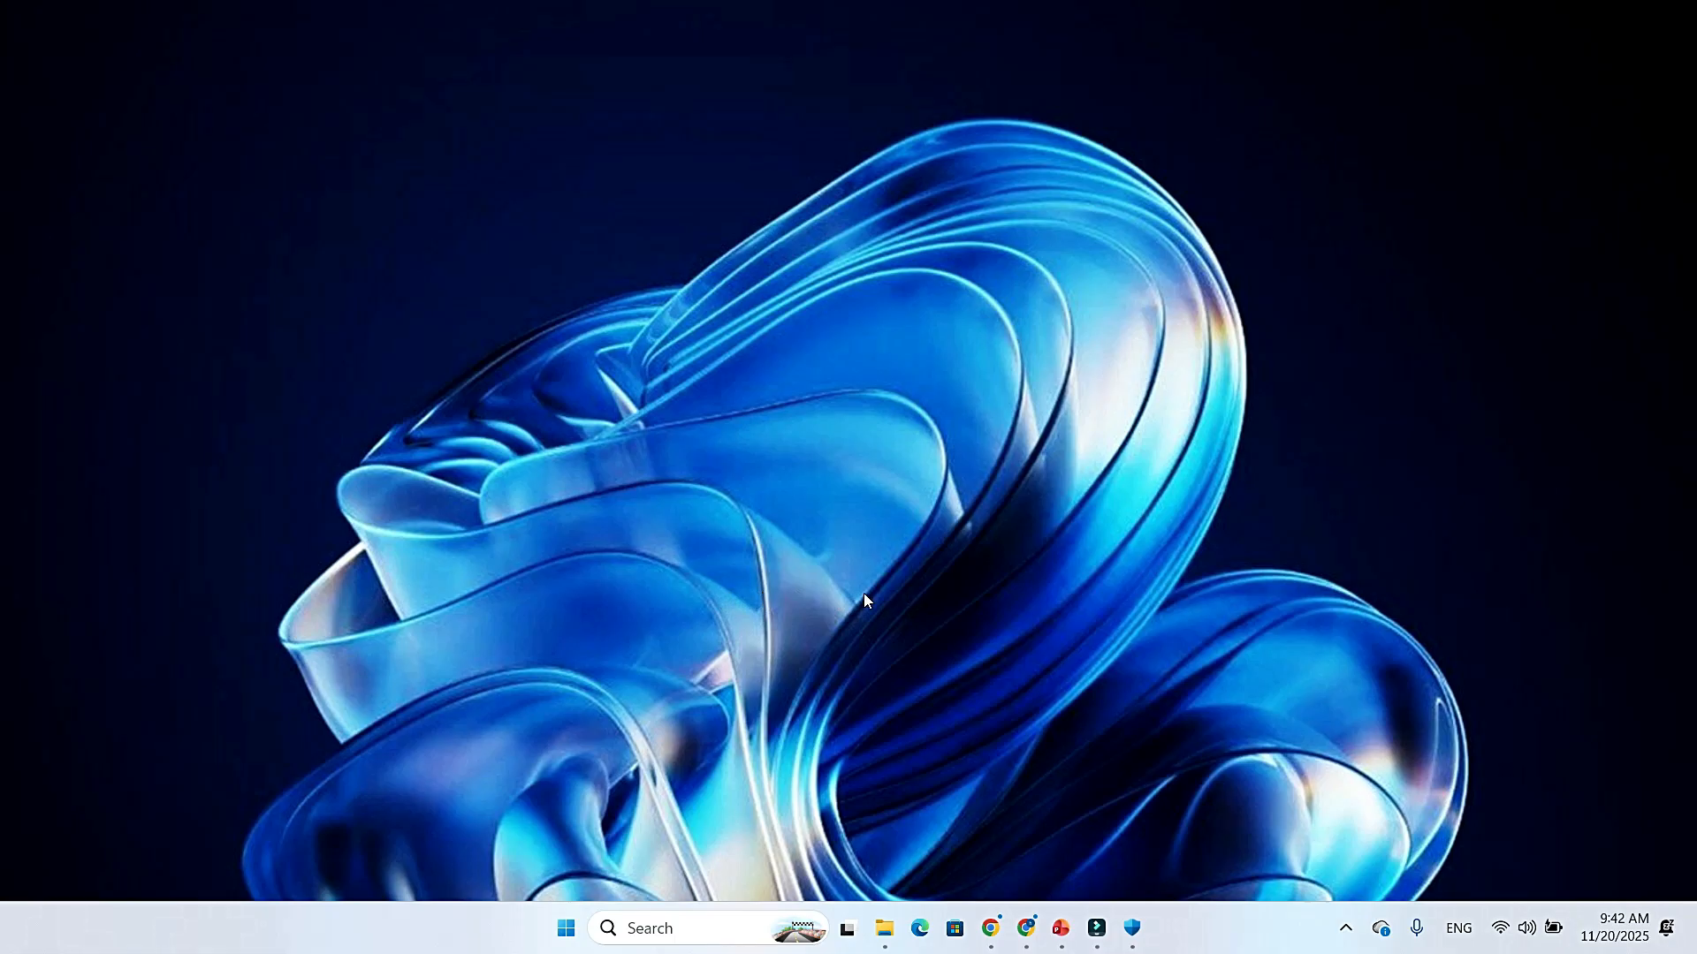
mouse_move(775, 601)
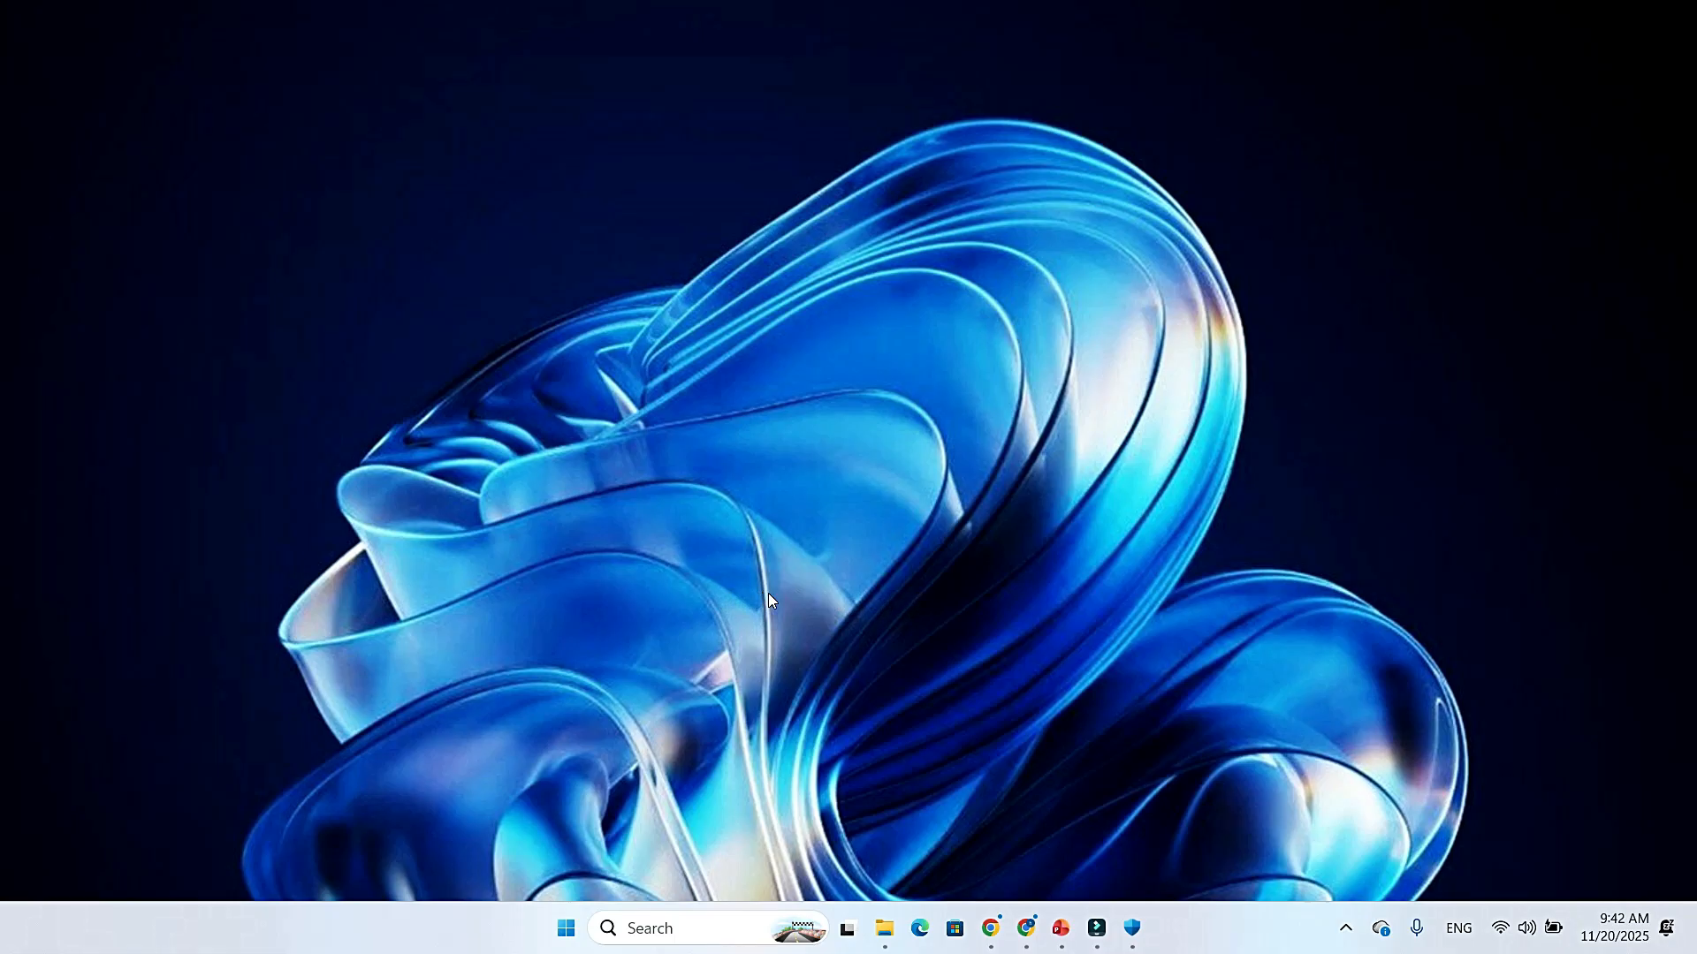
mouse_move(844, 606)
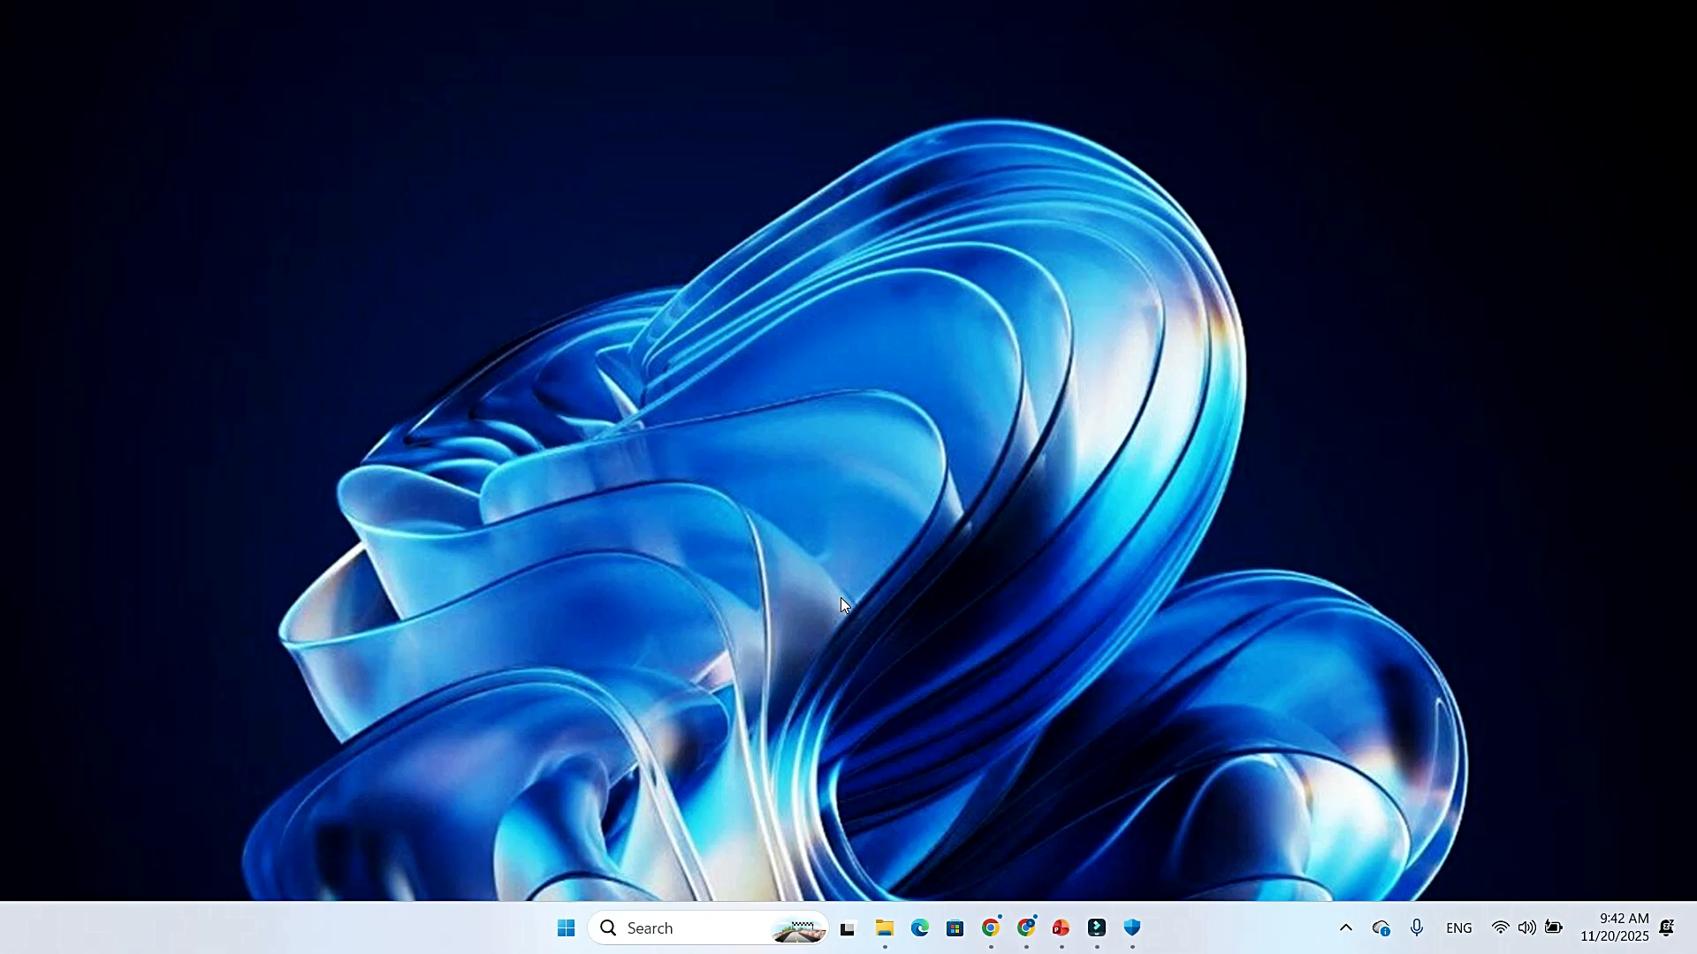
mouse_move(934, 608)
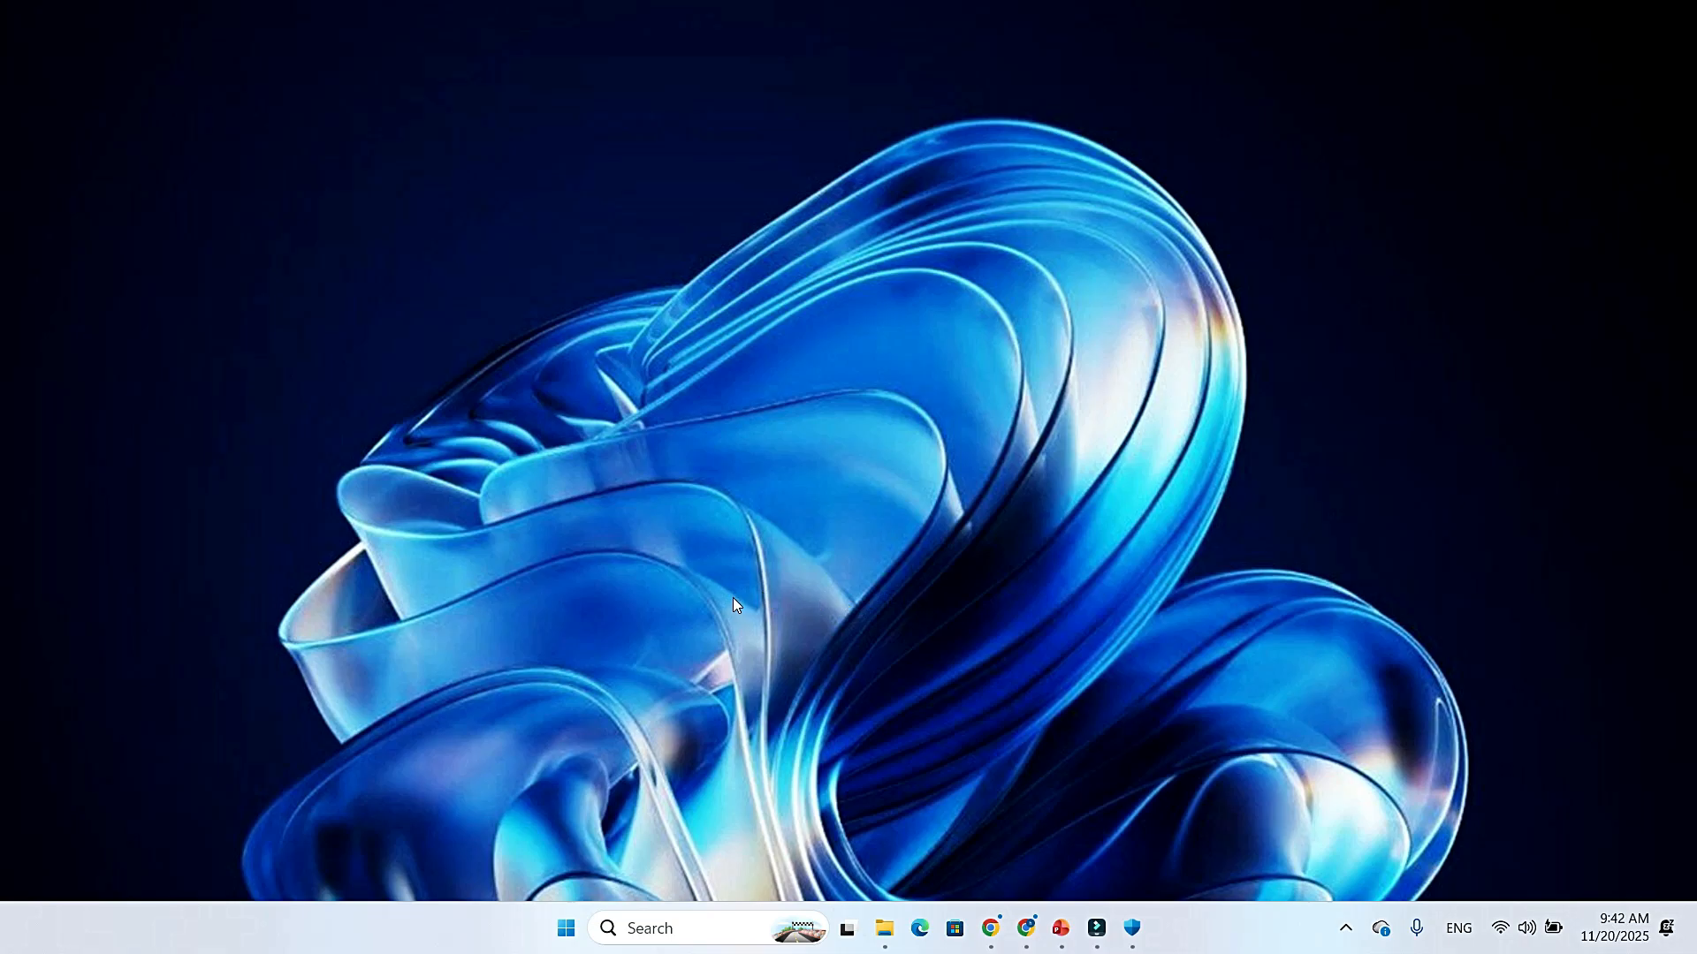
mouse_move(915, 604)
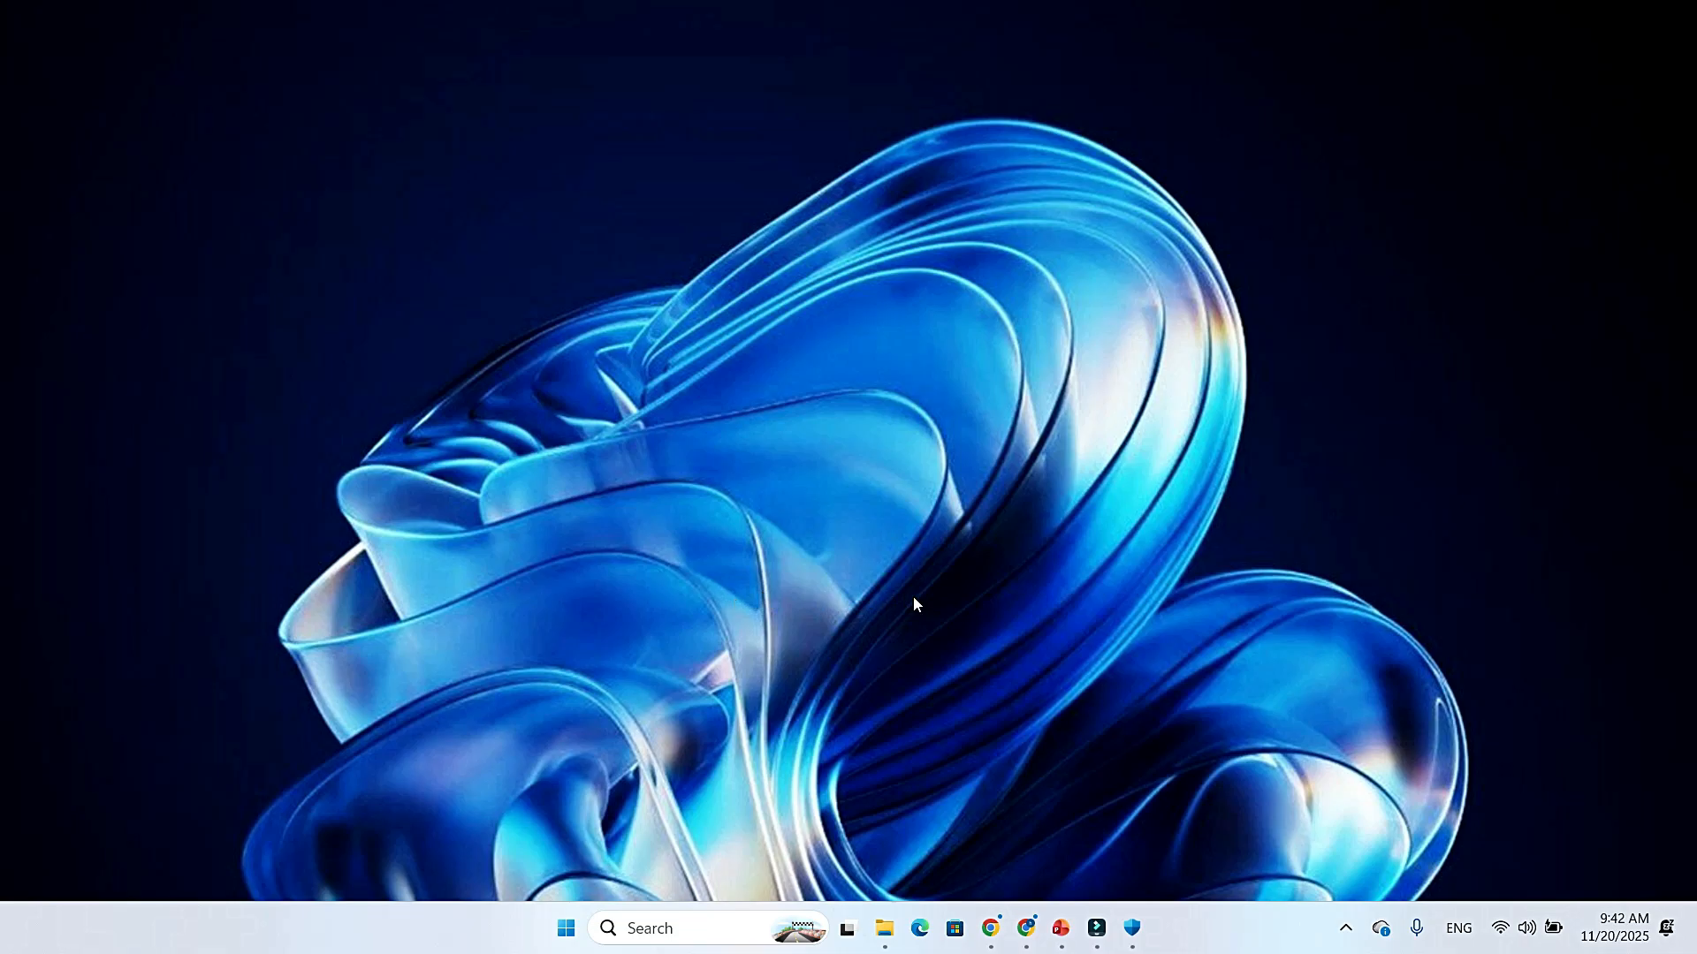
mouse_move(933, 605)
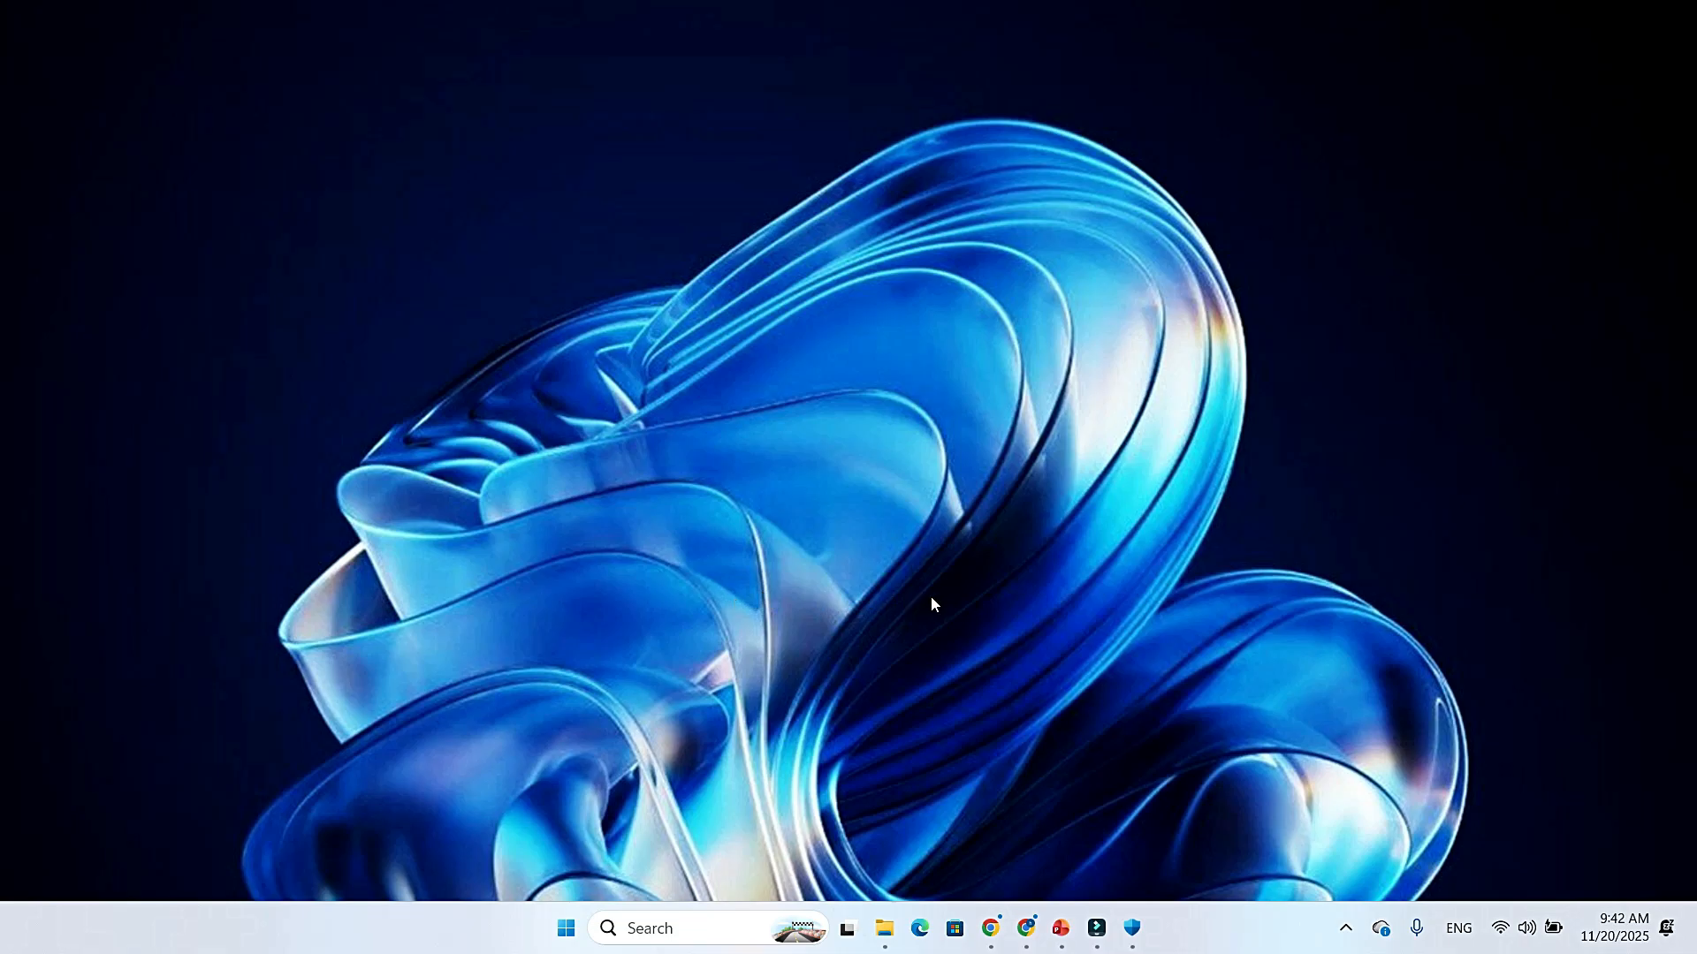
mouse_move(757, 604)
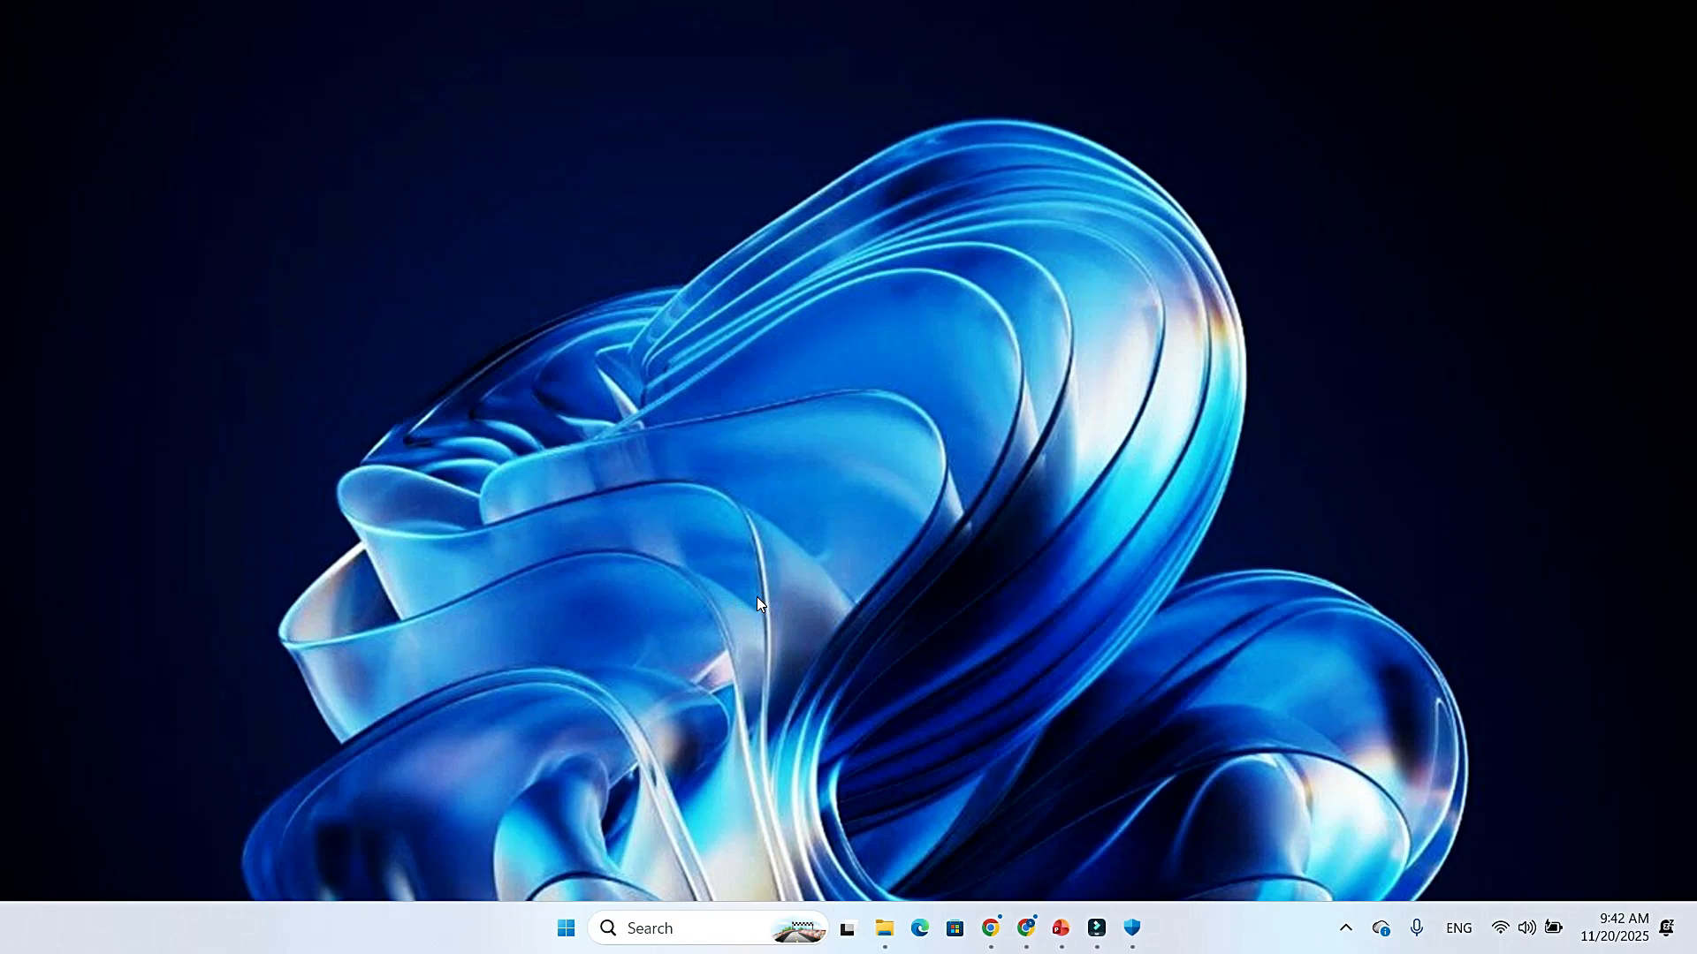
mouse_move(862, 604)
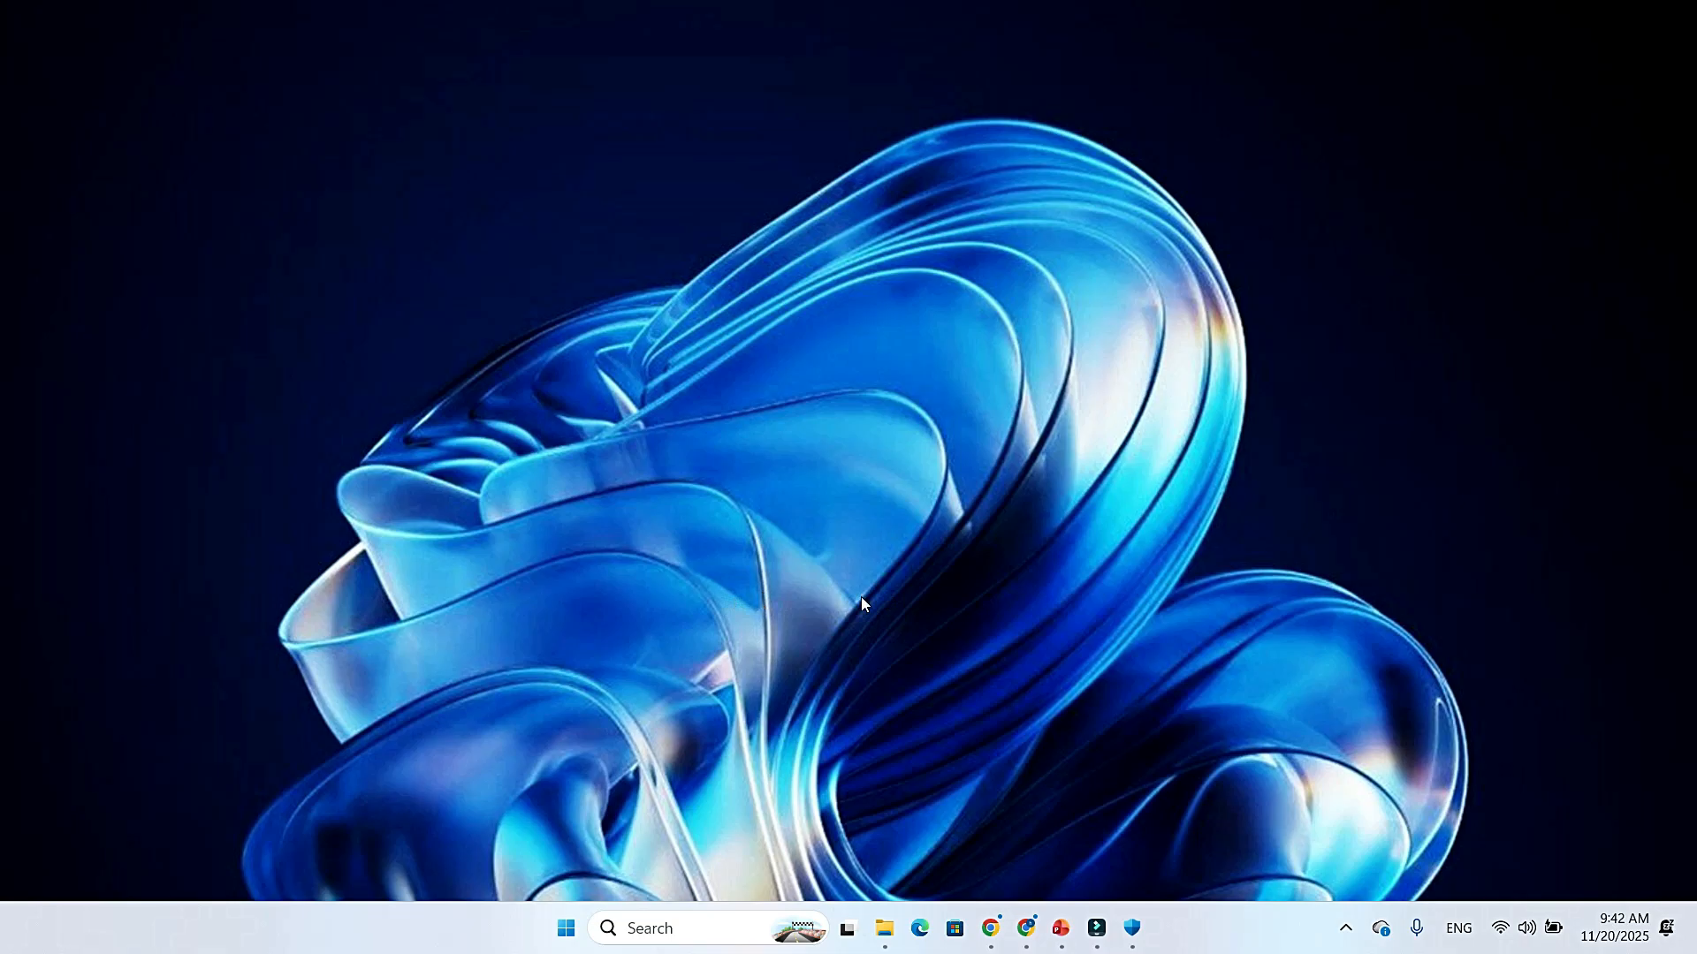
mouse_move(853, 604)
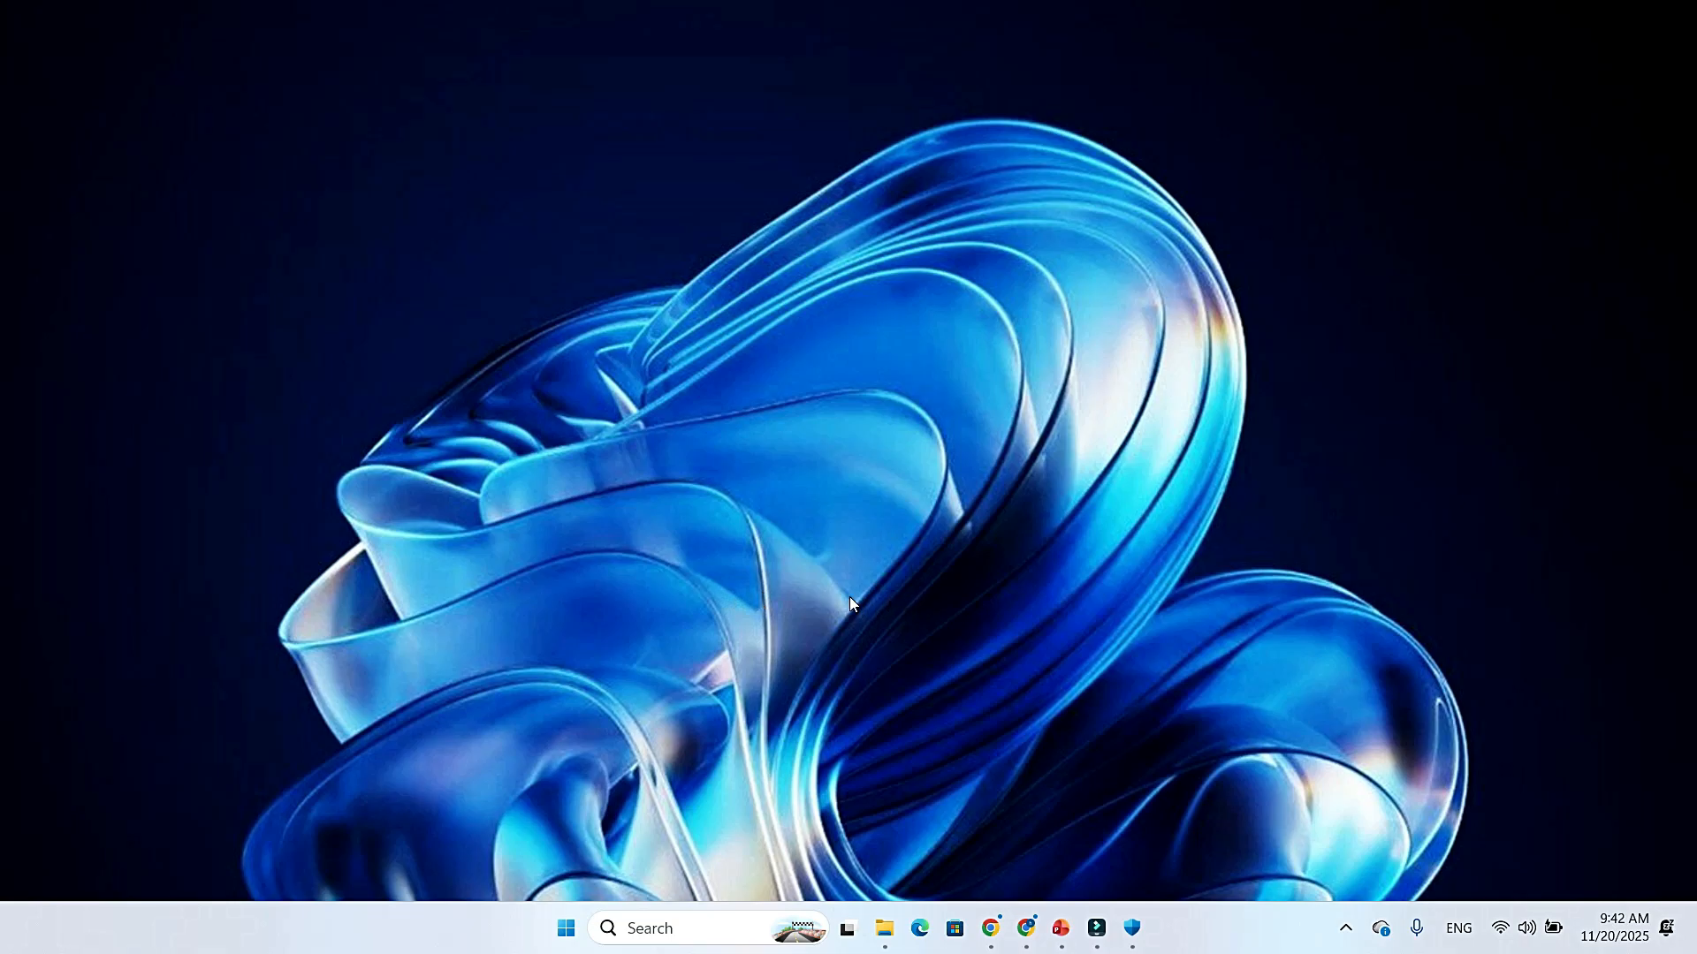
mouse_move(763, 607)
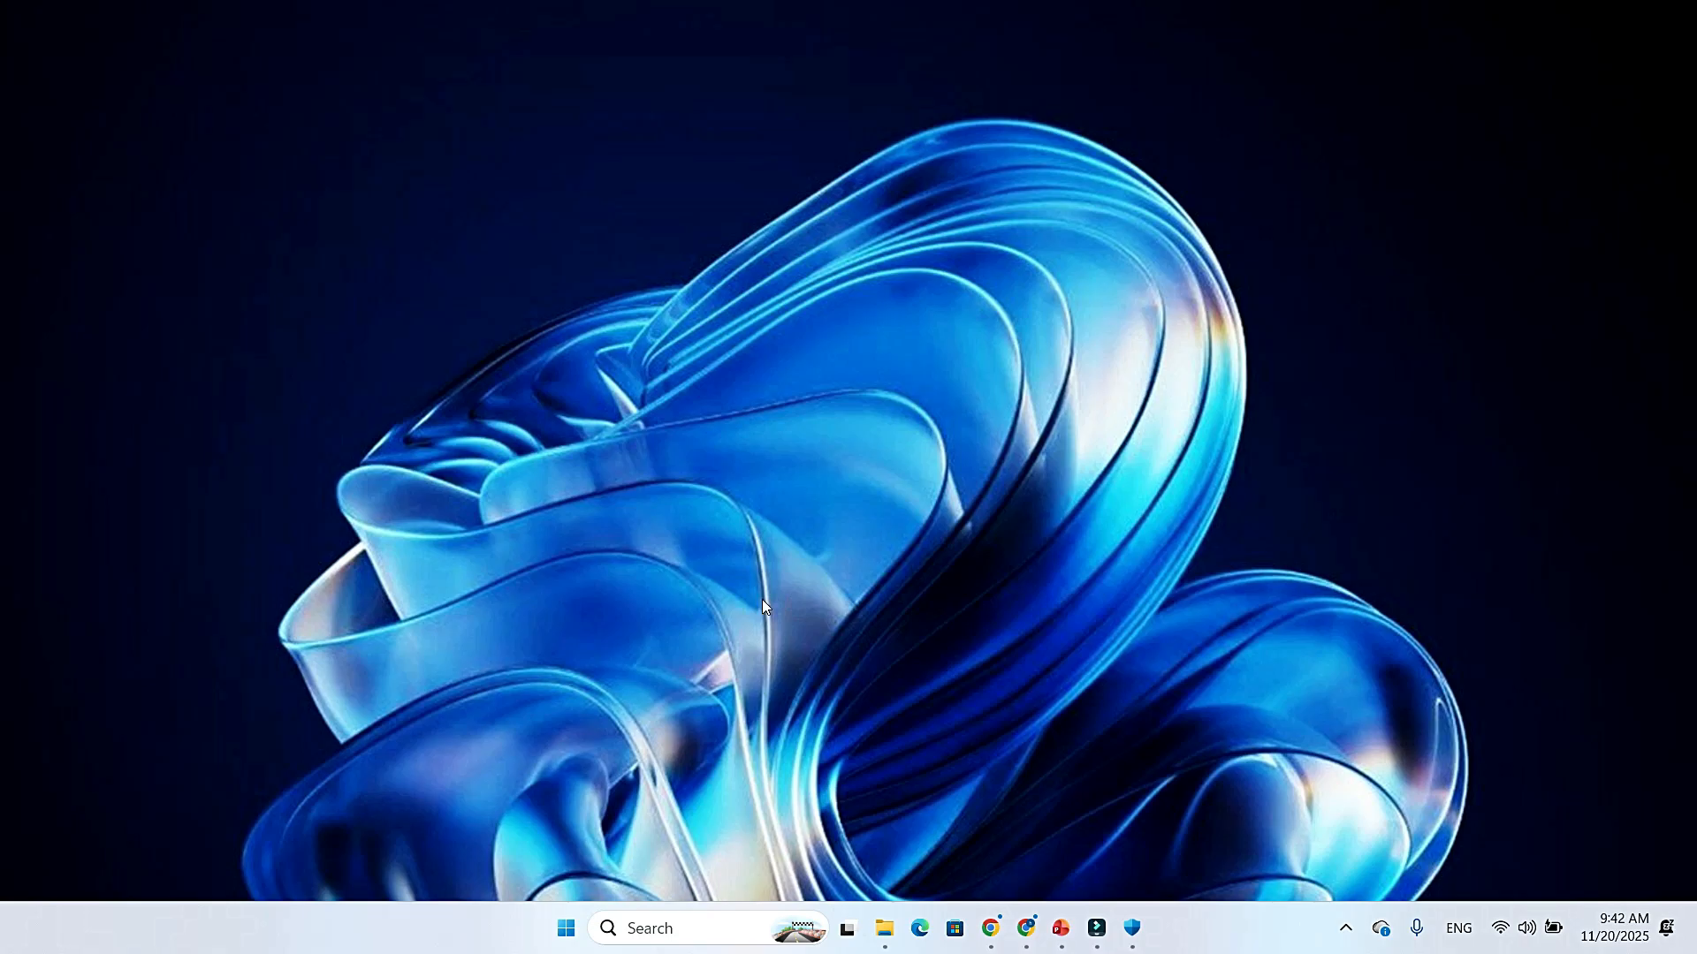
mouse_move(888, 606)
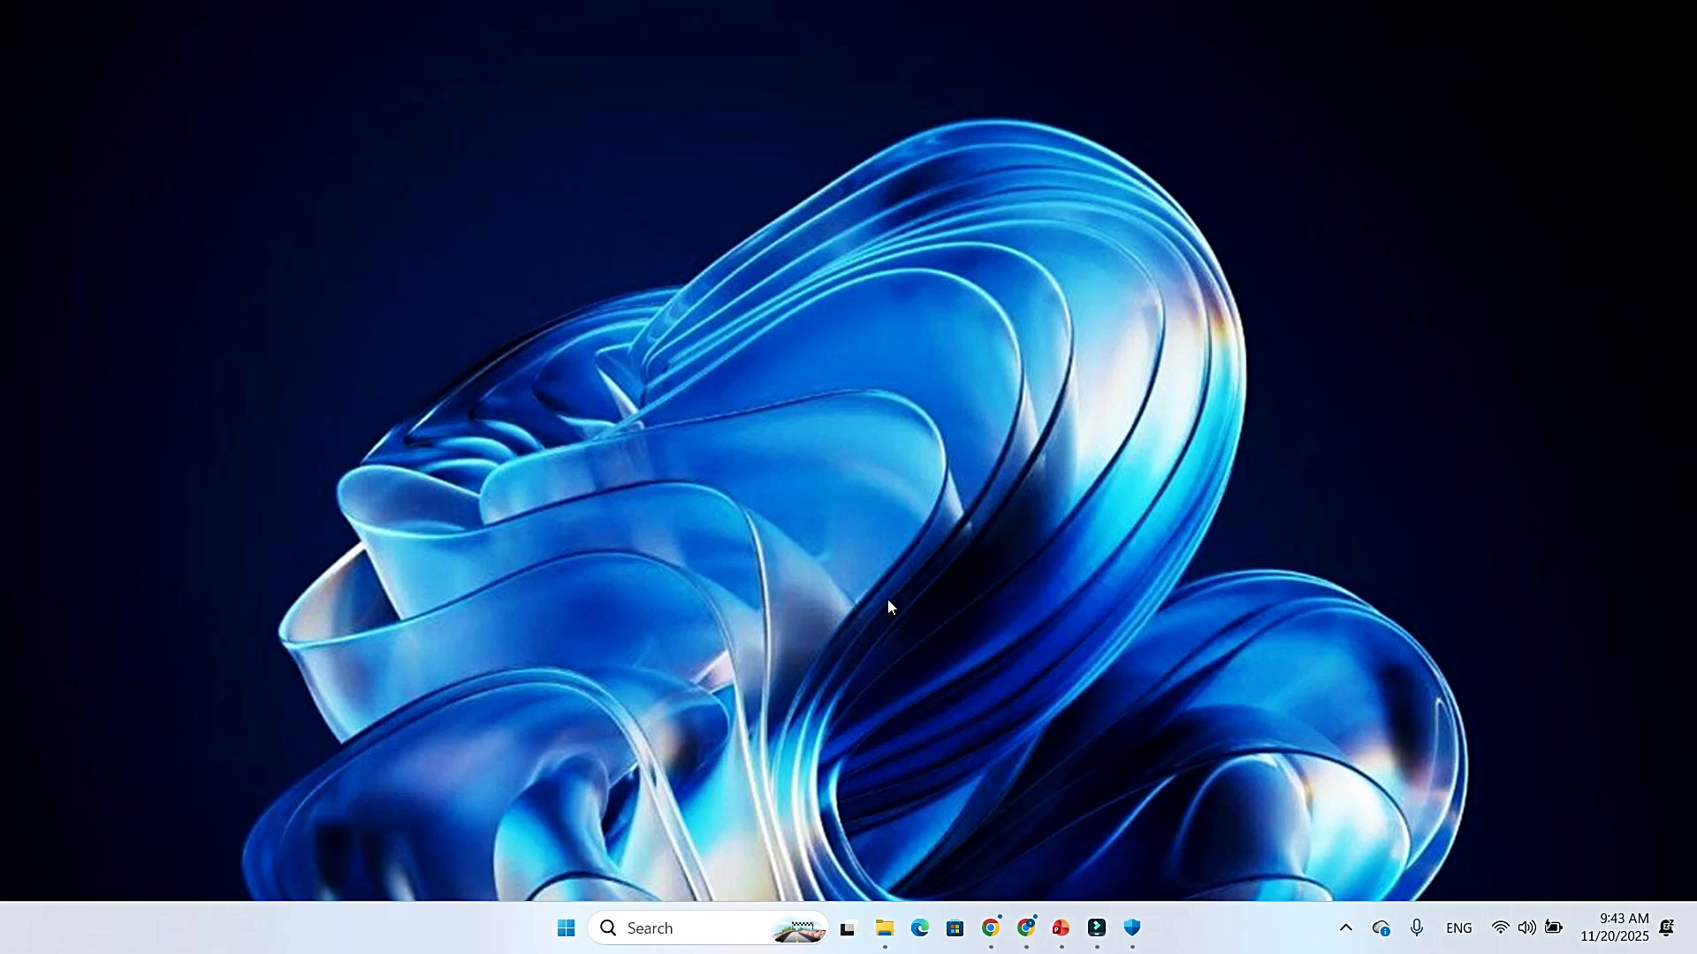
mouse_move(837, 608)
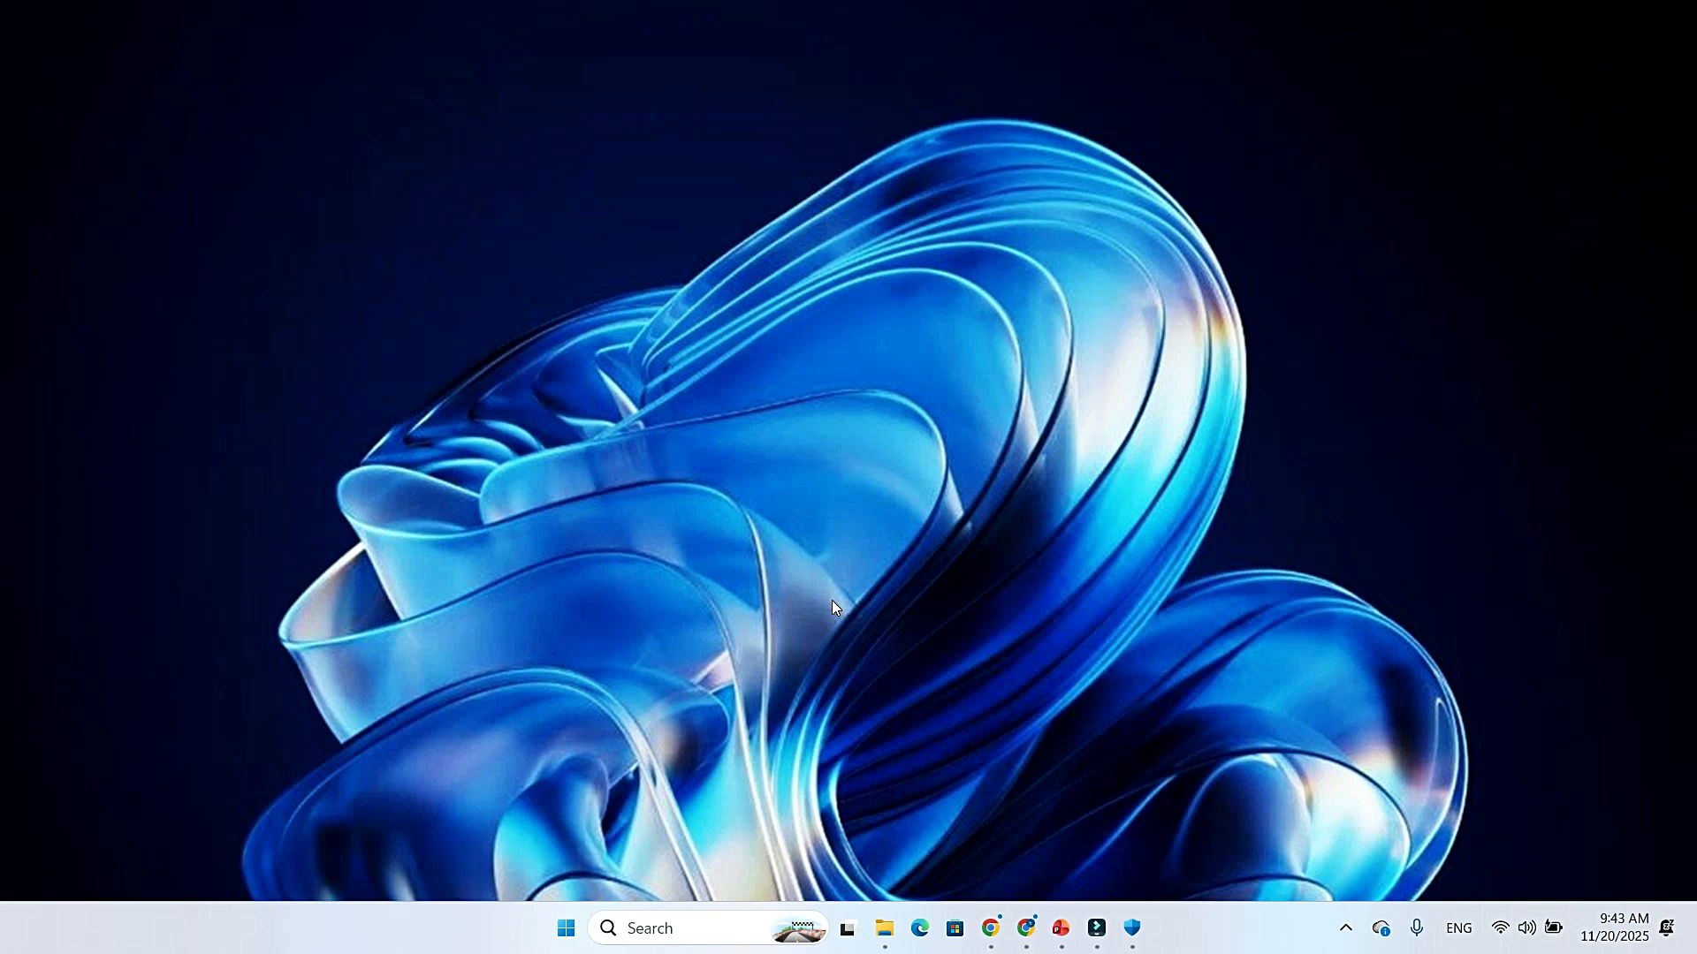
type("Windows 11 build 28000.1199")
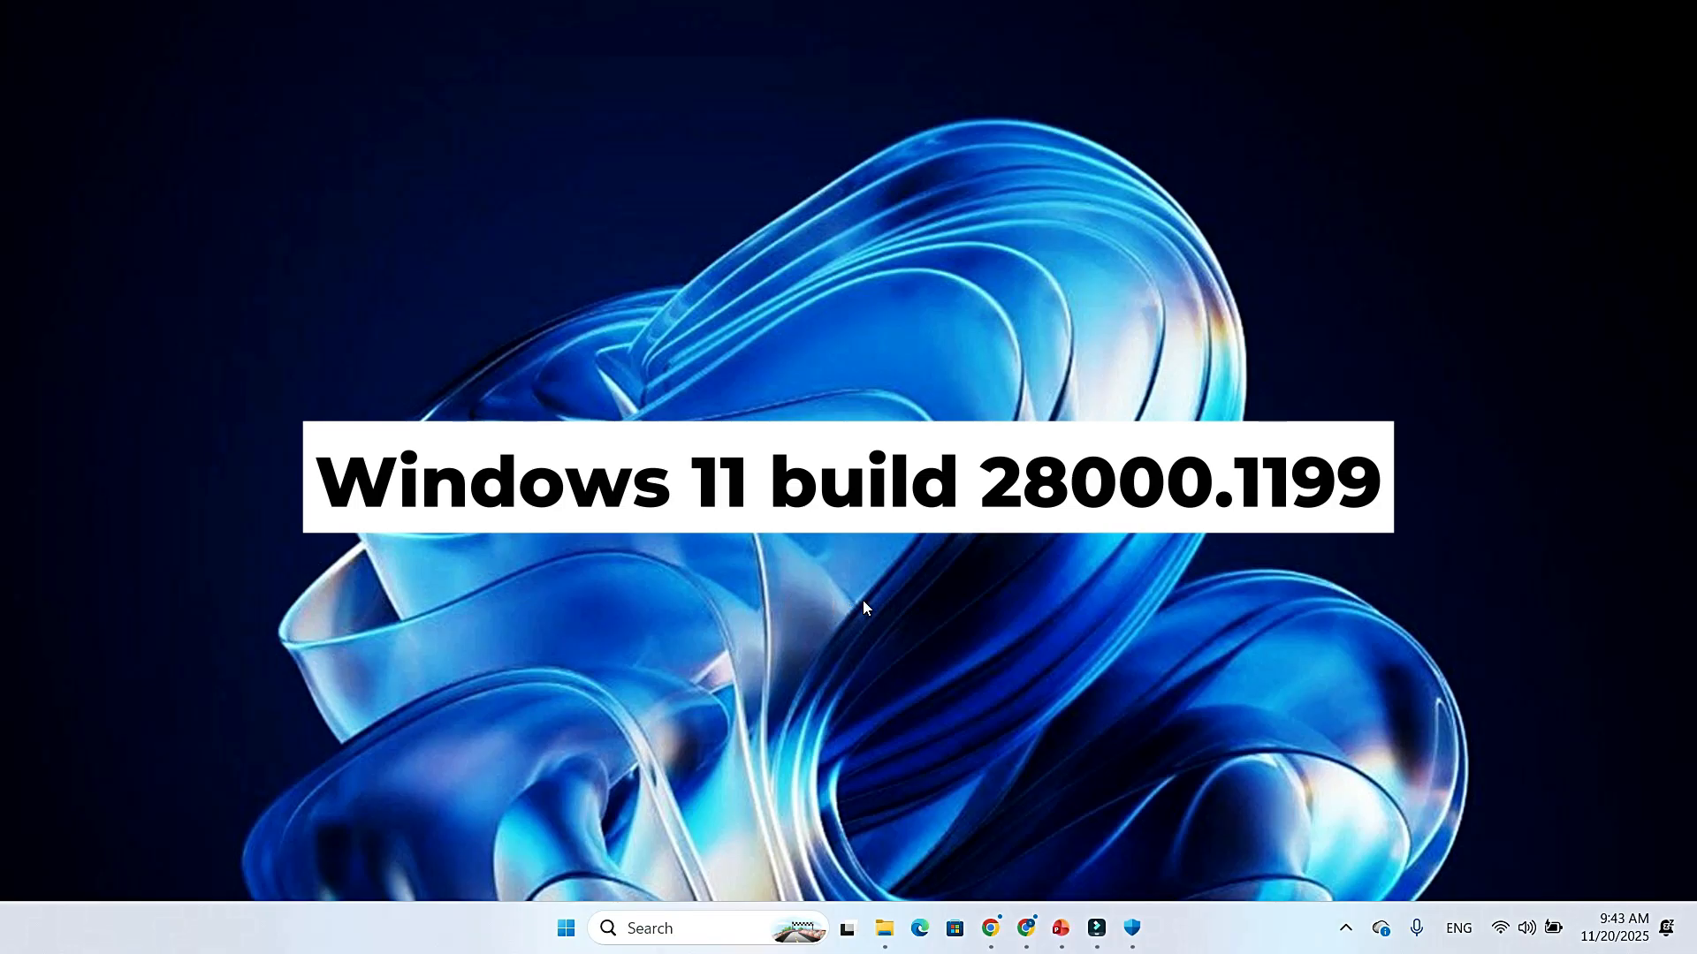
mouse_move(912, 608)
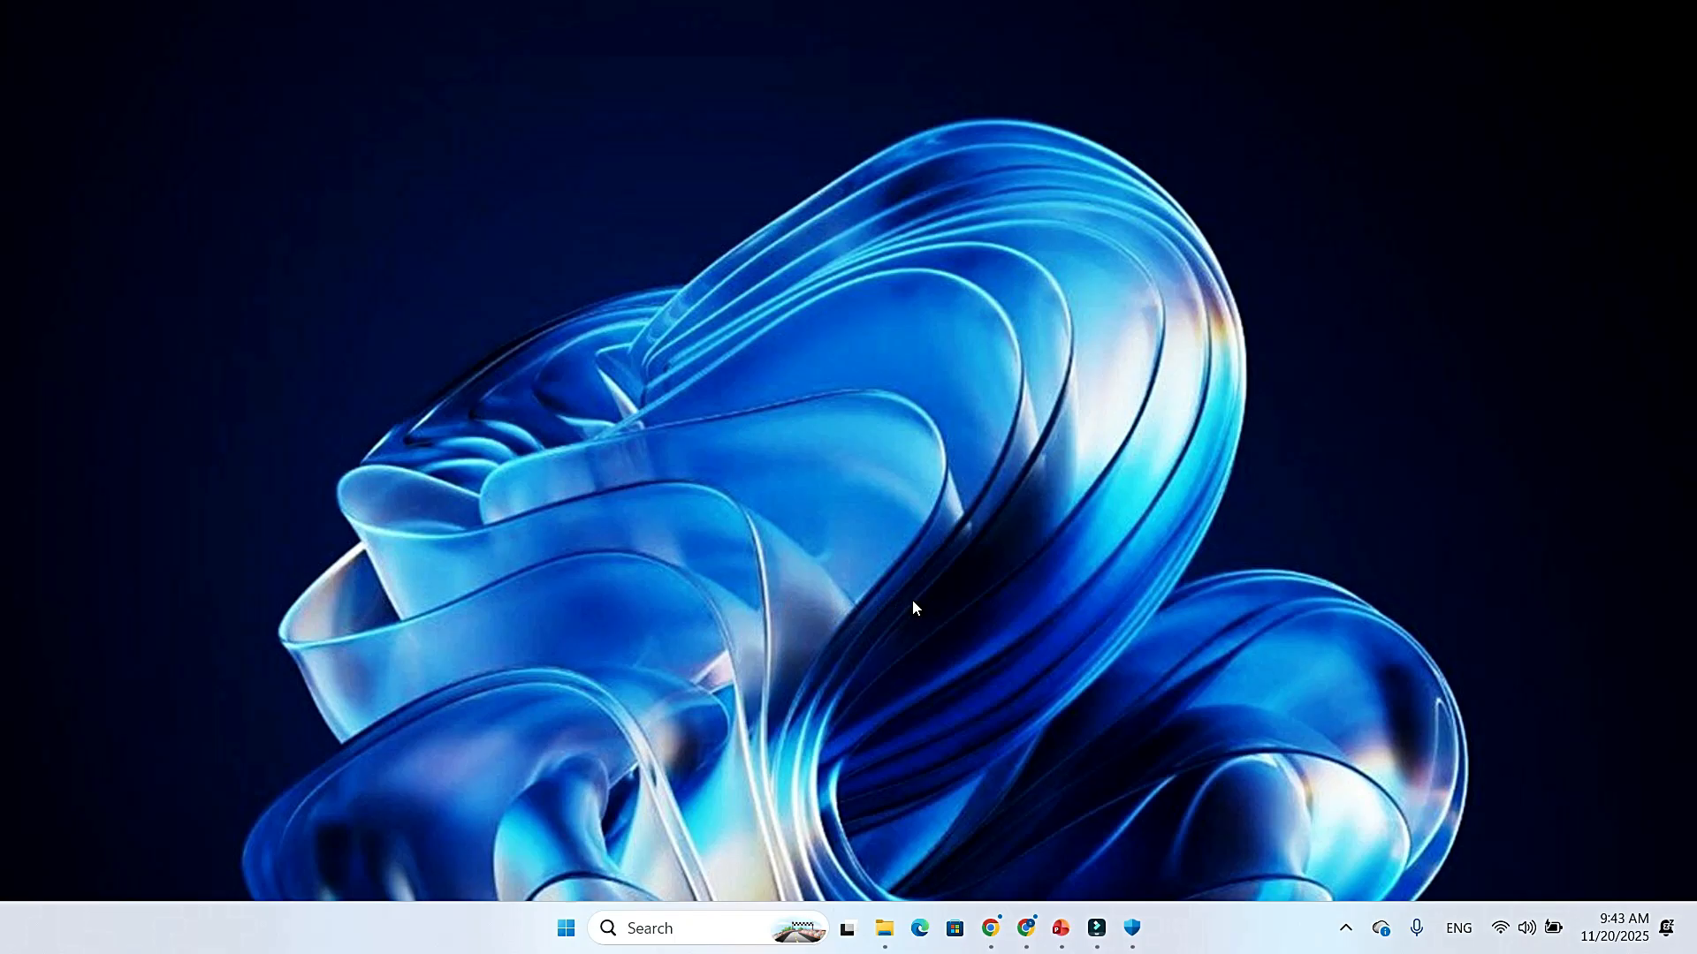
mouse_move(744, 603)
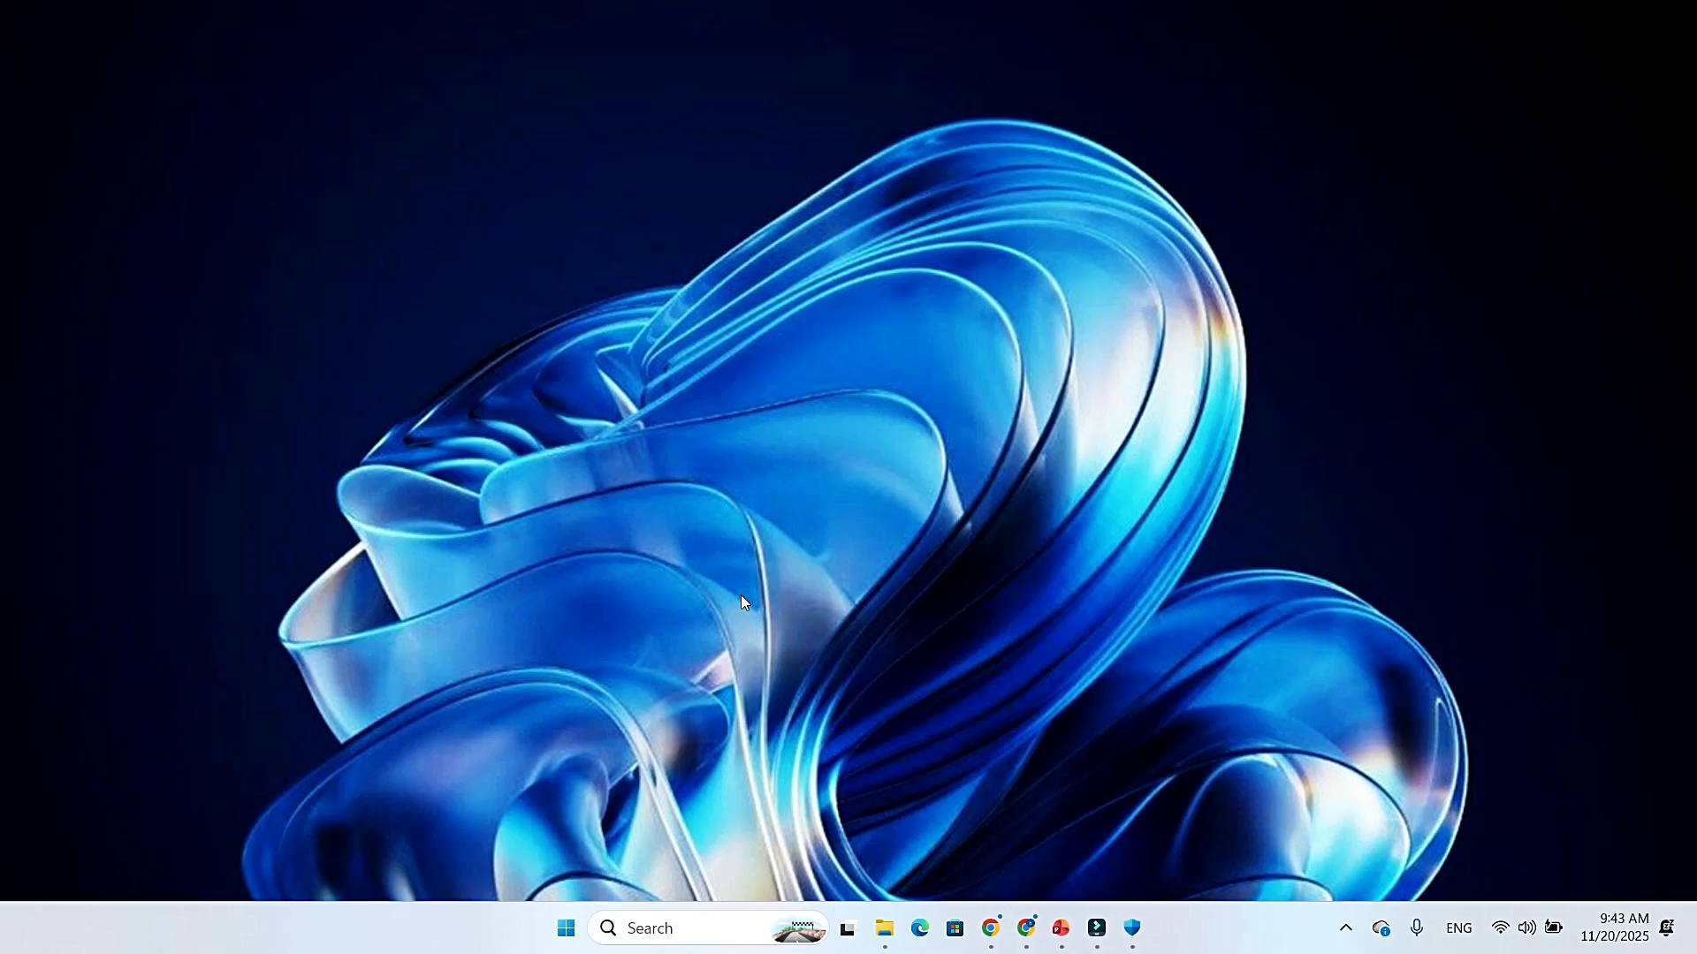
mouse_move(928, 603)
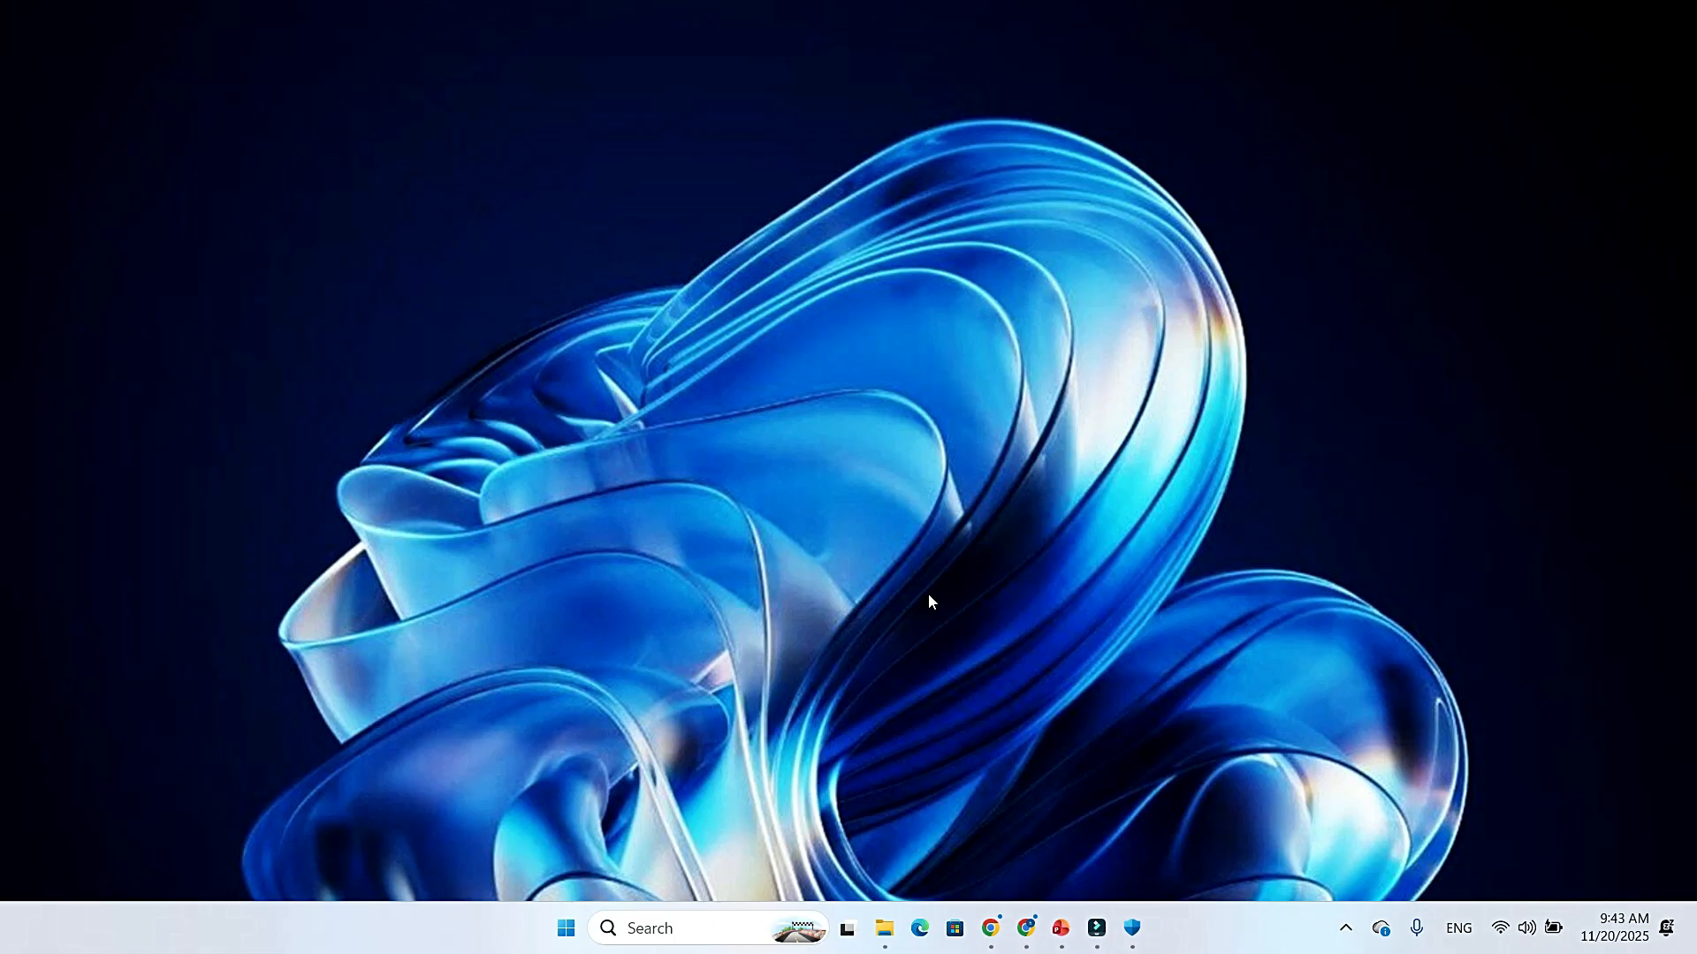
mouse_move(879, 603)
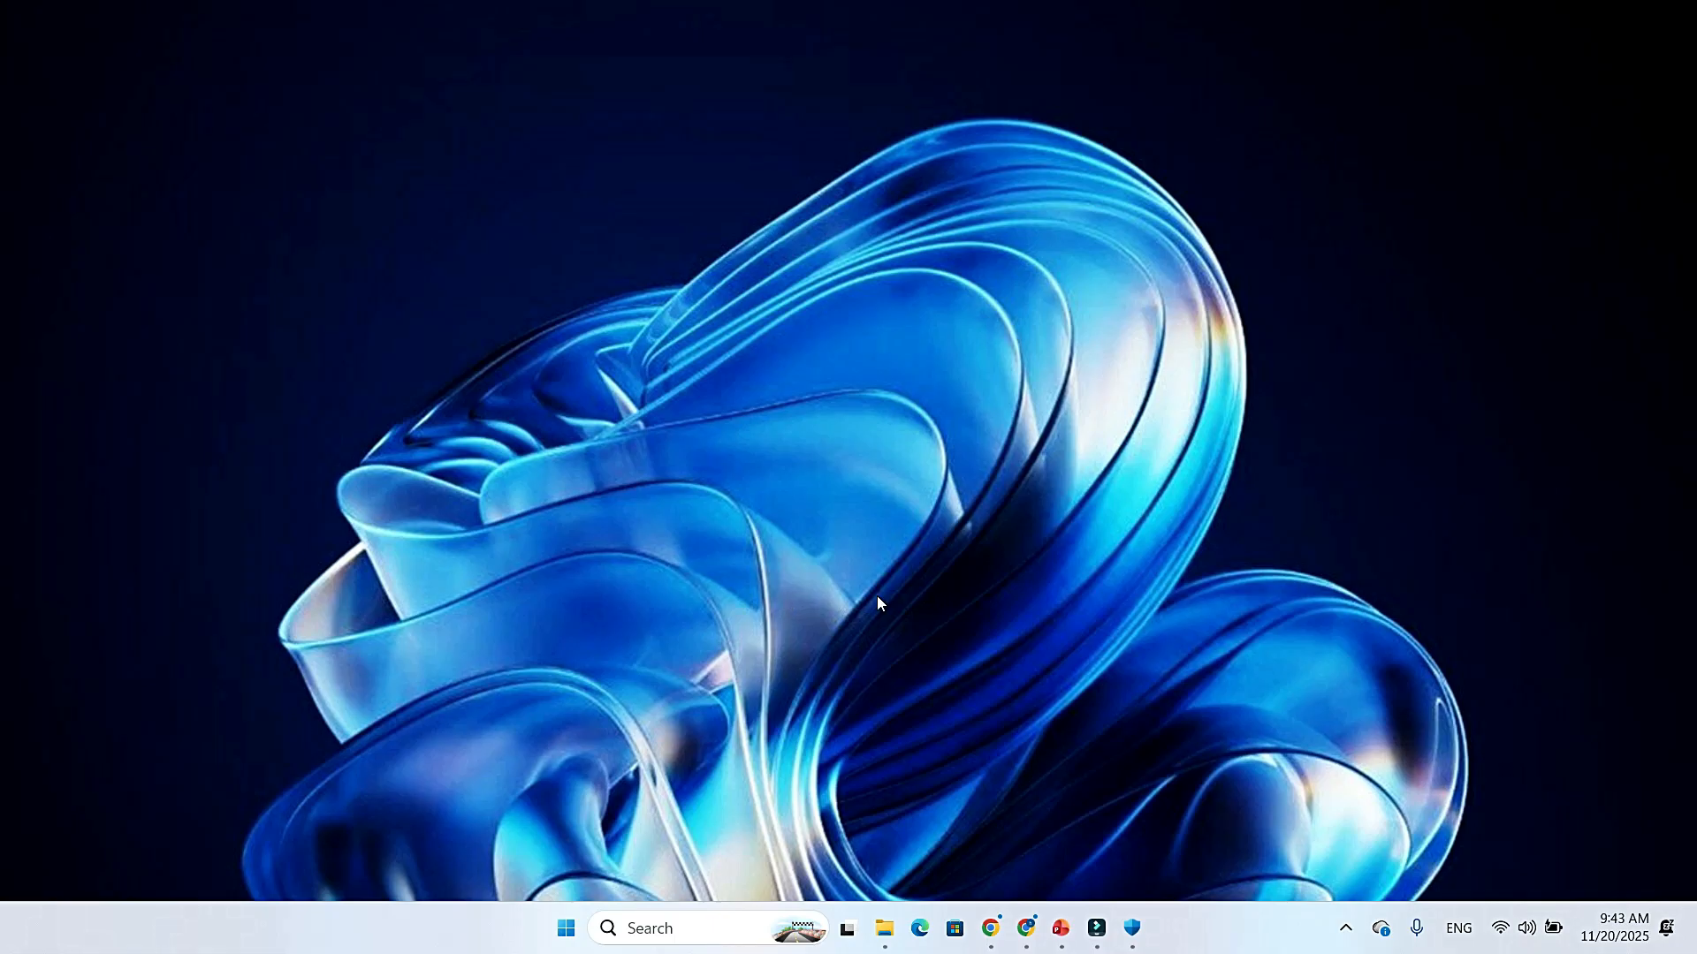
mouse_move(817, 603)
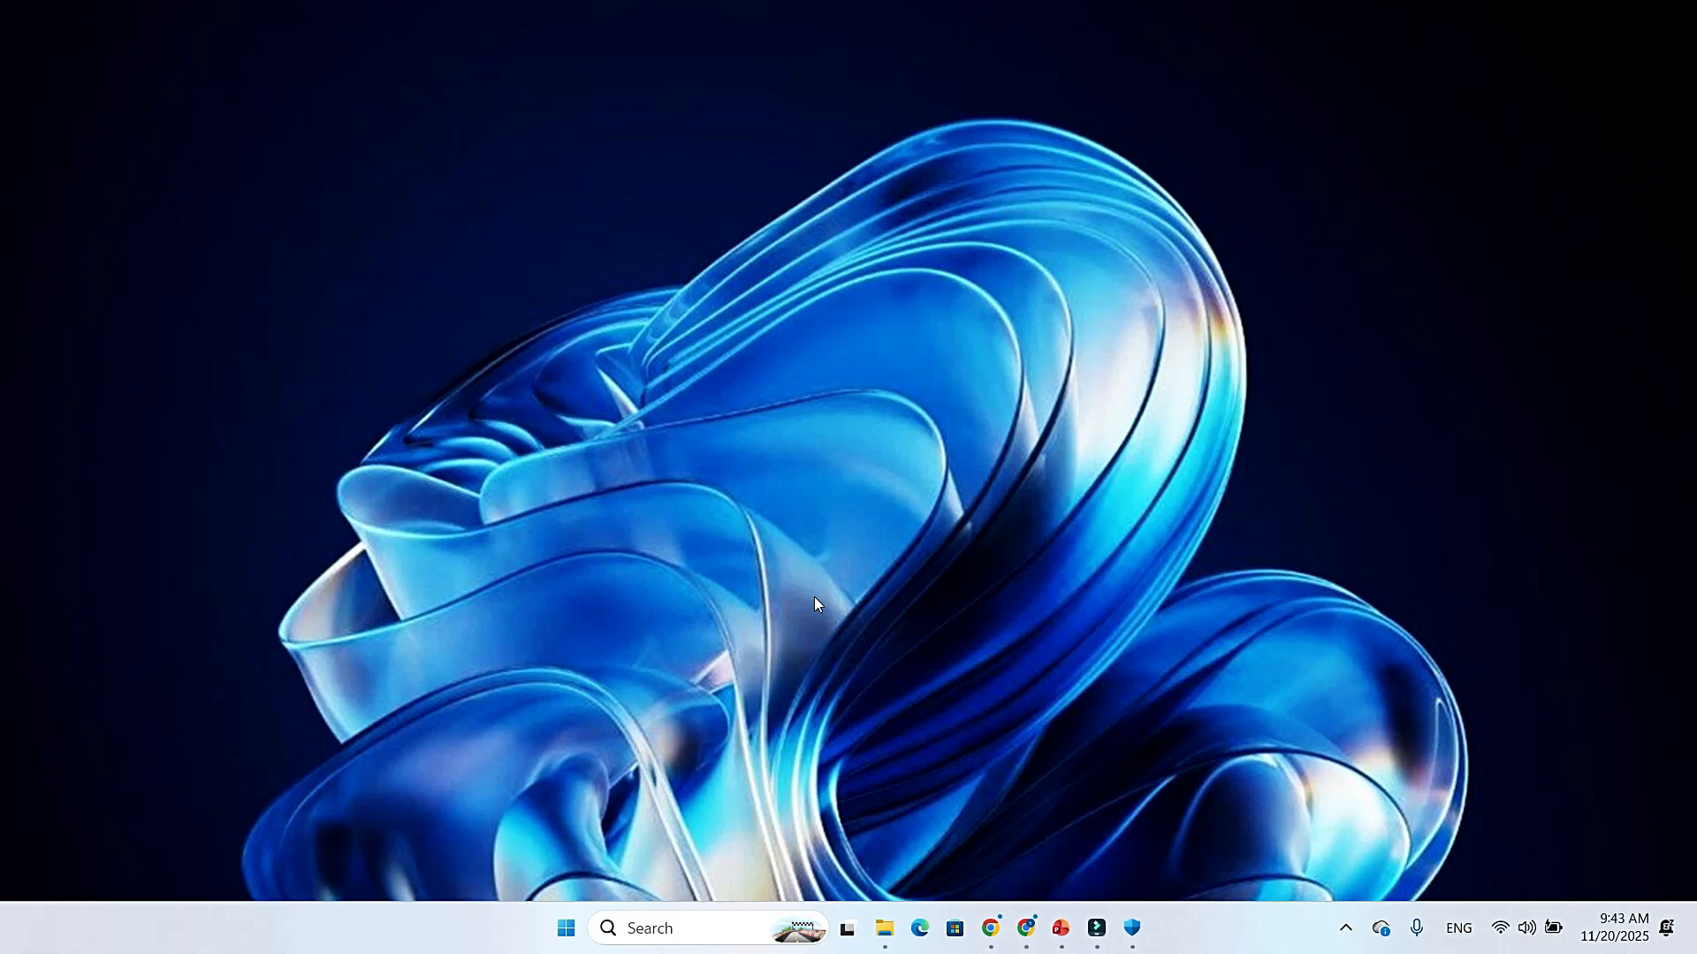
mouse_move(933, 603)
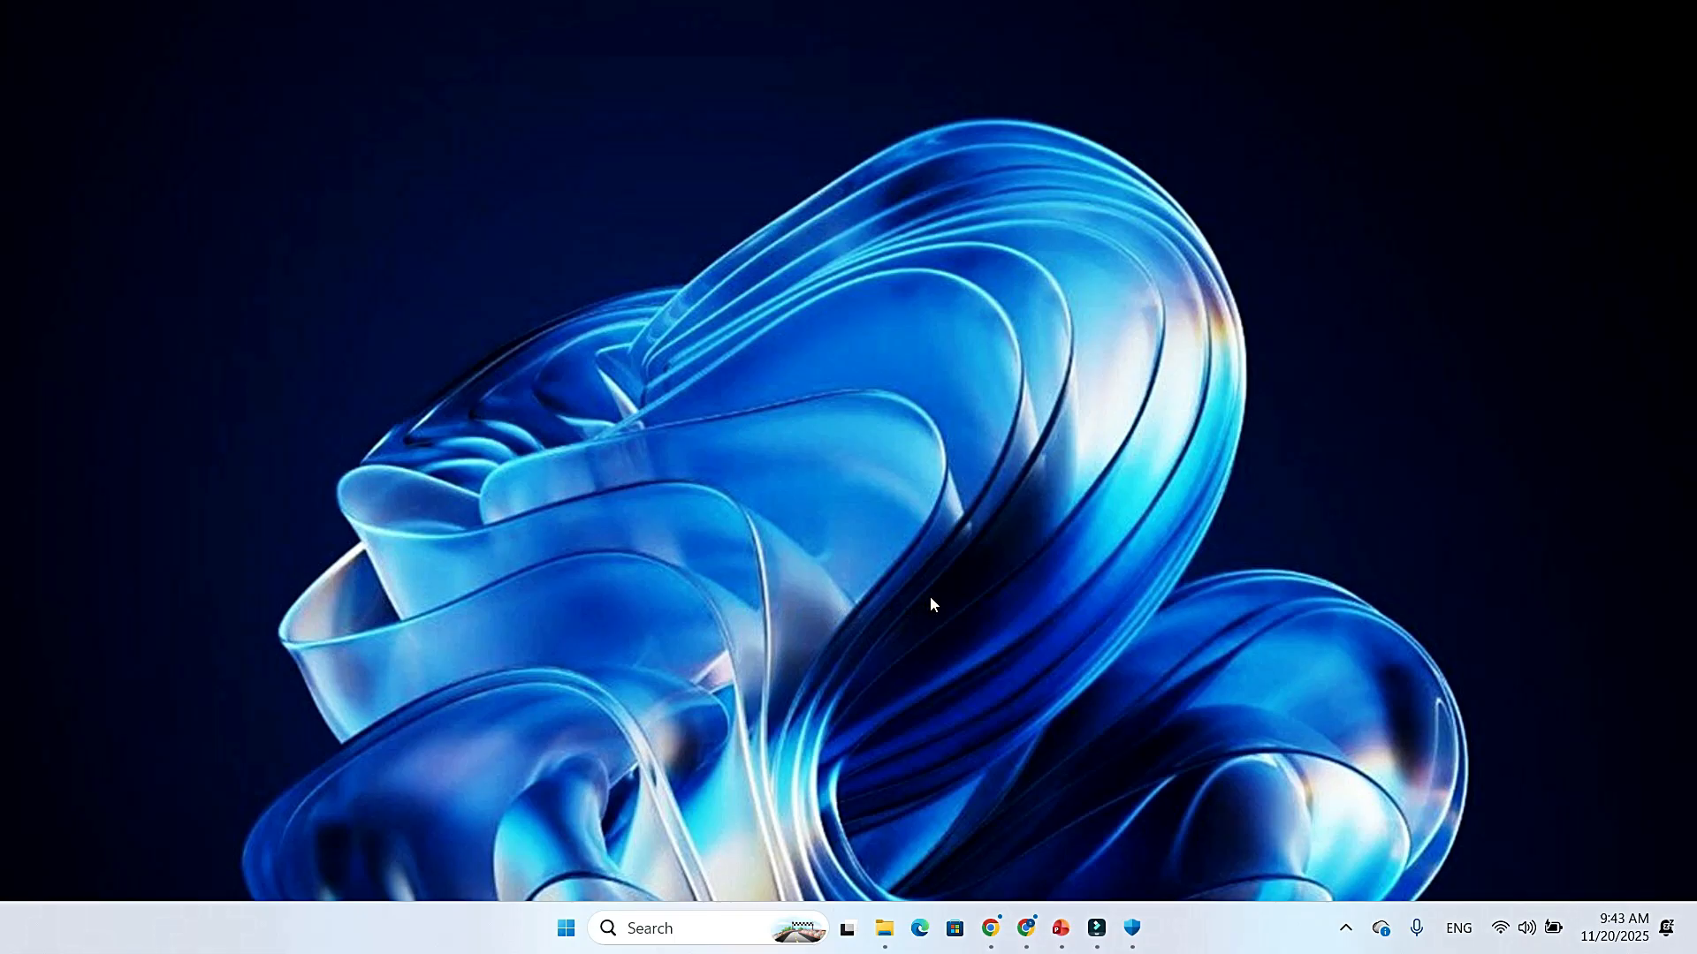